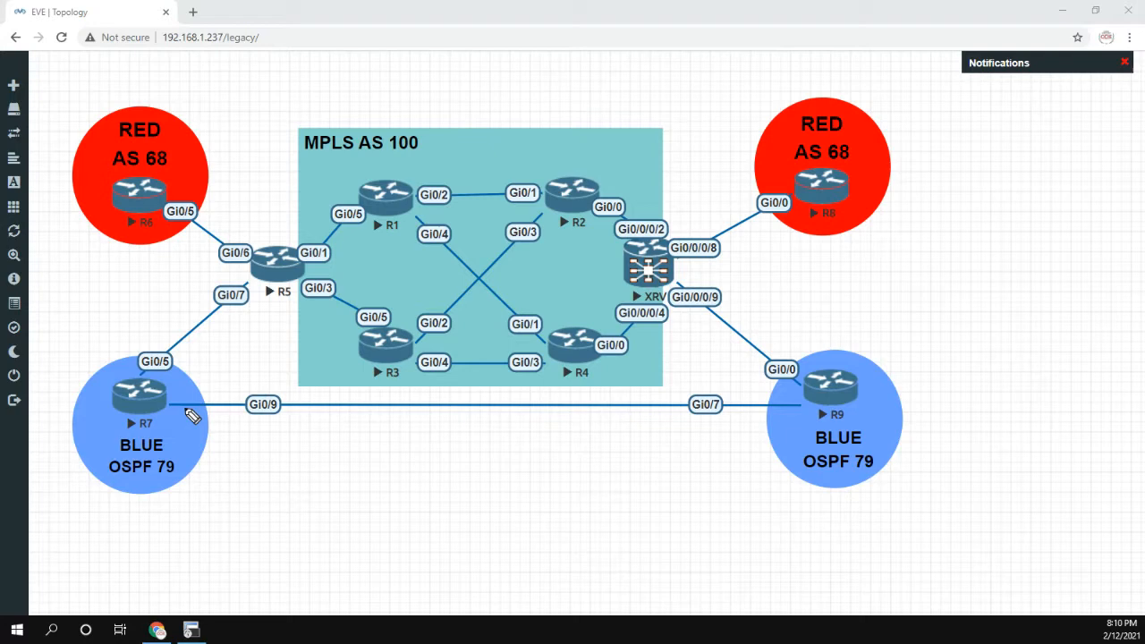
mouse_move(287, 356)
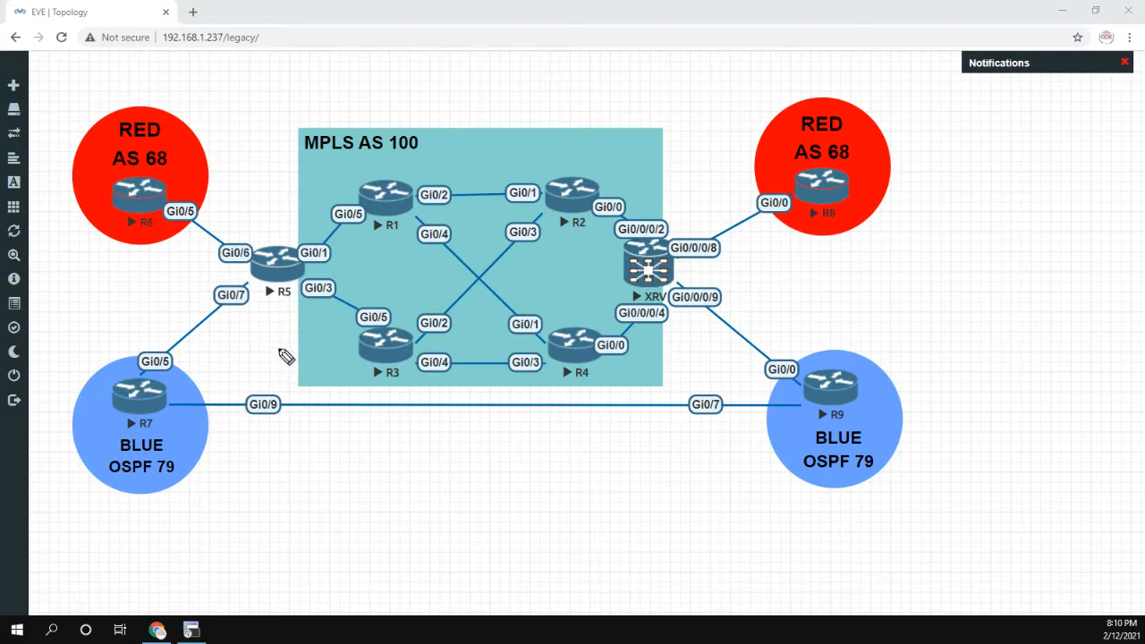
mouse_move(186, 355)
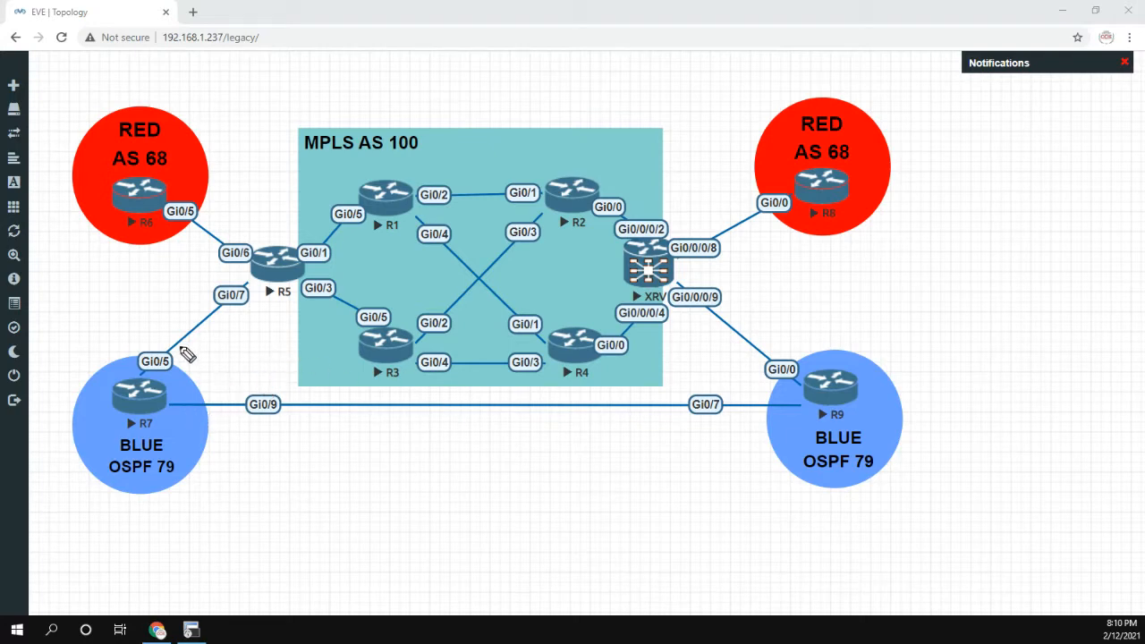
mouse_move(233, 264)
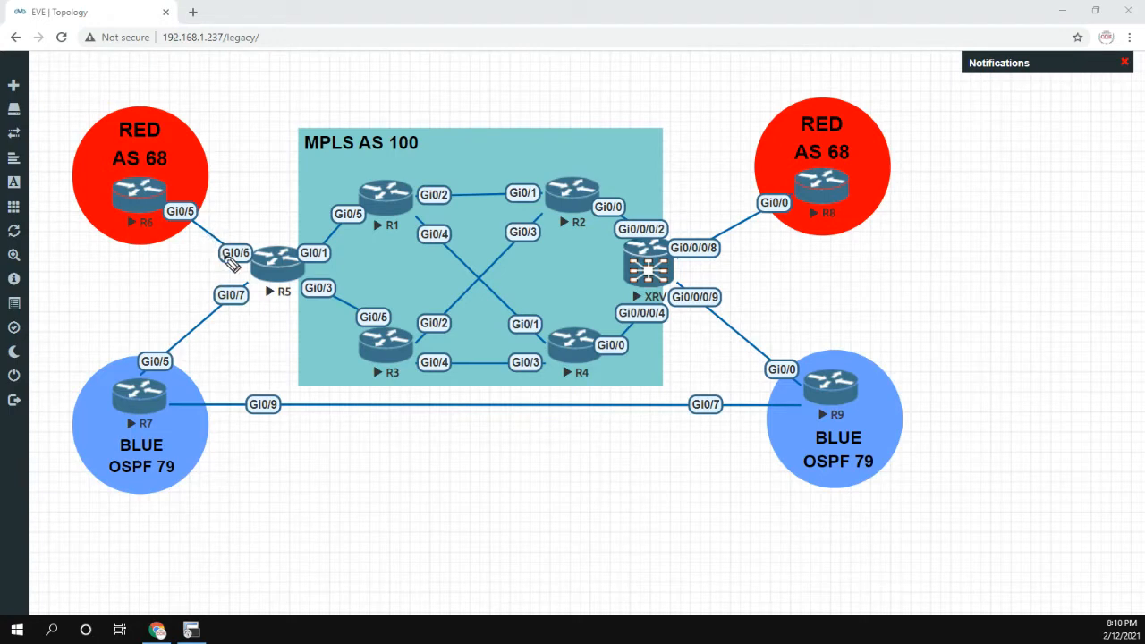
mouse_move(254, 236)
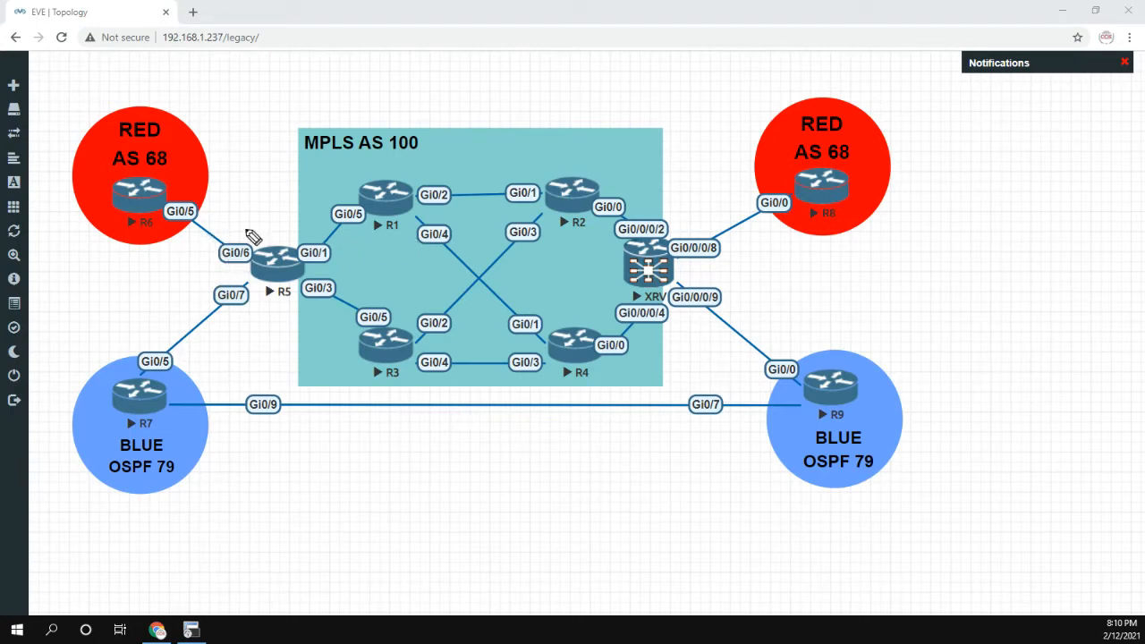
mouse_move(170, 451)
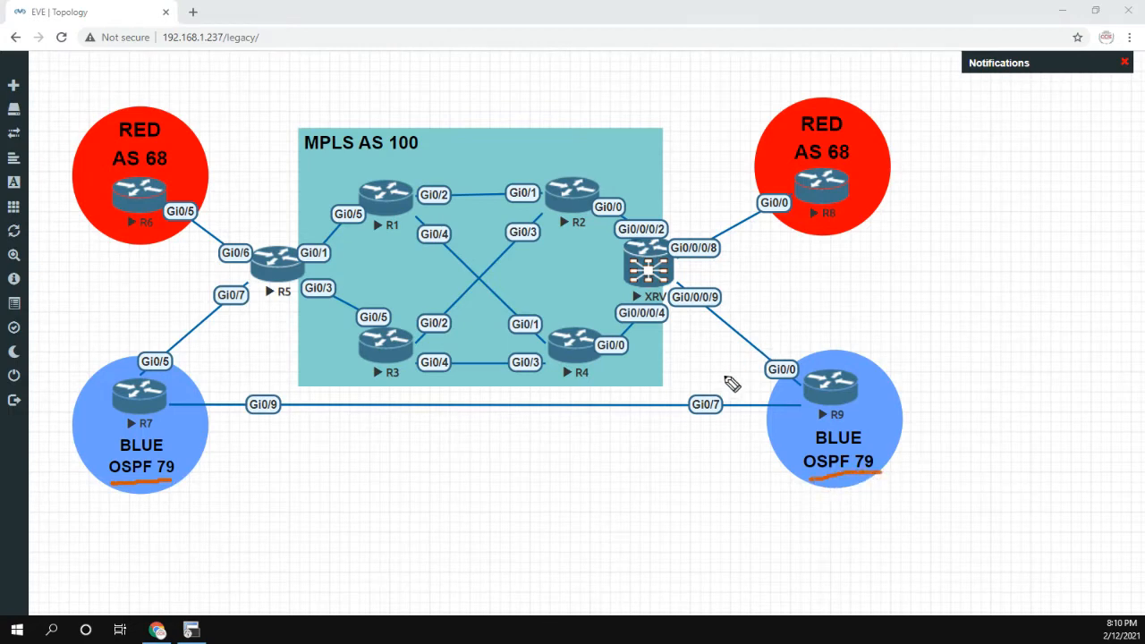
mouse_move(805, 370)
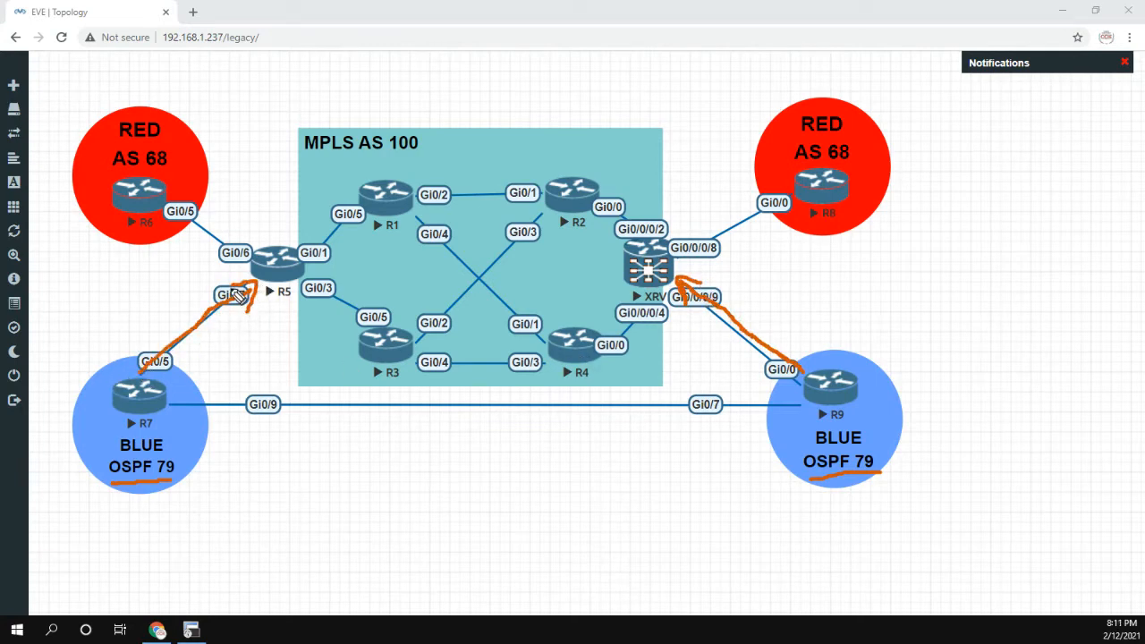
mouse_move(401, 415)
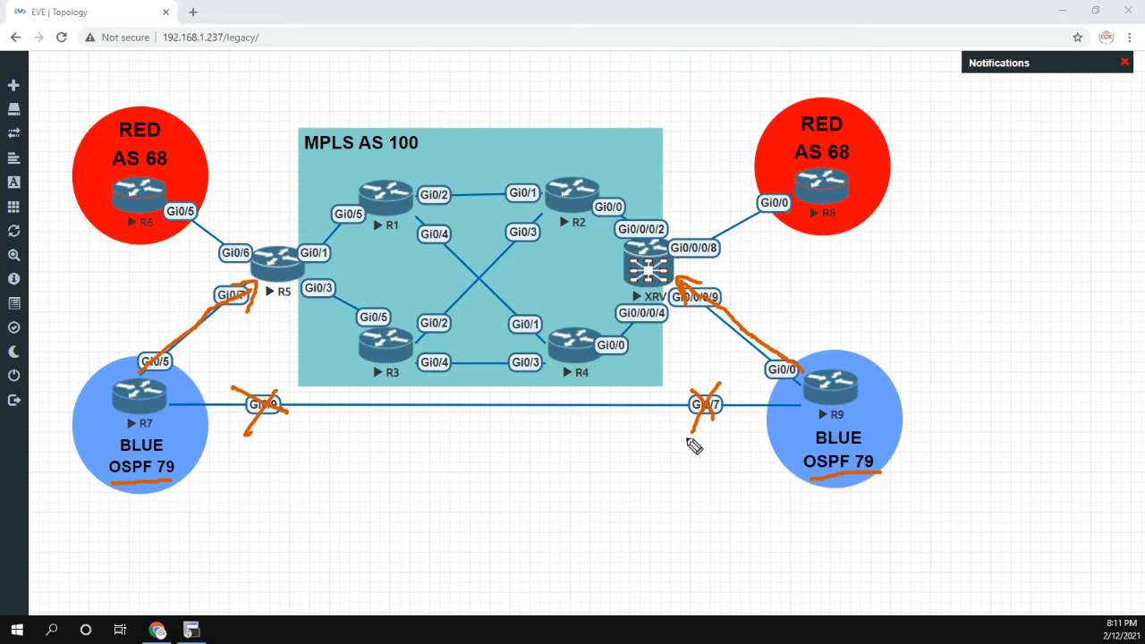
mouse_move(177, 426)
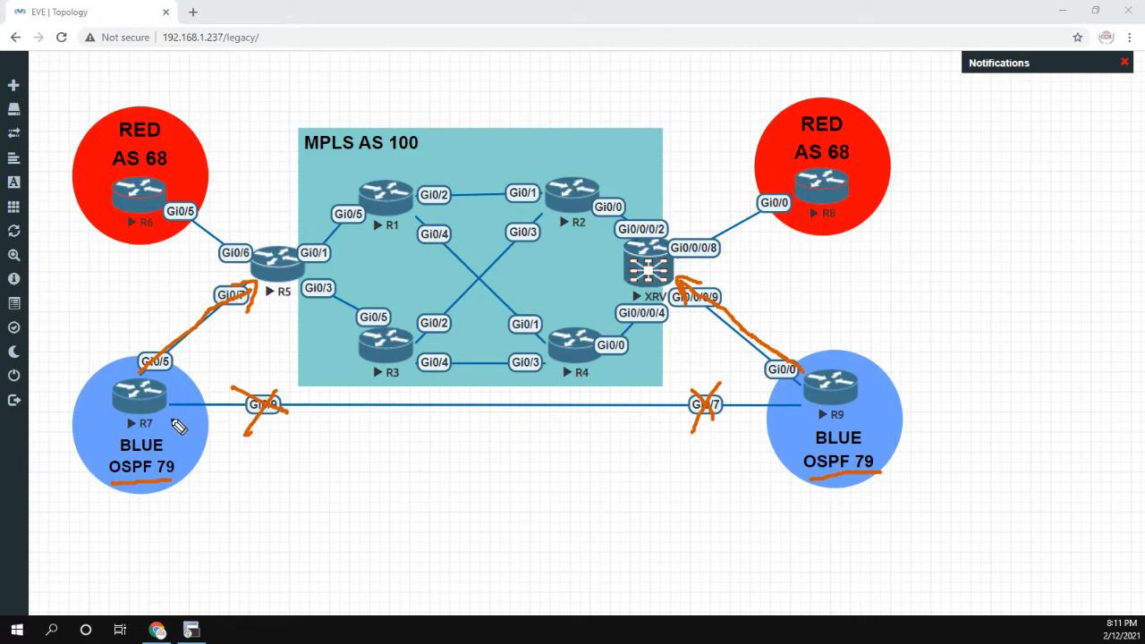
mouse_move(198, 396)
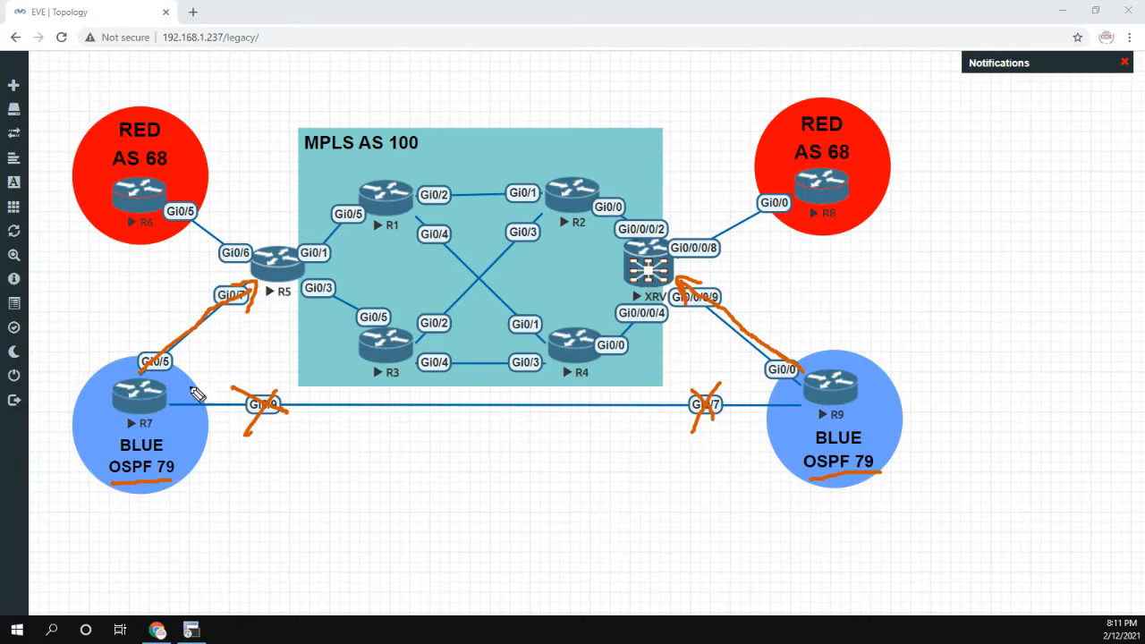
mouse_move(188, 376)
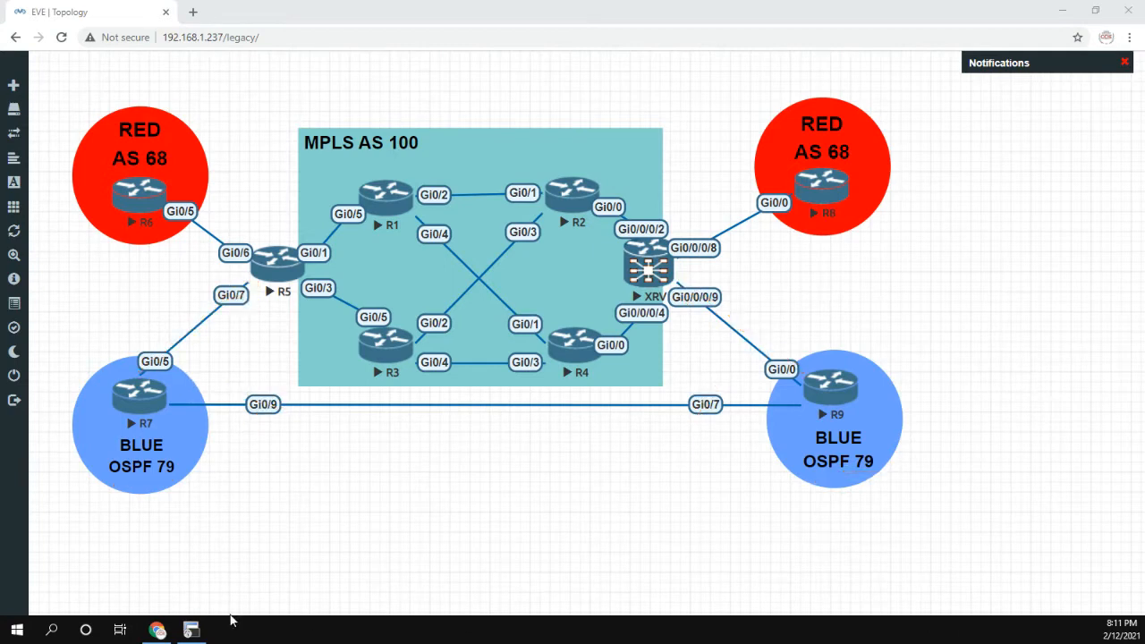
- Review R7's OSPF process 79 with all interfaces in area 0, then return to R9's session
click(190, 630)
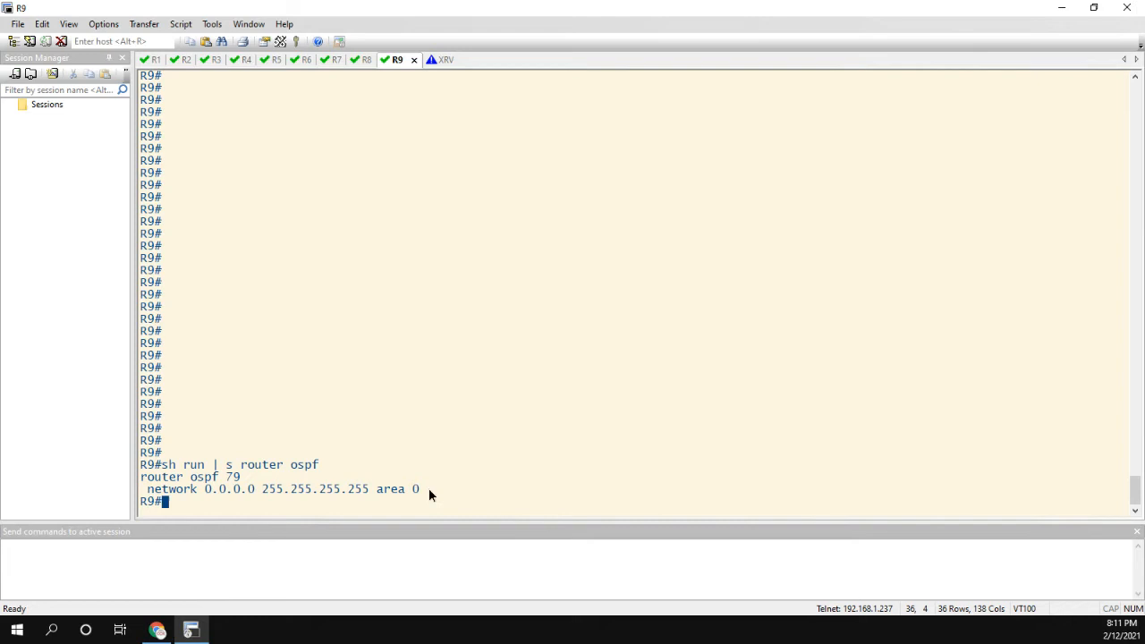
mouse_move(183, 498)
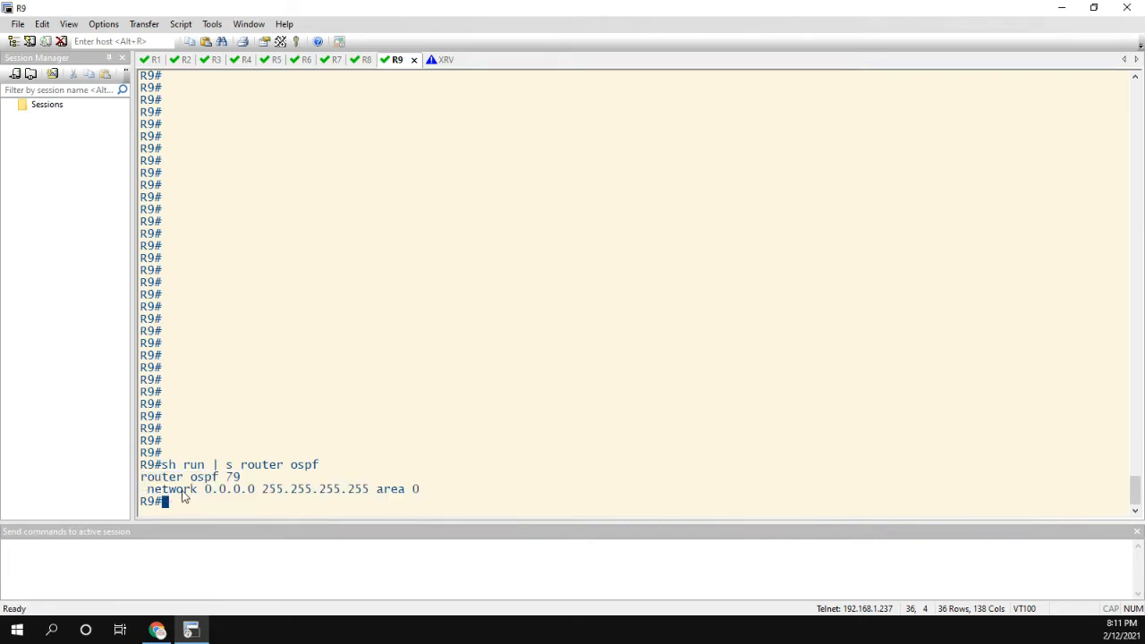
mouse_move(333, 75)
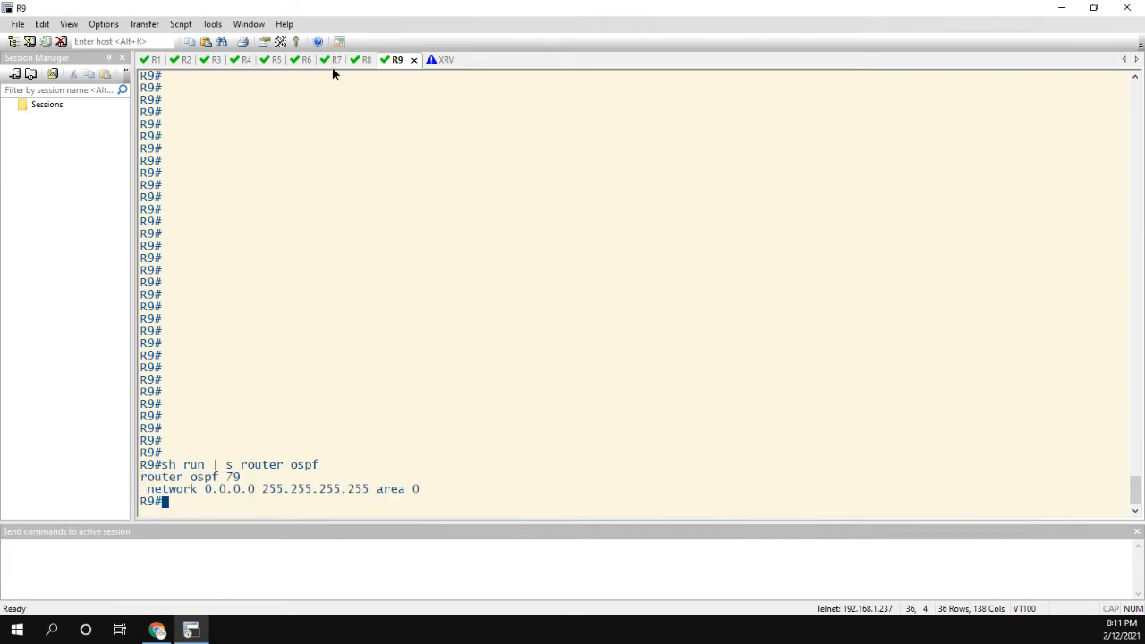
click(336, 59)
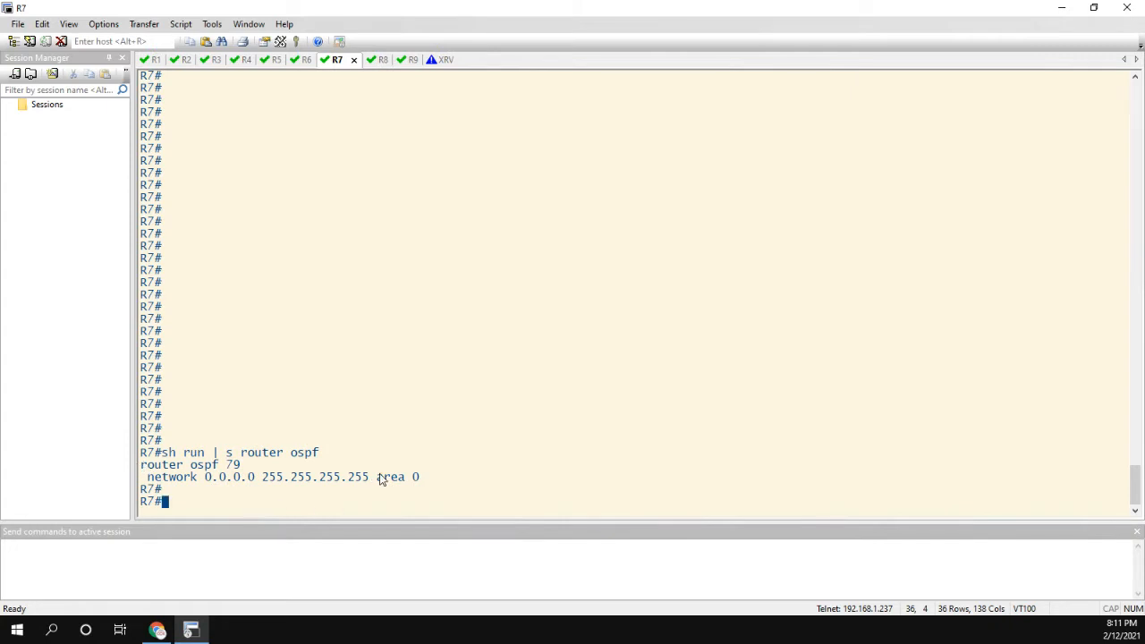
double_click(390, 476)
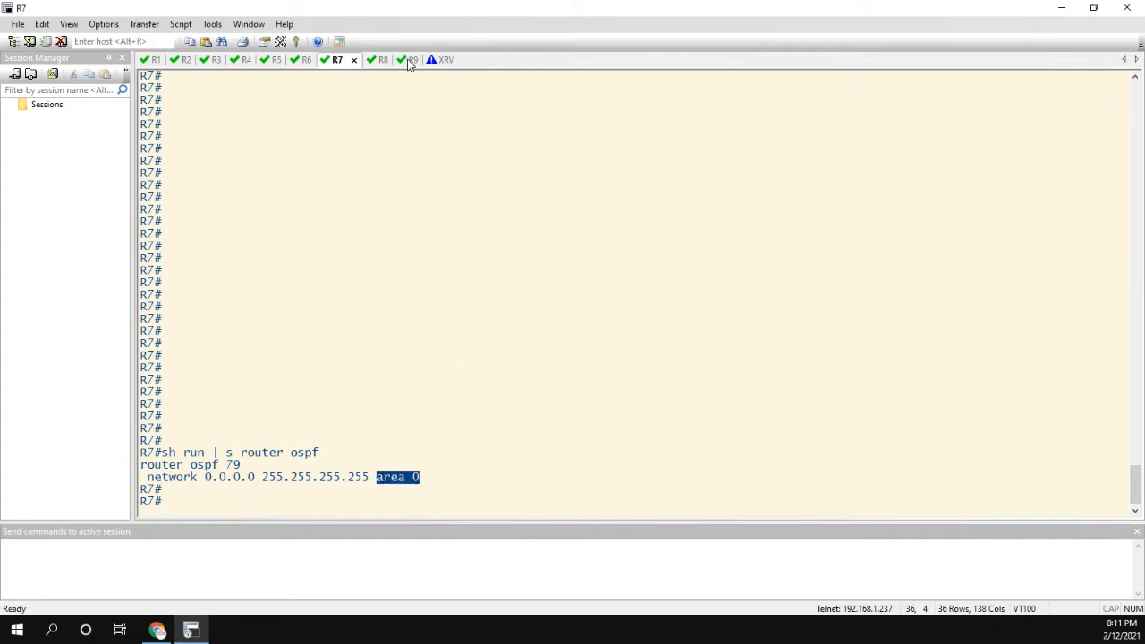
click(412, 59)
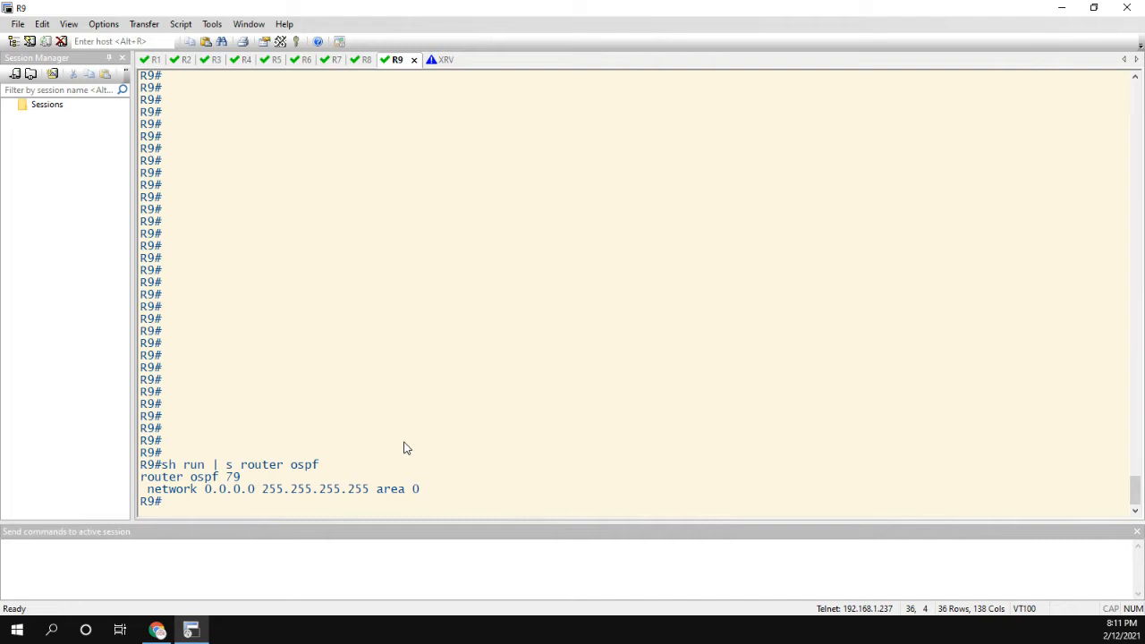
- Run 'show ip route ospf | b Gate' on R9 and highlight the O IA inter-area route codes
text(show ip route ospf)
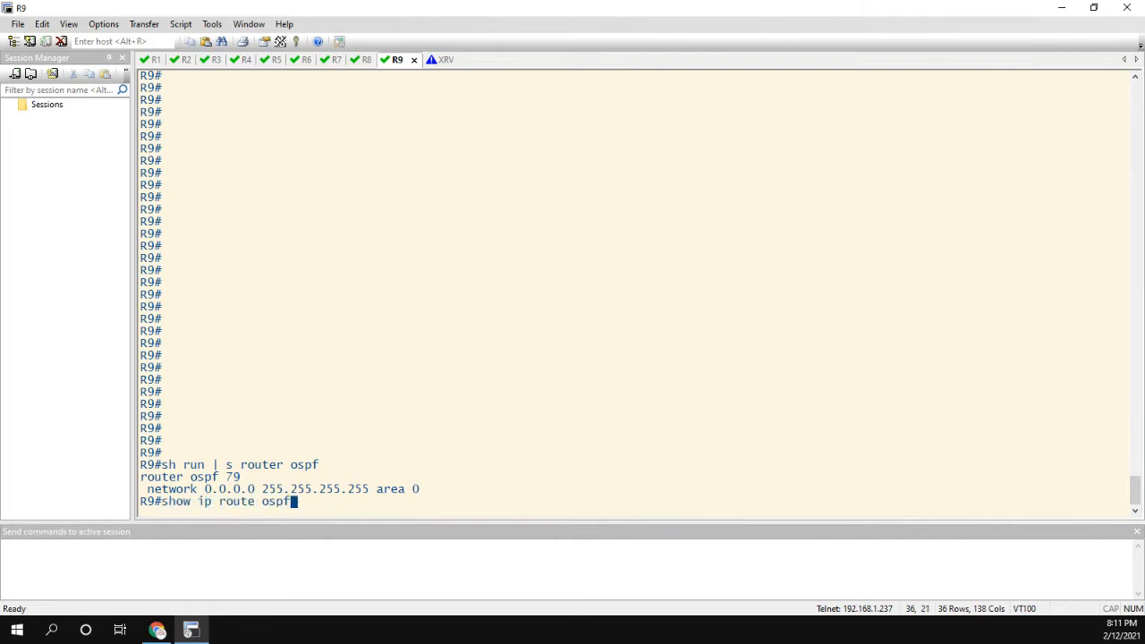
text(| b Gate)
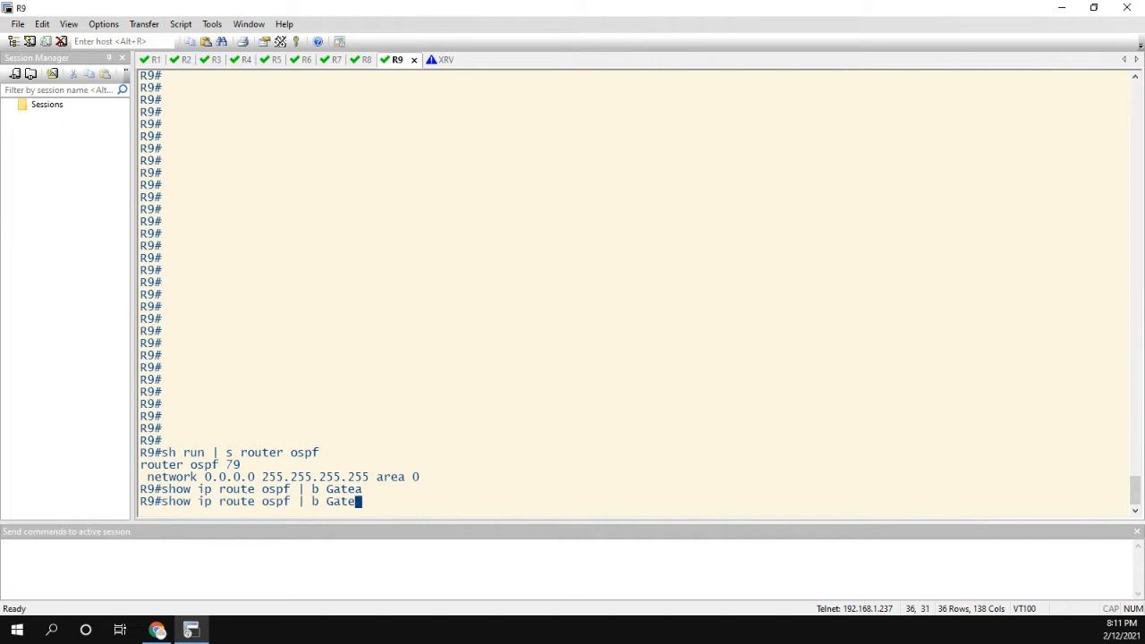
key(Return)
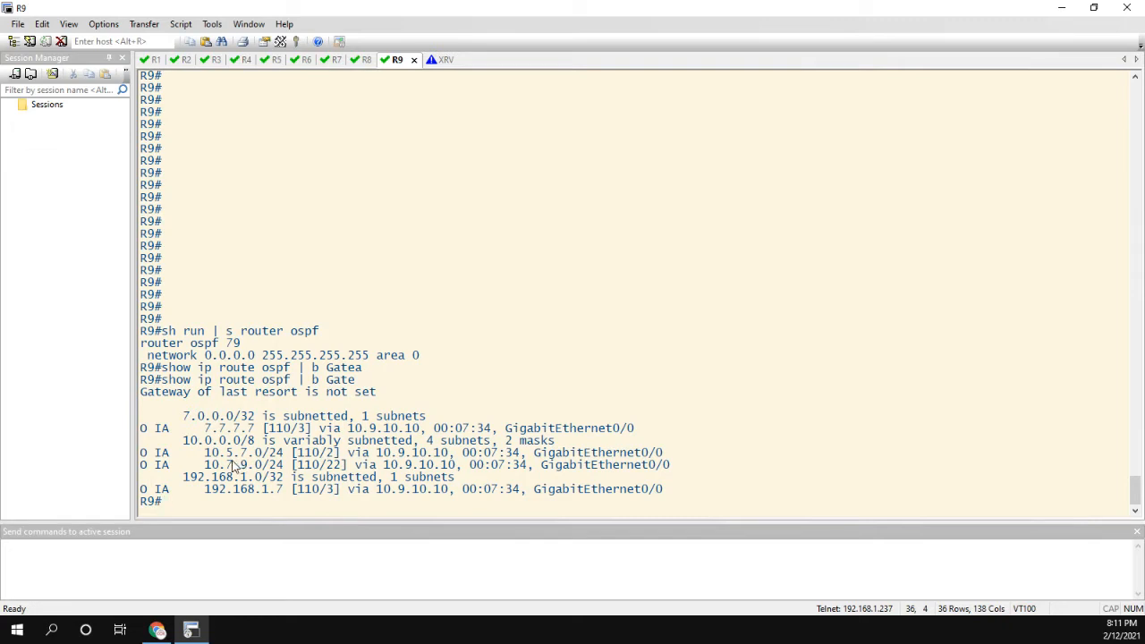
click(143, 428)
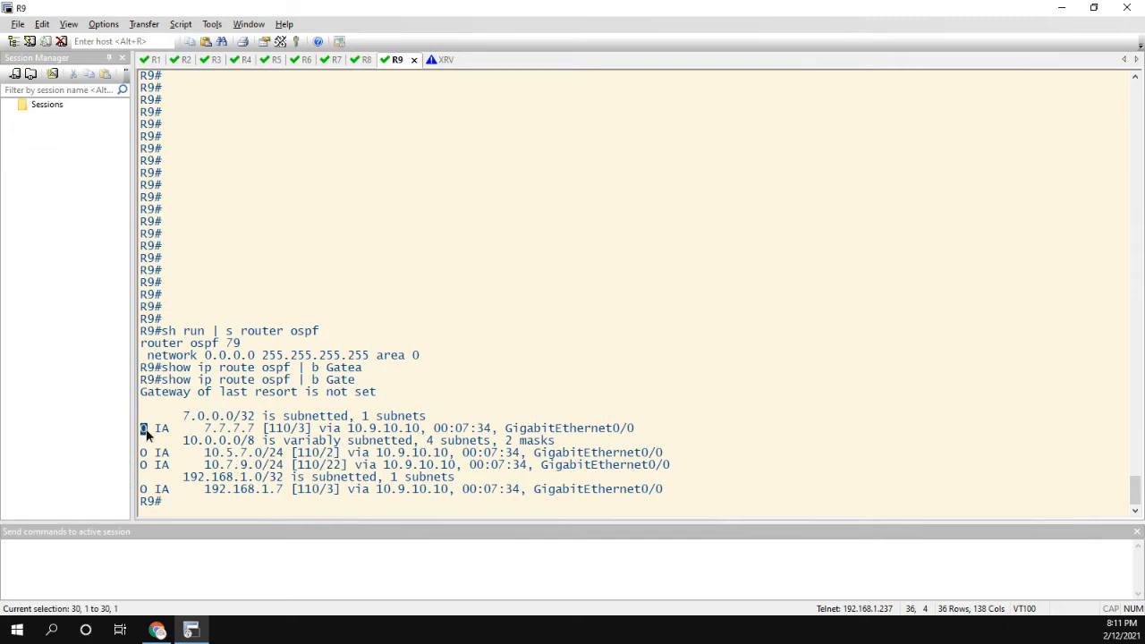
drag(147, 431, 190, 501)
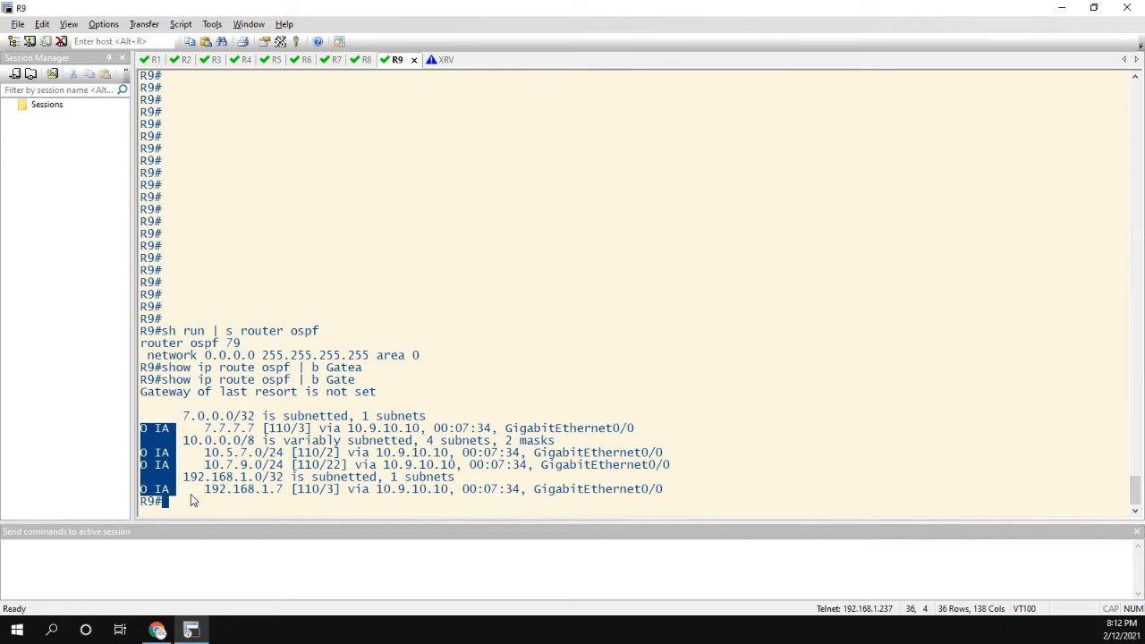
mouse_move(181, 444)
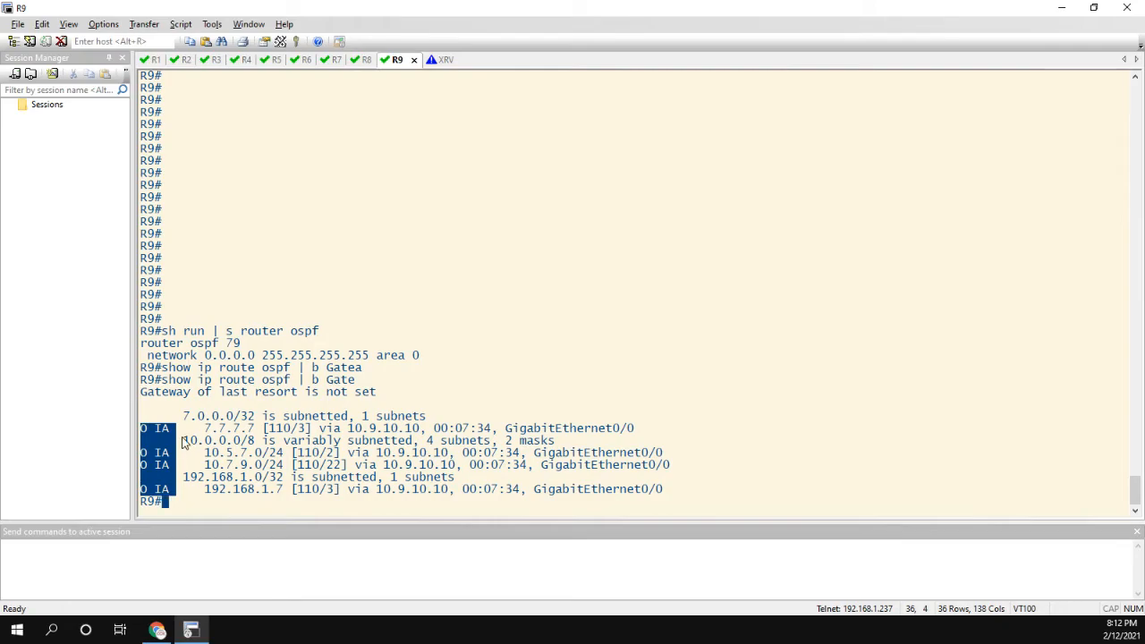
- Draw the BGP VPNv4 arrow from R5 to XRV across the backbone and write 4577 below the BLUE link
click(157, 630)
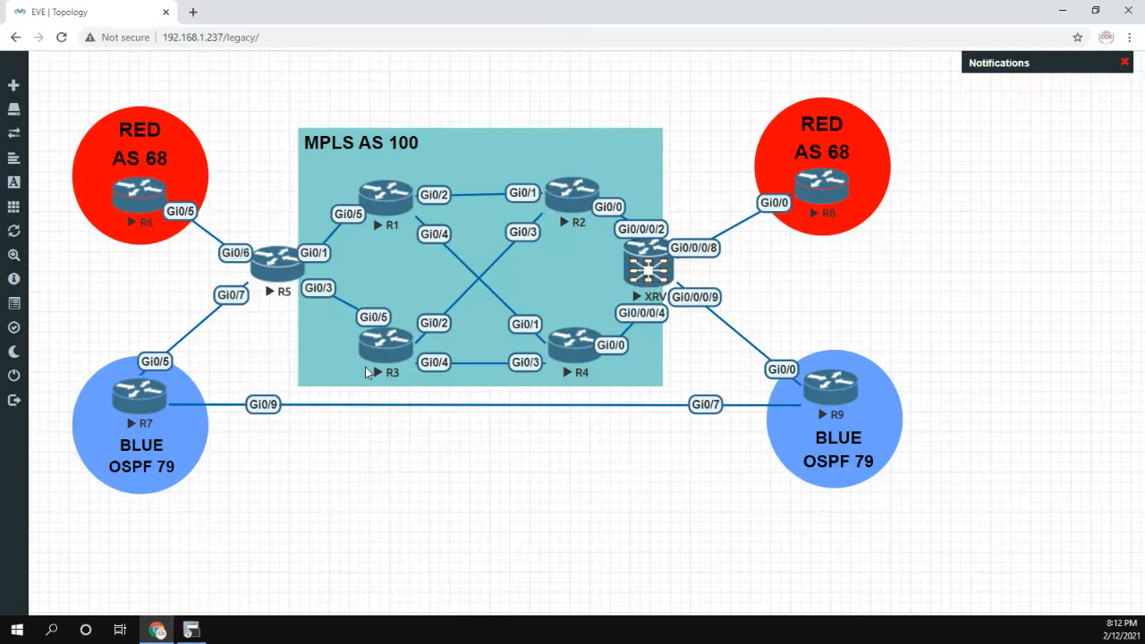
mouse_move(307, 252)
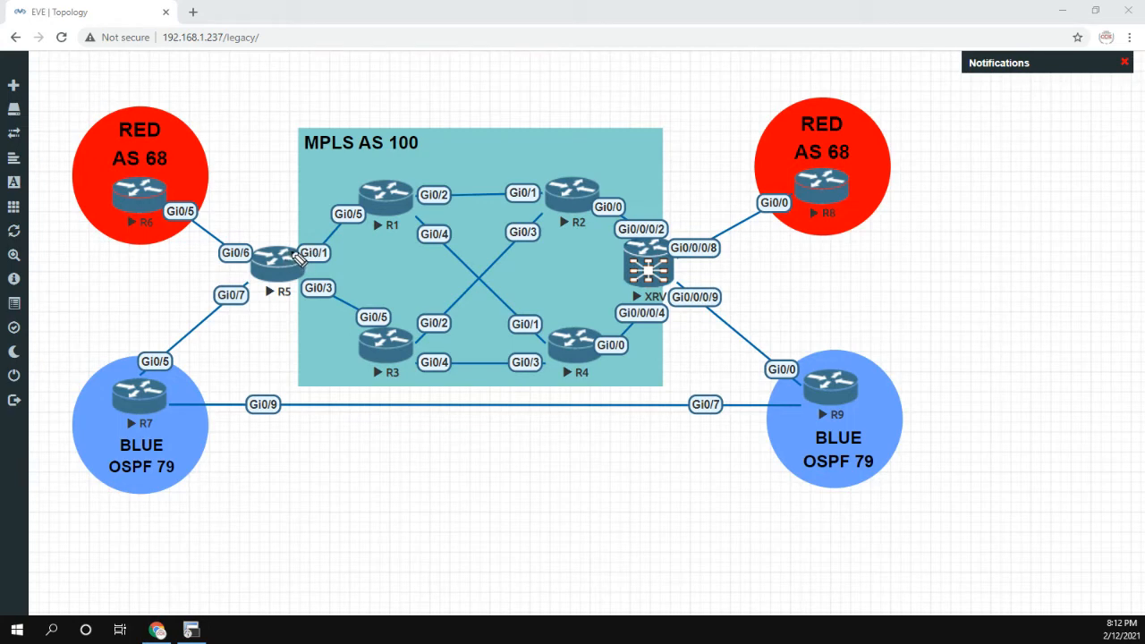
mouse_move(304, 276)
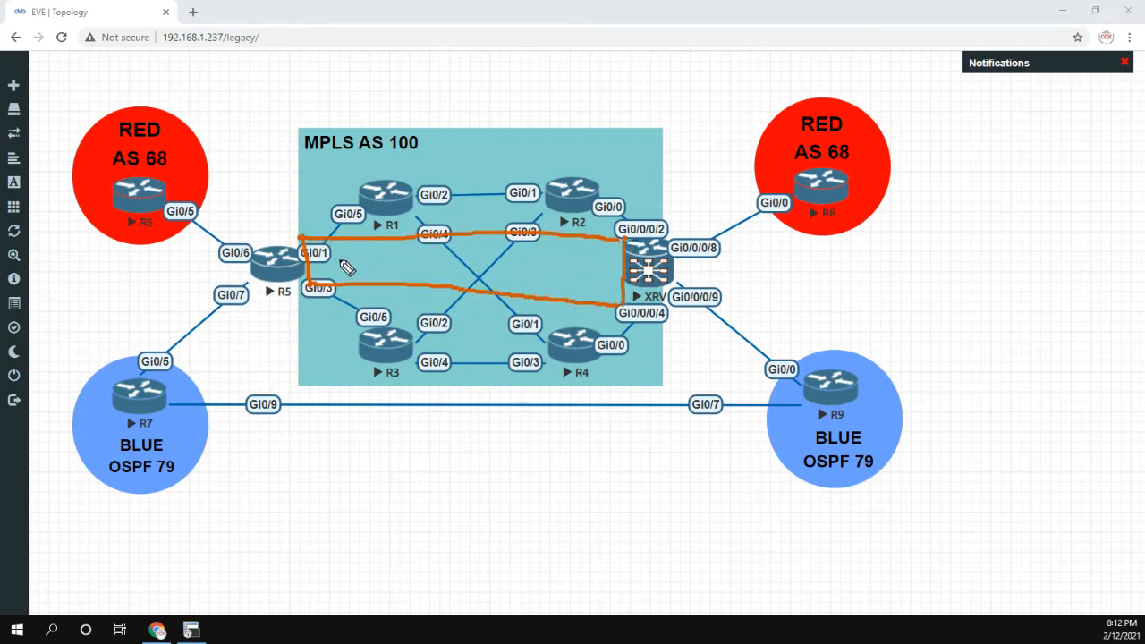
drag(340, 265, 376, 260)
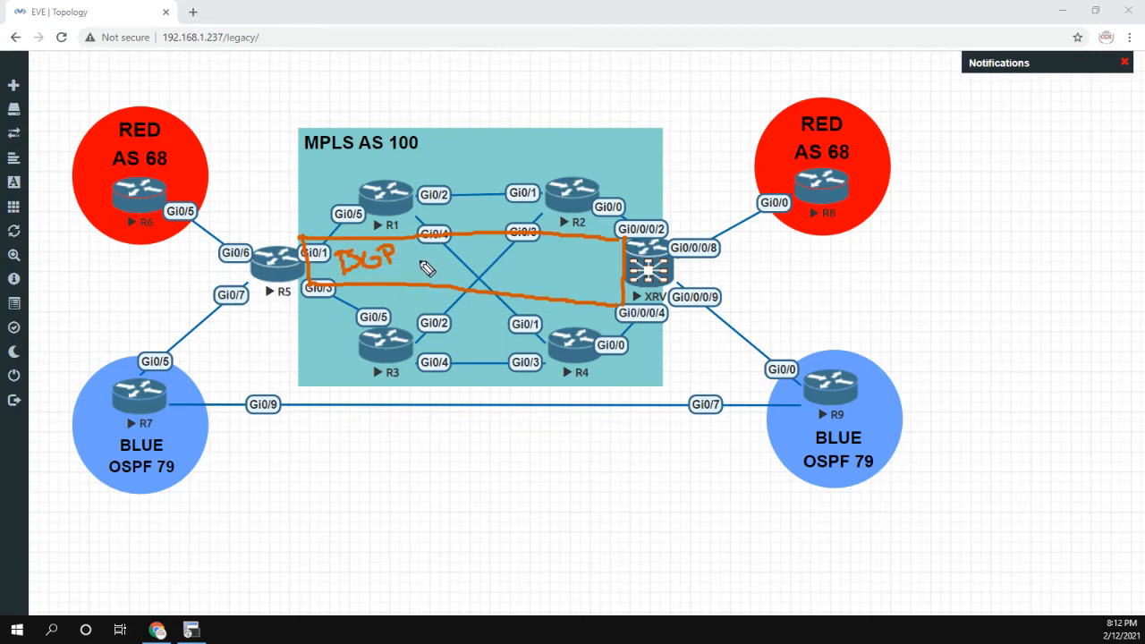
drag(420, 259, 456, 259)
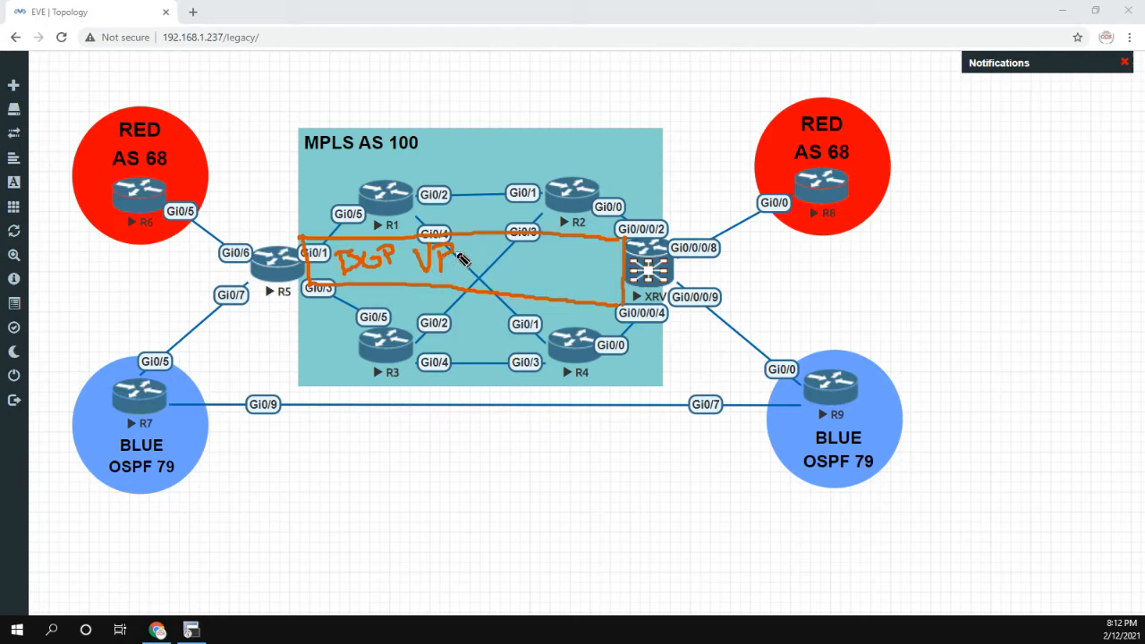
drag(456, 265, 510, 268)
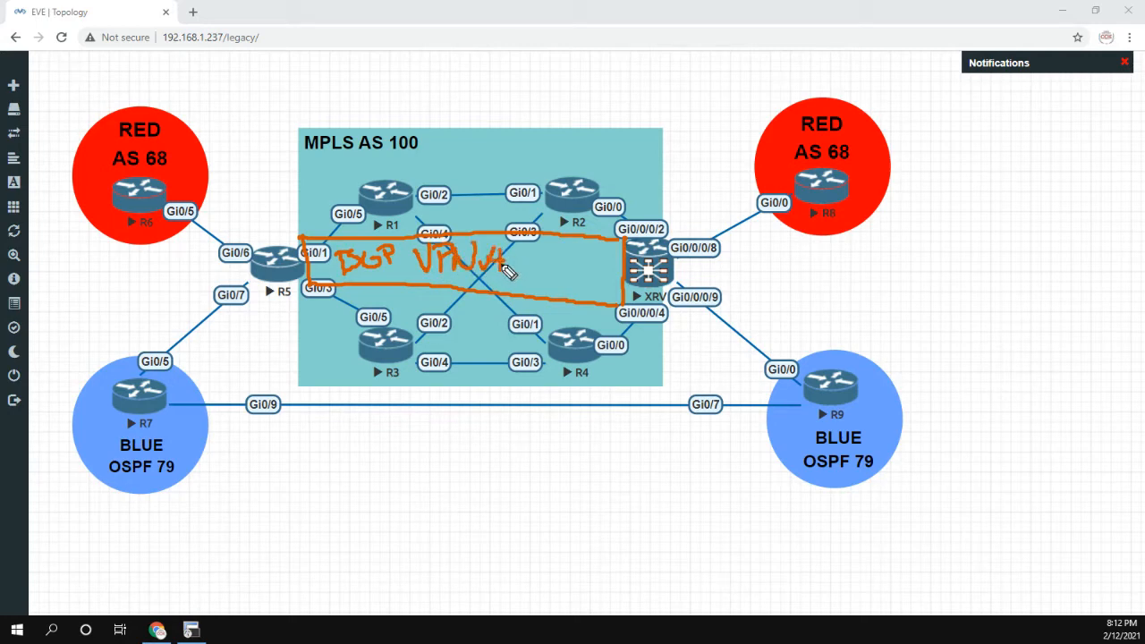
drag(536, 267, 554, 267)
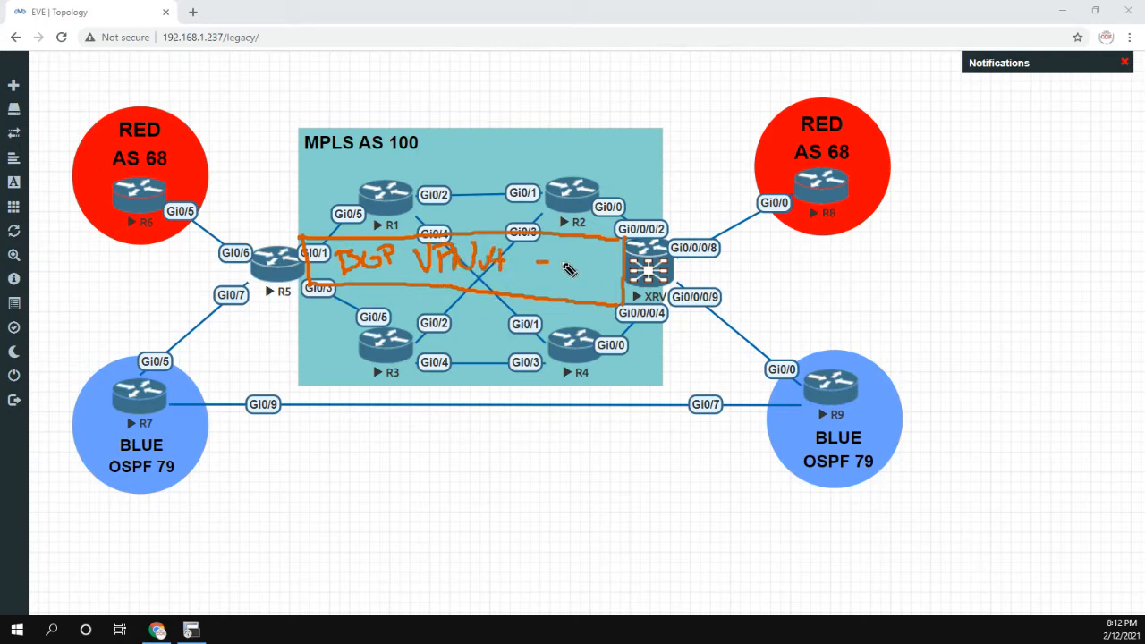
drag(541, 265, 605, 265)
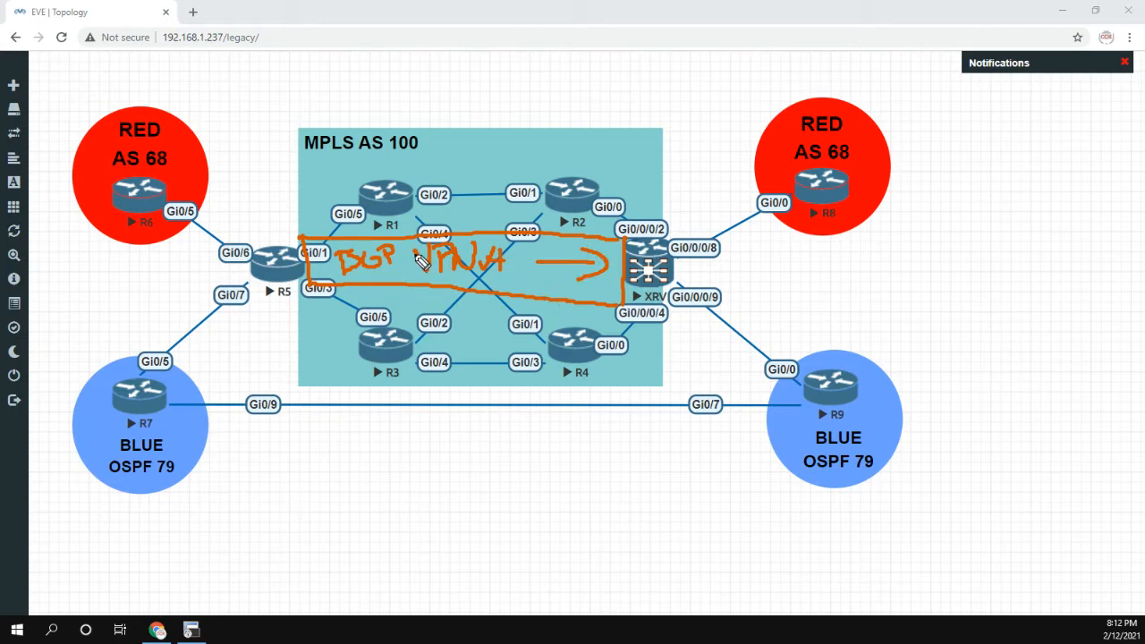
mouse_move(313, 272)
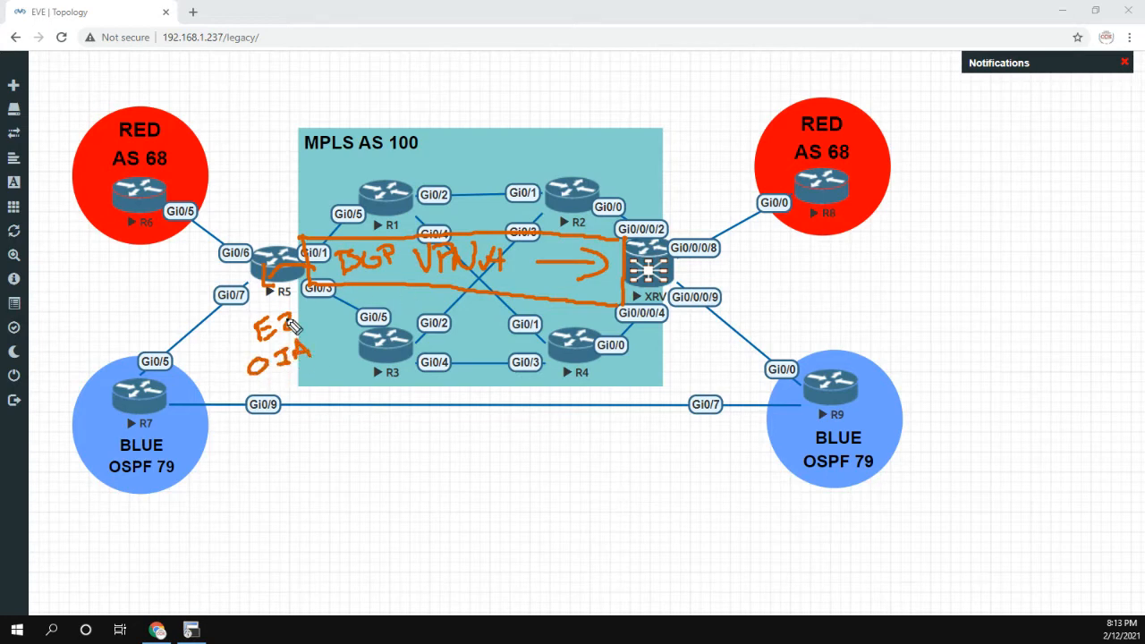
mouse_move(175, 269)
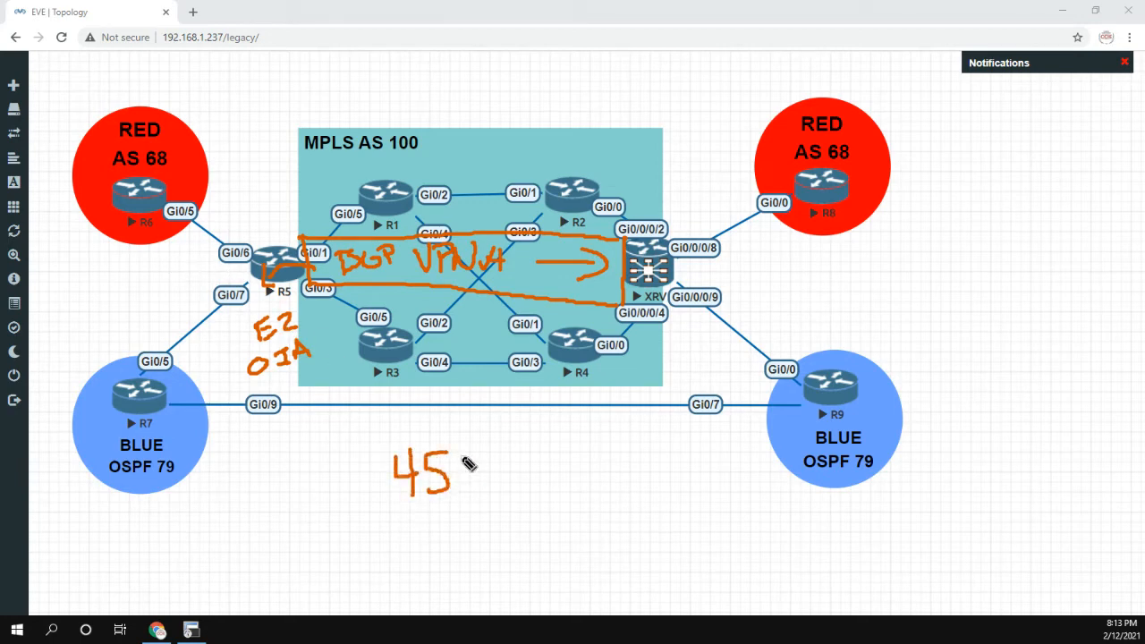
drag(457, 465, 523, 483)
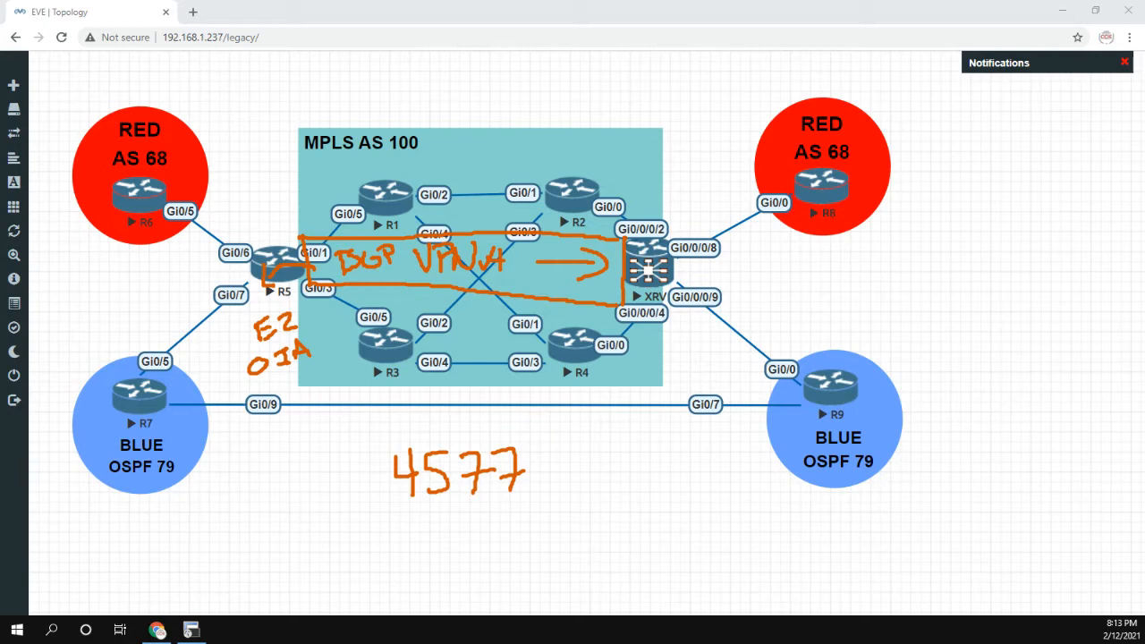
mouse_move(809, 440)
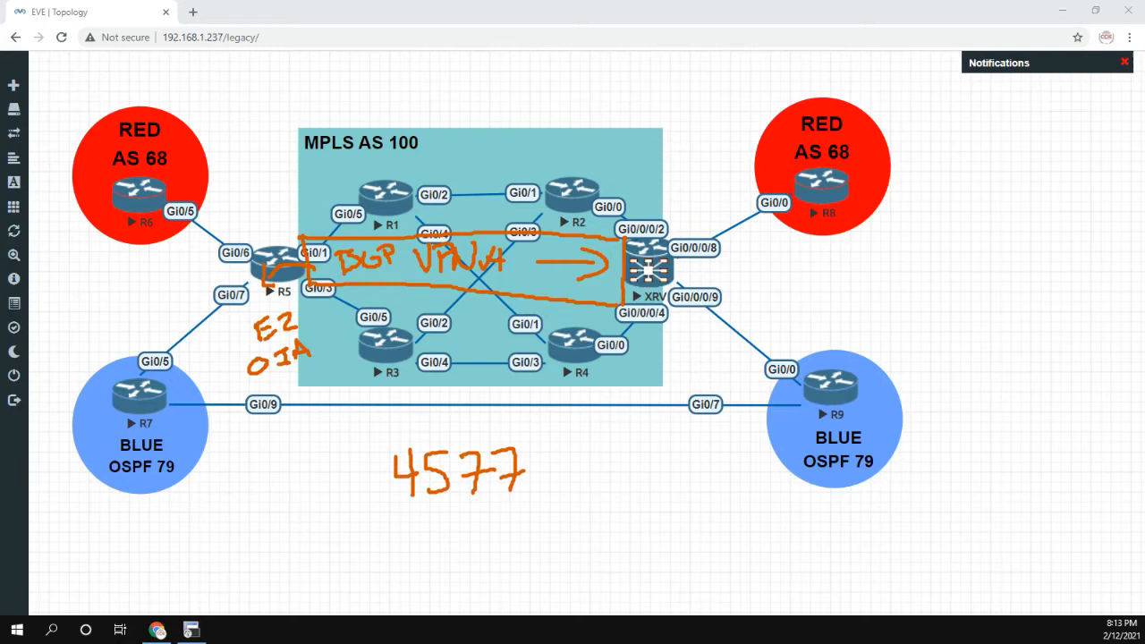
mouse_move(392, 317)
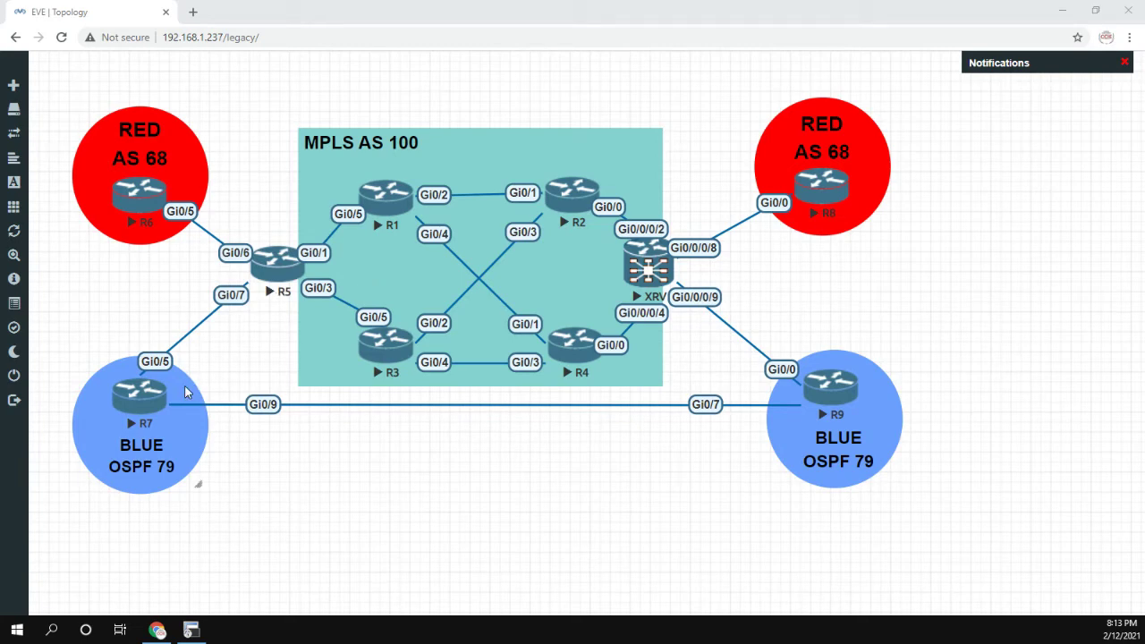
mouse_move(590, 276)
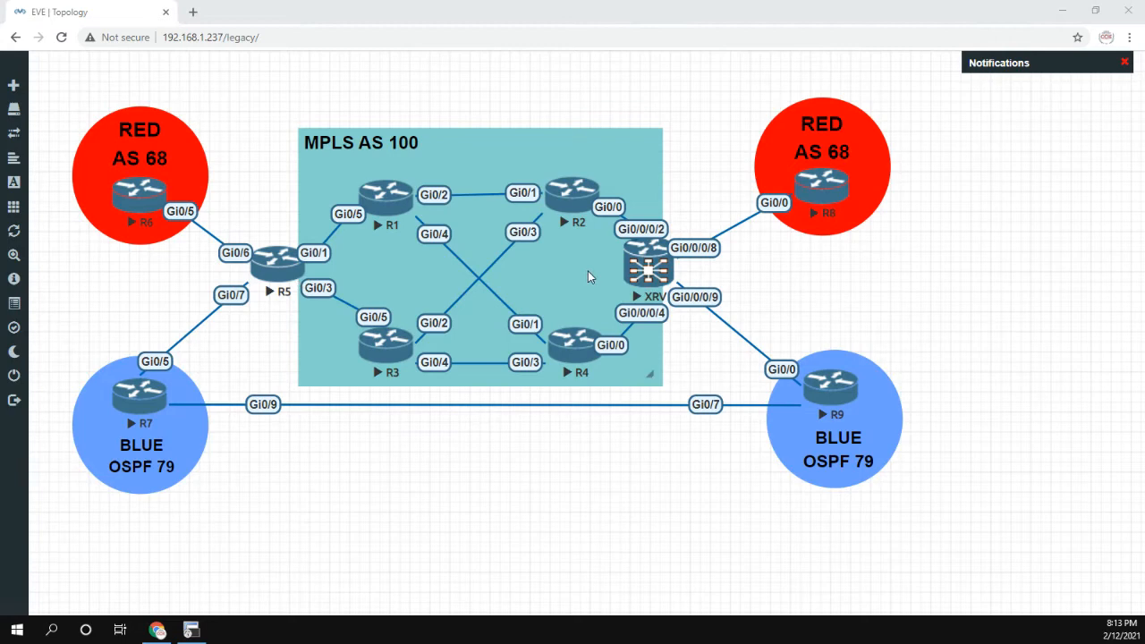
mouse_move(293, 283)
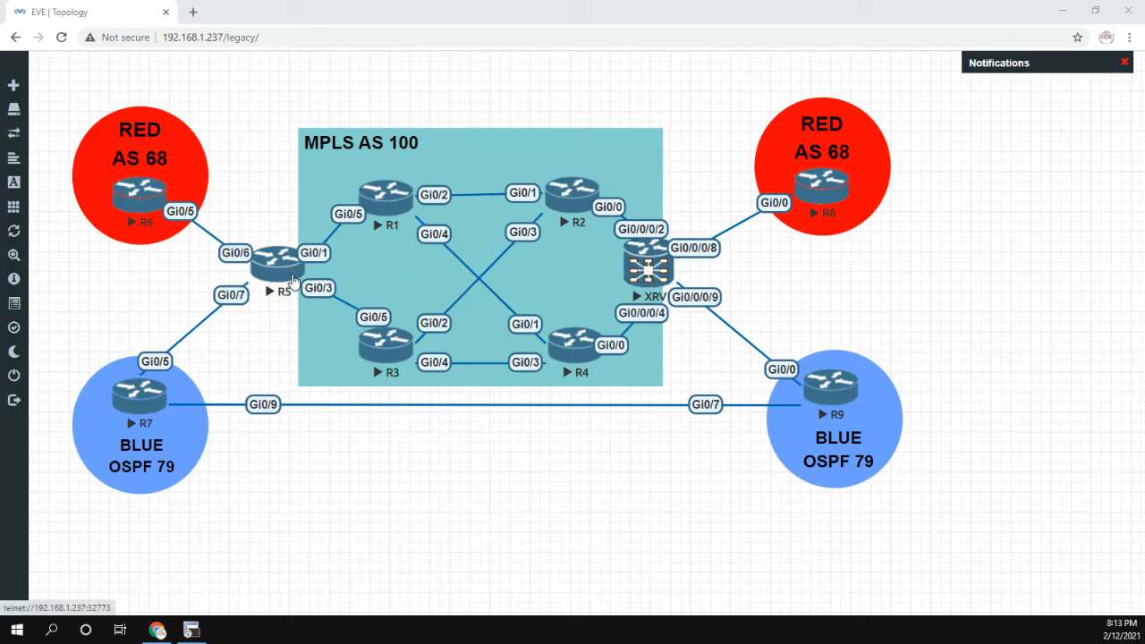
mouse_move(64, 184)
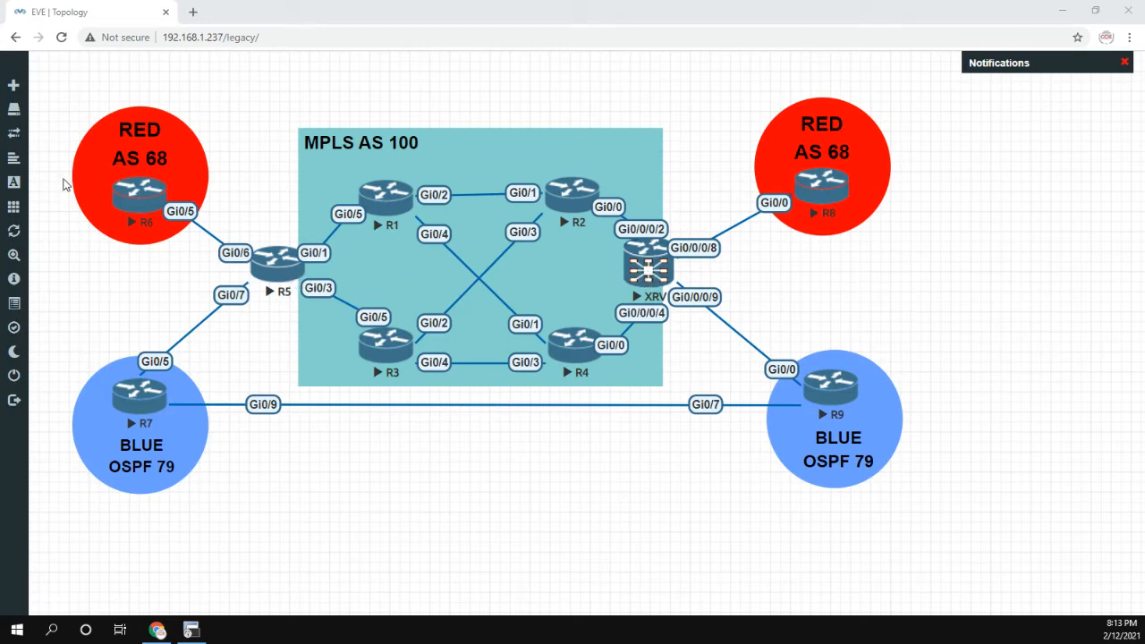
mouse_move(72, 267)
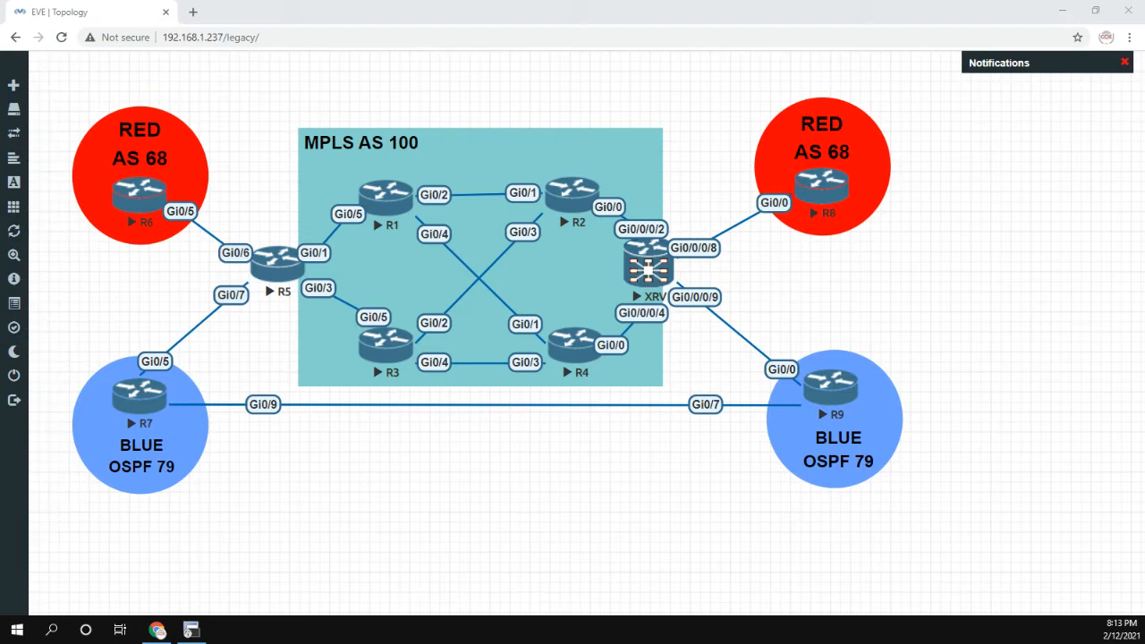
mouse_move(400, 413)
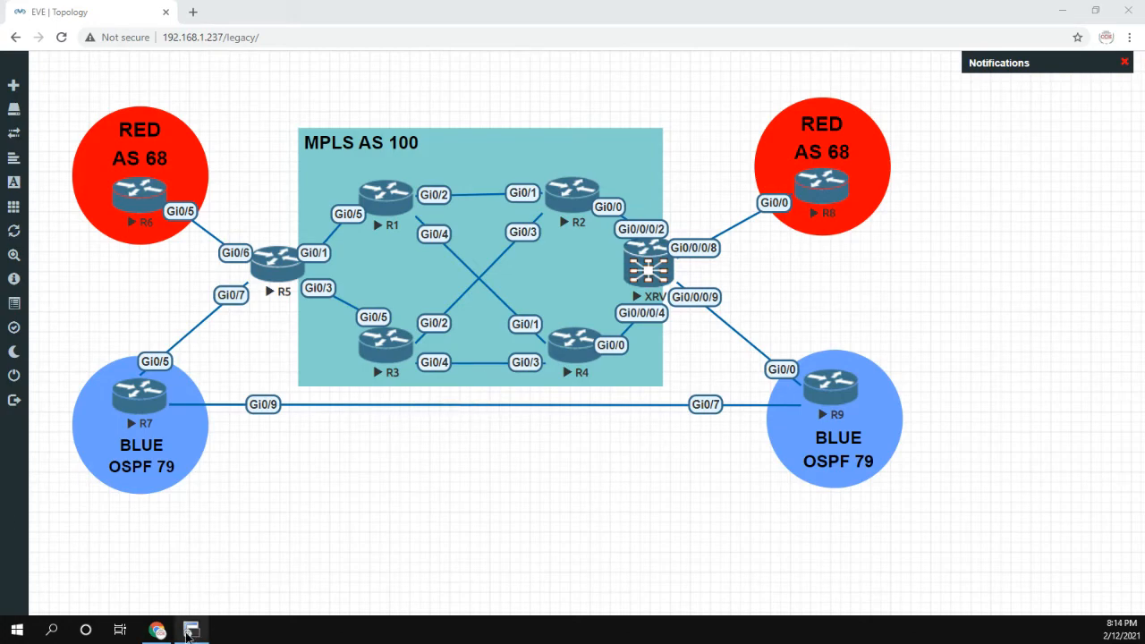
- On R9, configure interface g0/7 with 'no shut' so the adjacency to 192.168.1.7 comes up
click(189, 630)
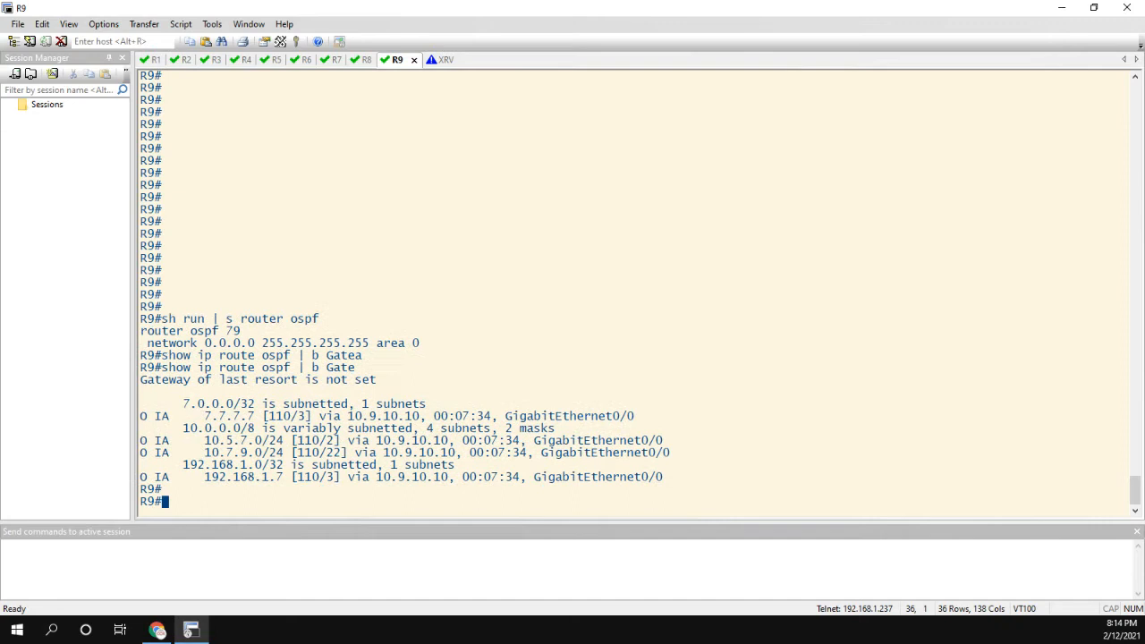
text(conf t)
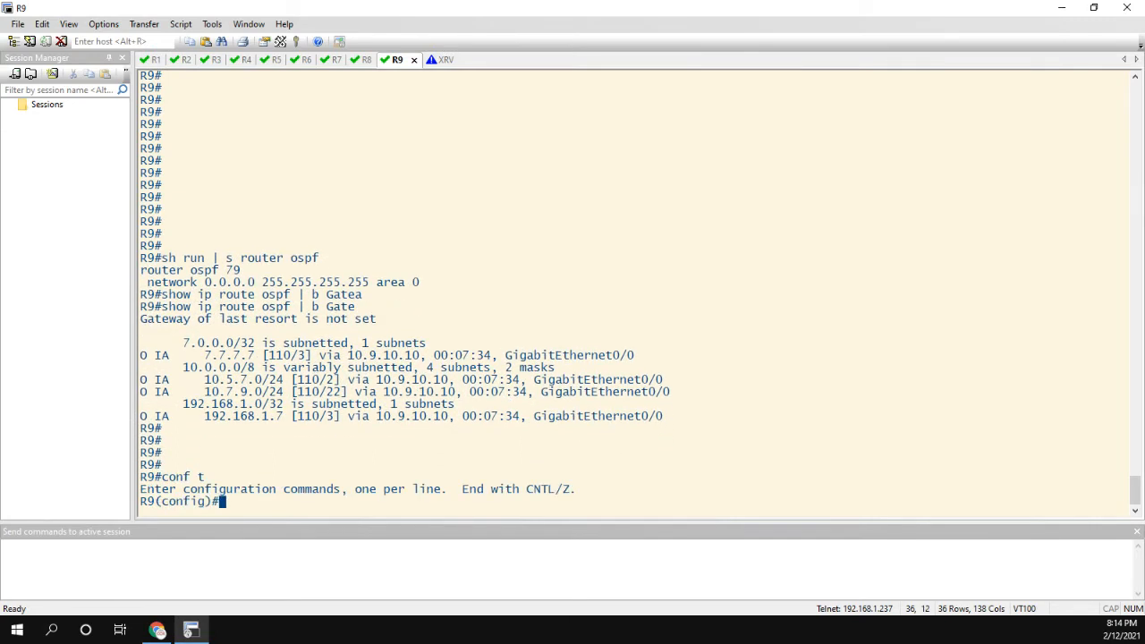
text(int g0/7)
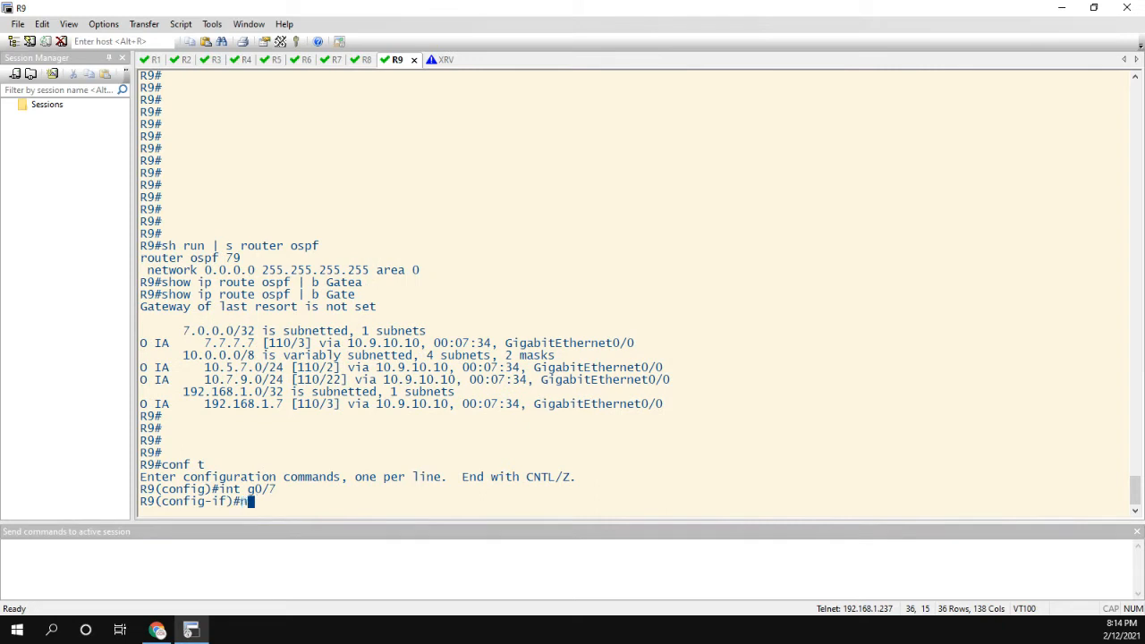
text(no shut)
text(end)
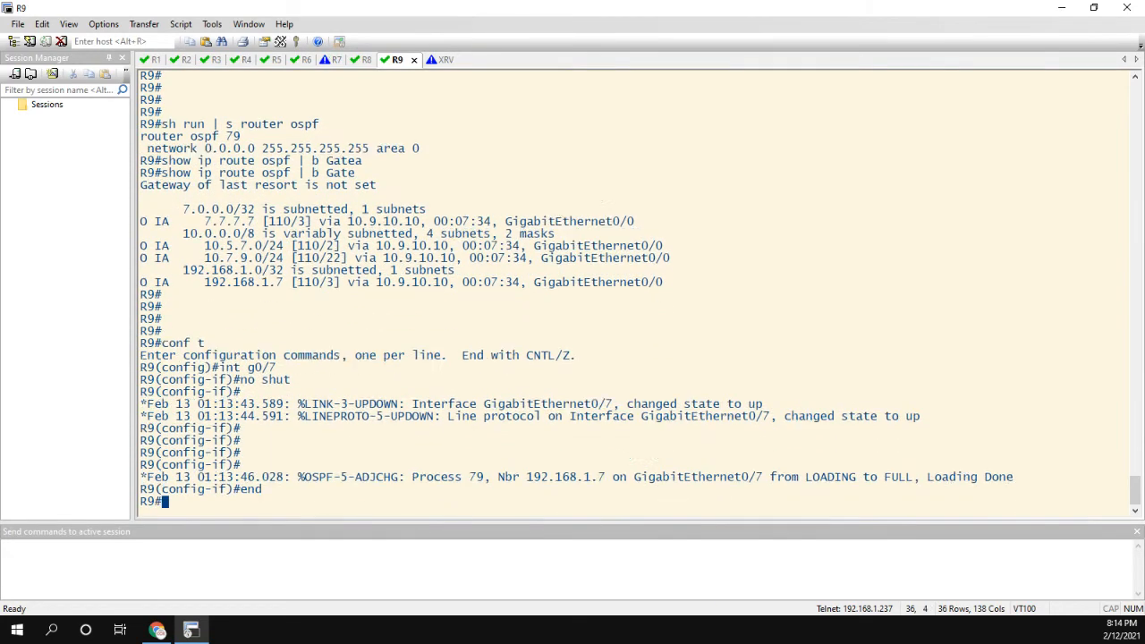
scroll(down, 3)
text(conf t)
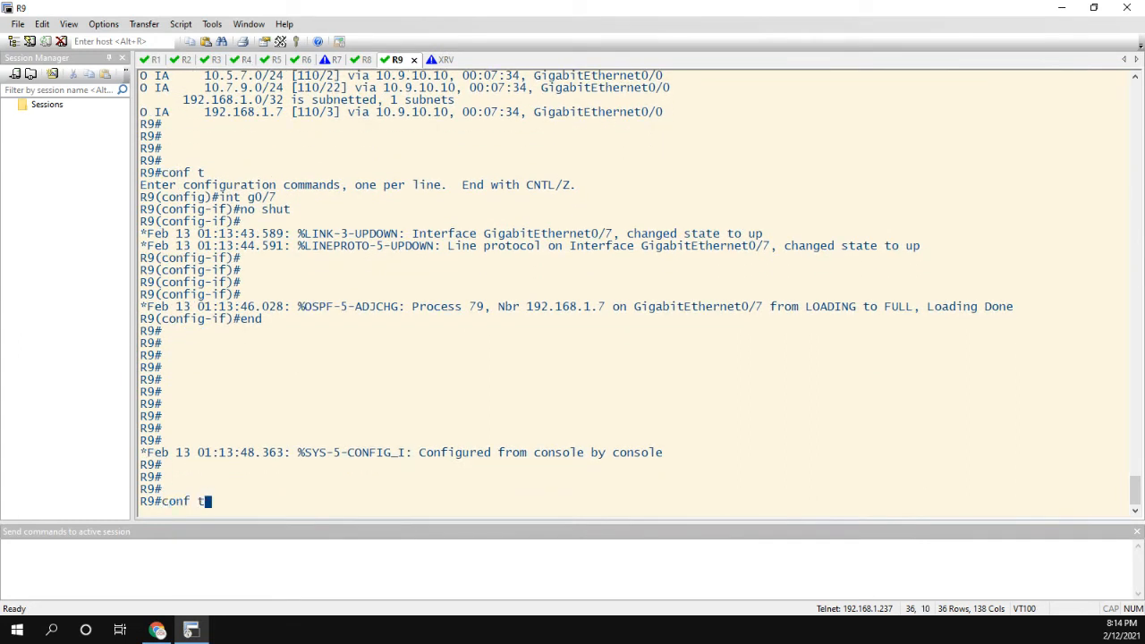
- Rerun 'show ip route ospf | b Gate' on R9, confirming routes now via 10.7.9.7 on GigabitEthernet0/7
text(show ip route ospf | b Gate)
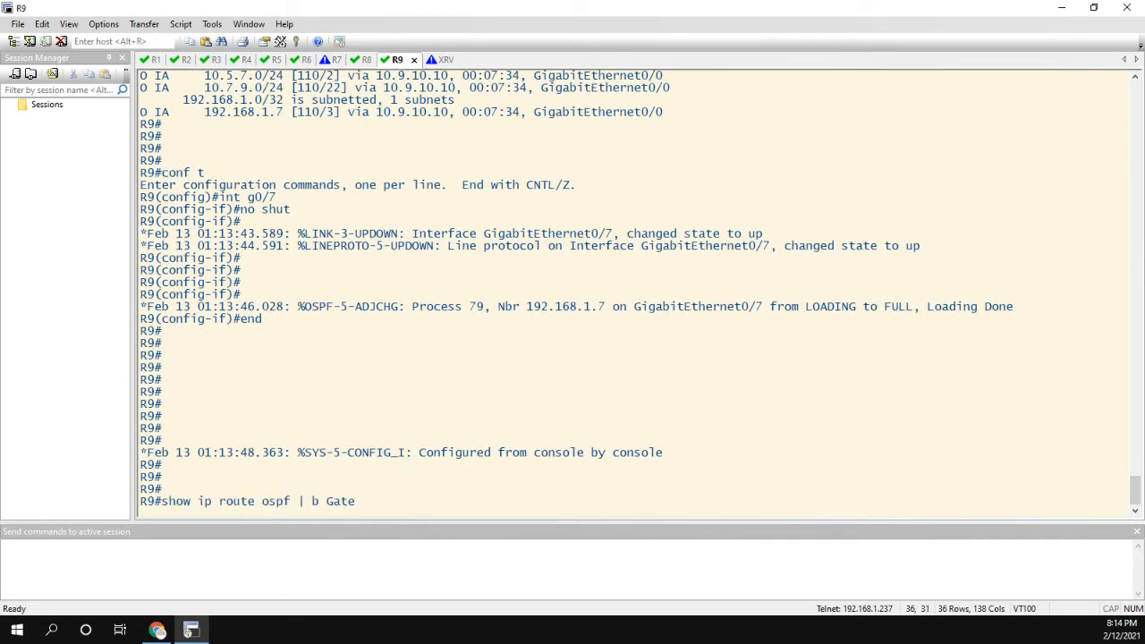
key(Return)
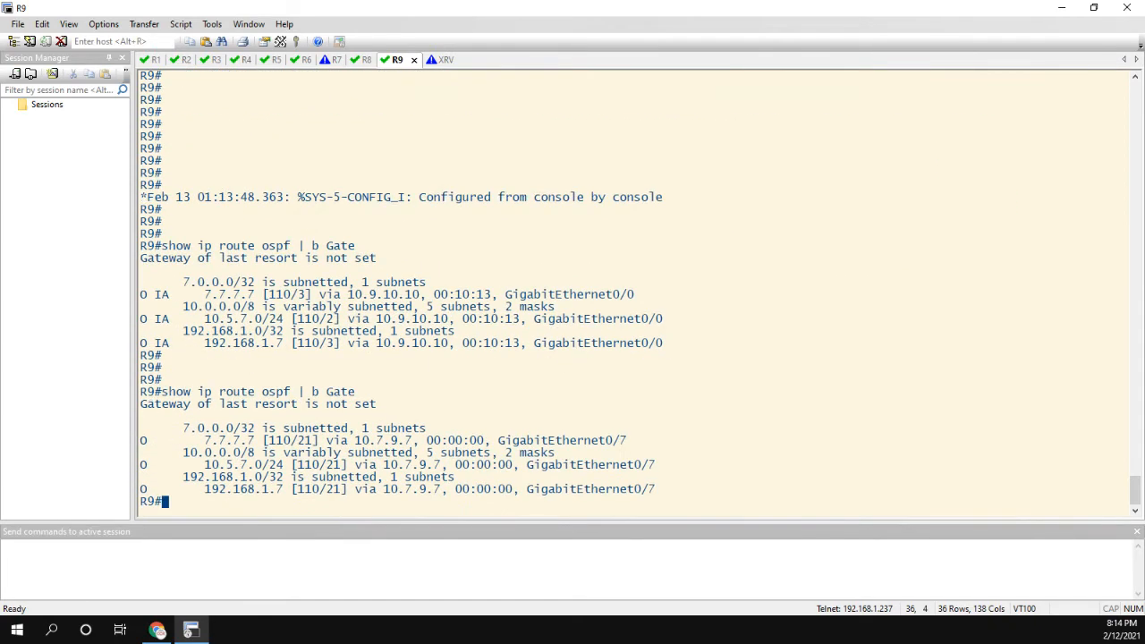
mouse_move(239, 376)
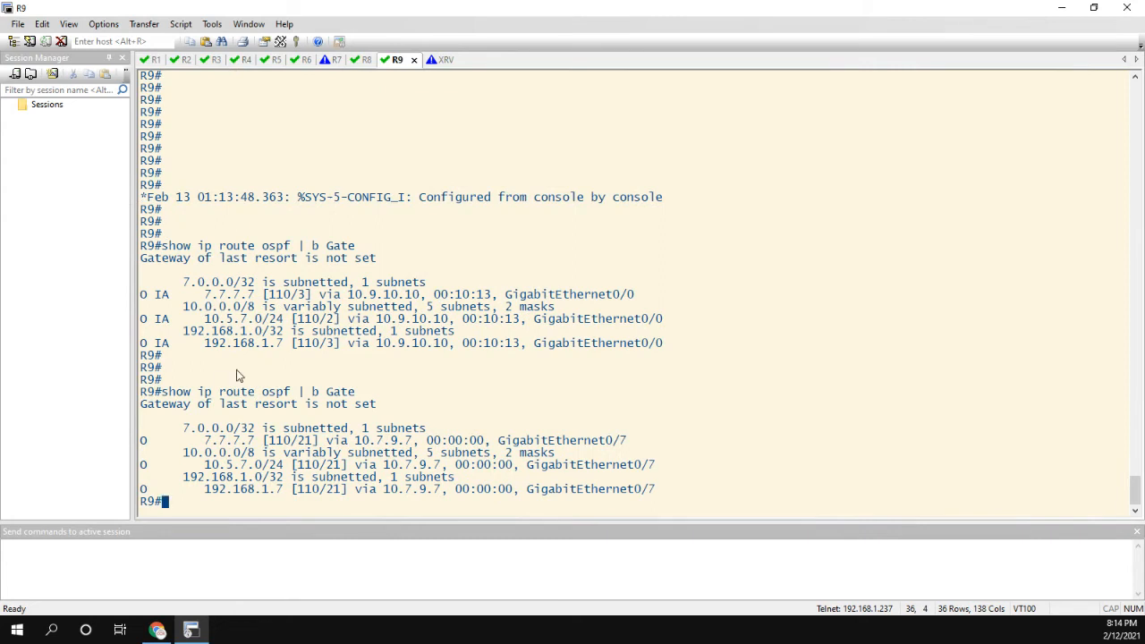
mouse_move(176, 369)
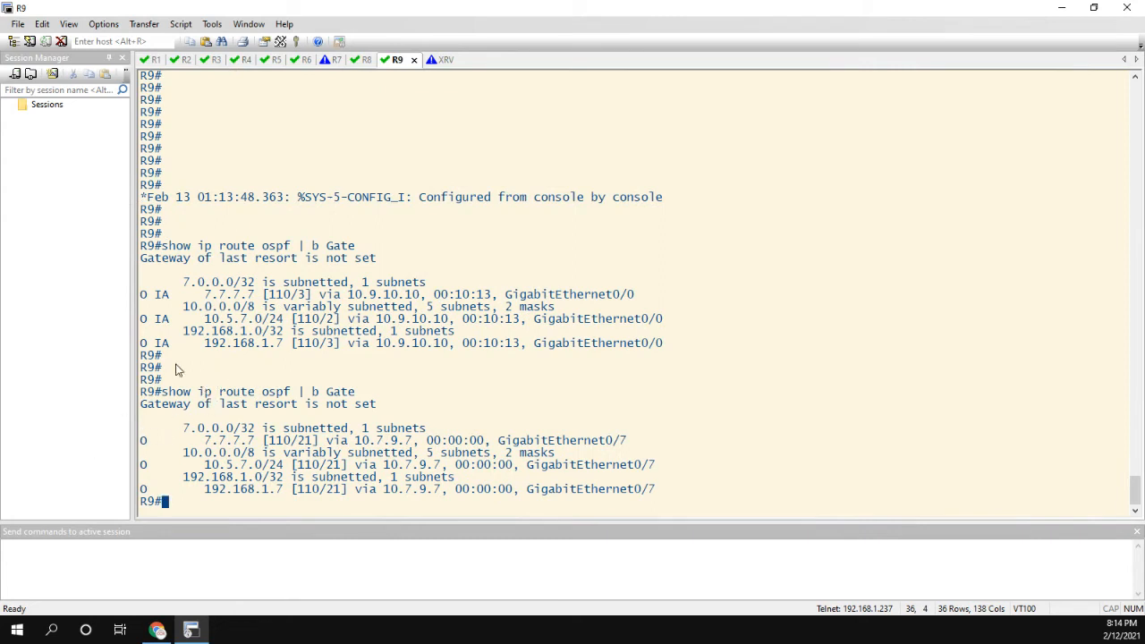
mouse_move(234, 311)
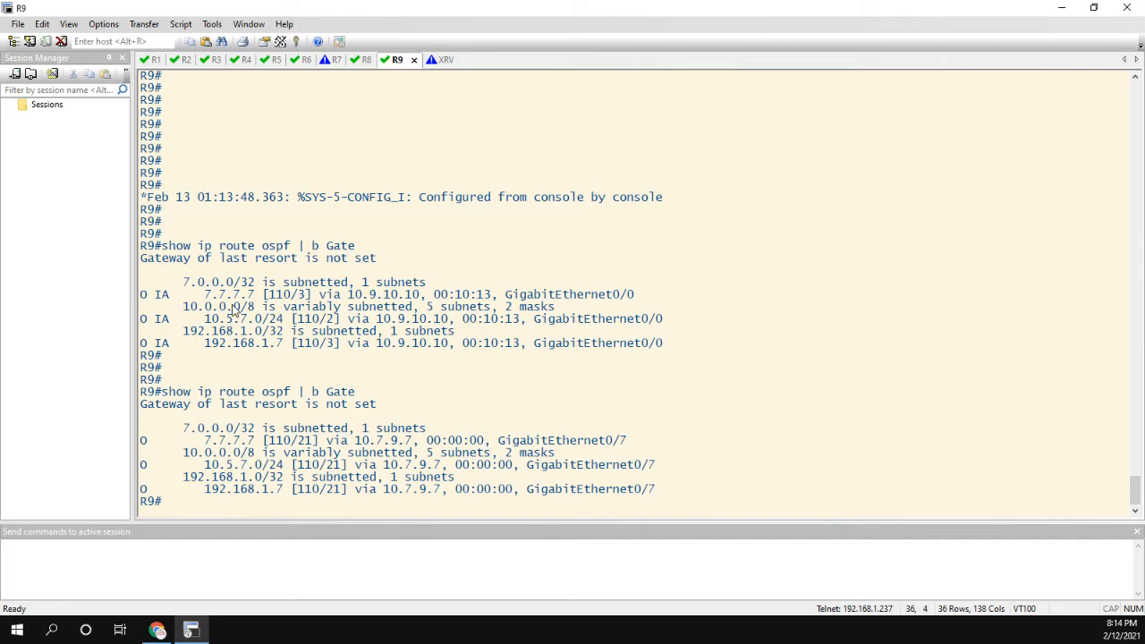
mouse_move(178, 318)
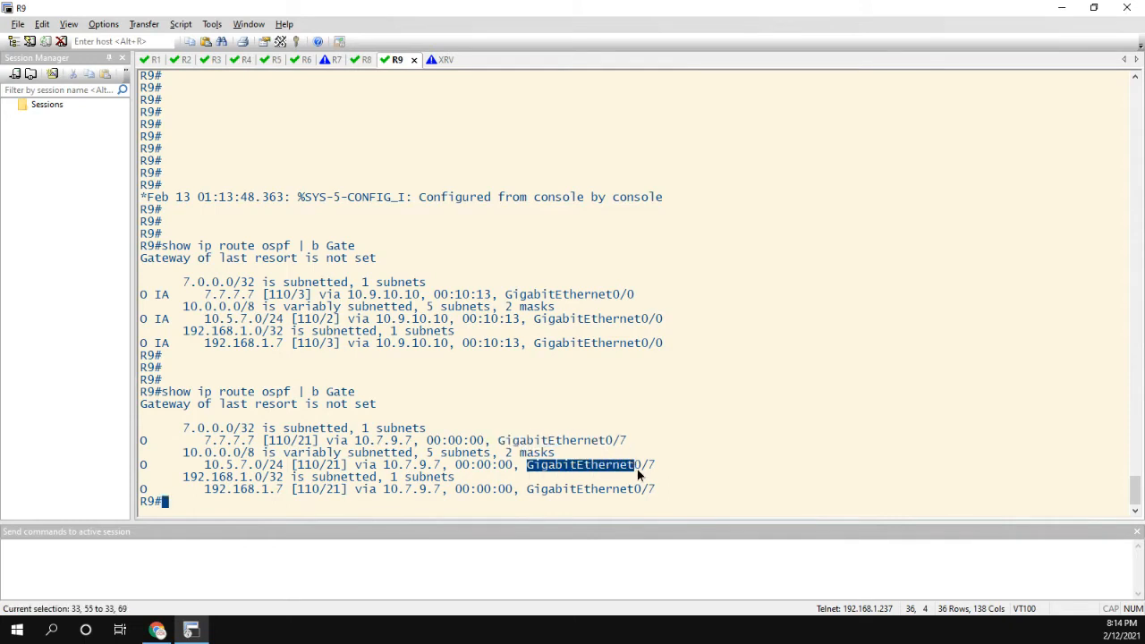
click(283, 515)
text(trace 7.7.7)
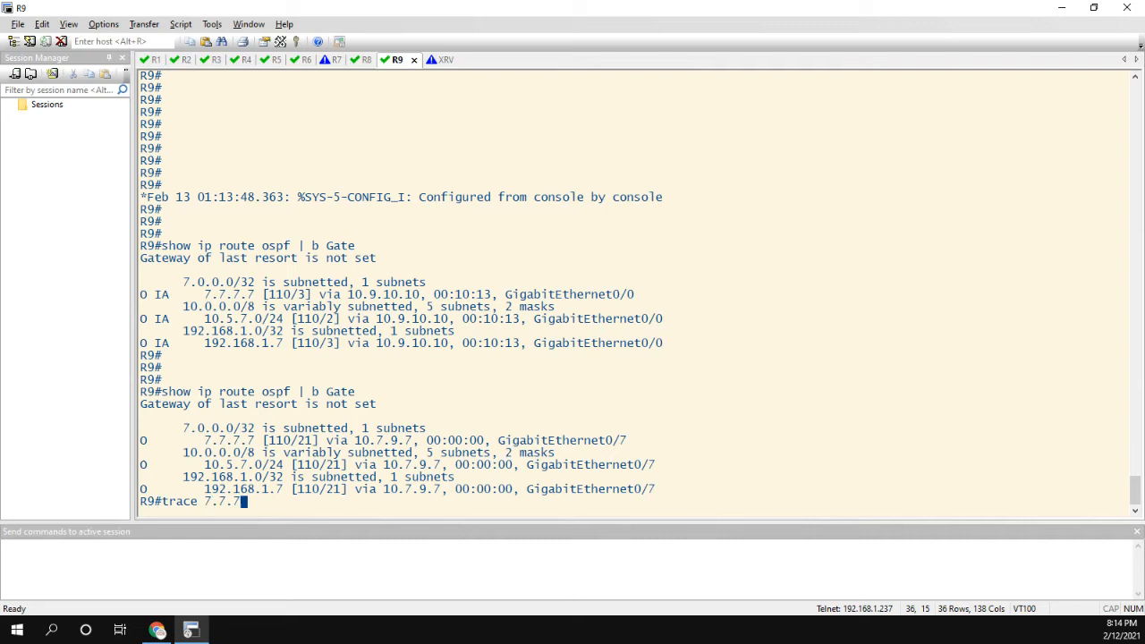
- Trace 7.7.7.7 from Loopback0 on R9, reaching it in one hop, then bring back the topology
text(so lo0 numeric)
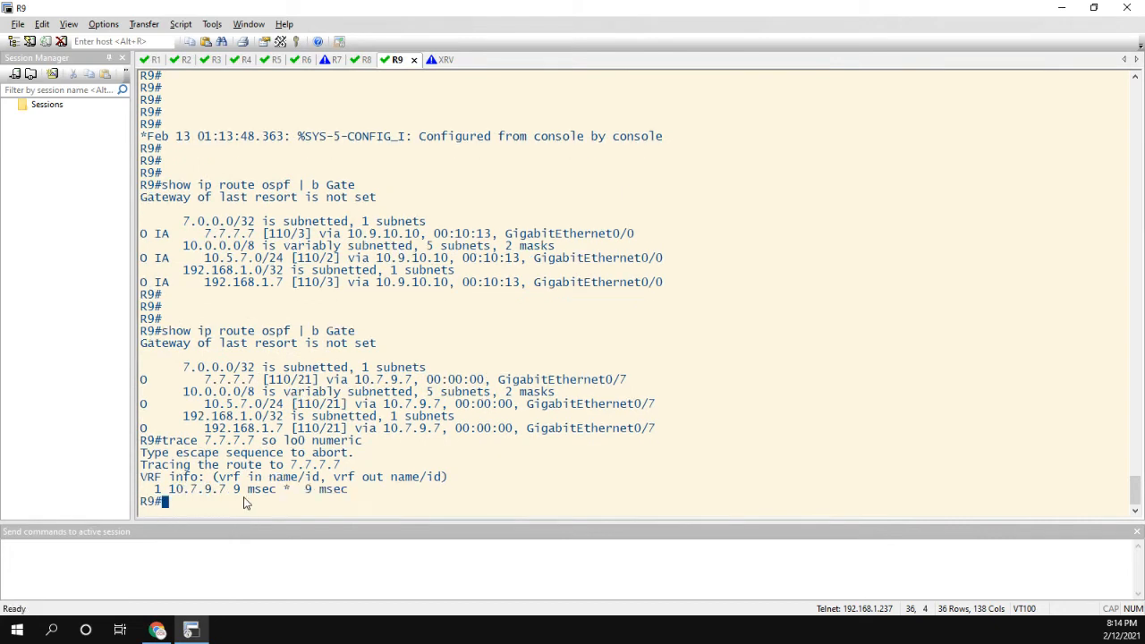
mouse_move(262, 465)
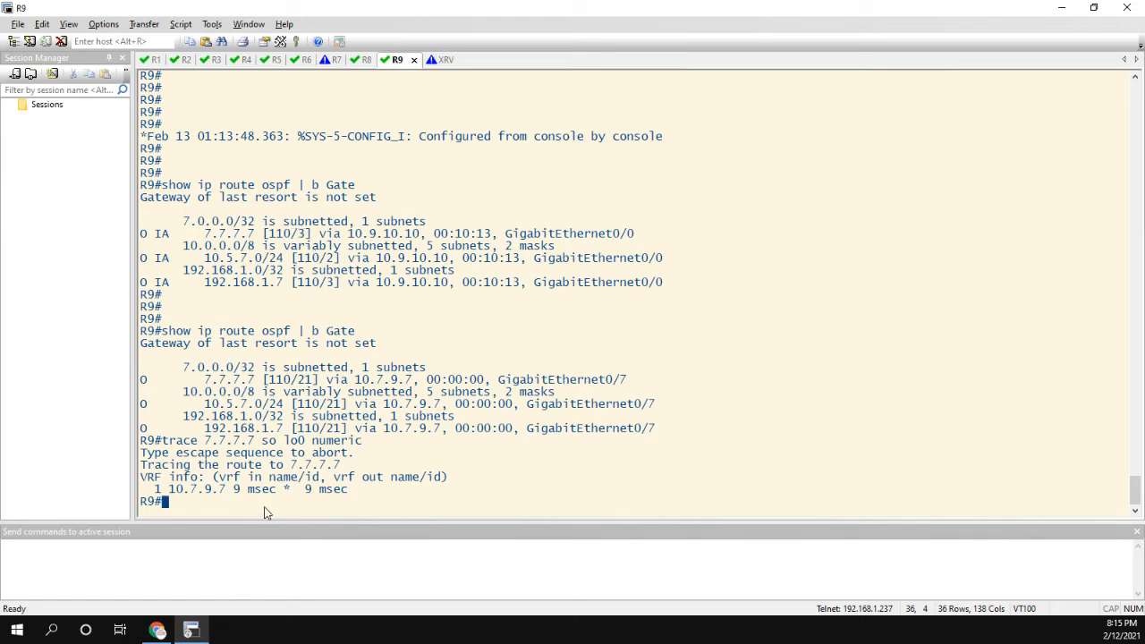
mouse_move(263, 508)
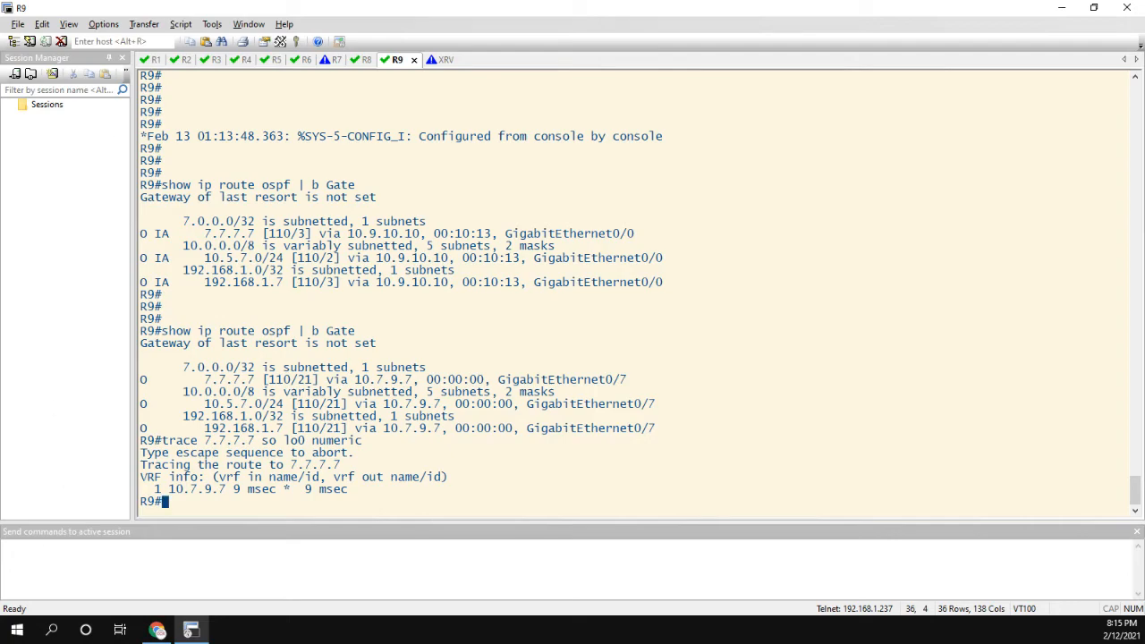
click(157, 629)
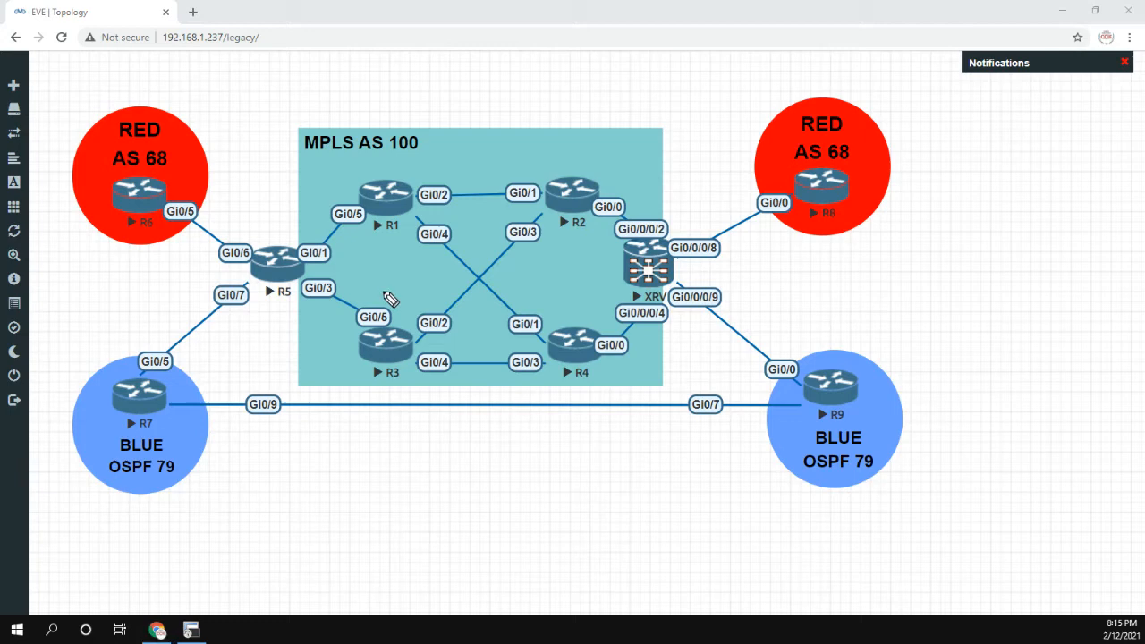
mouse_move(129, 422)
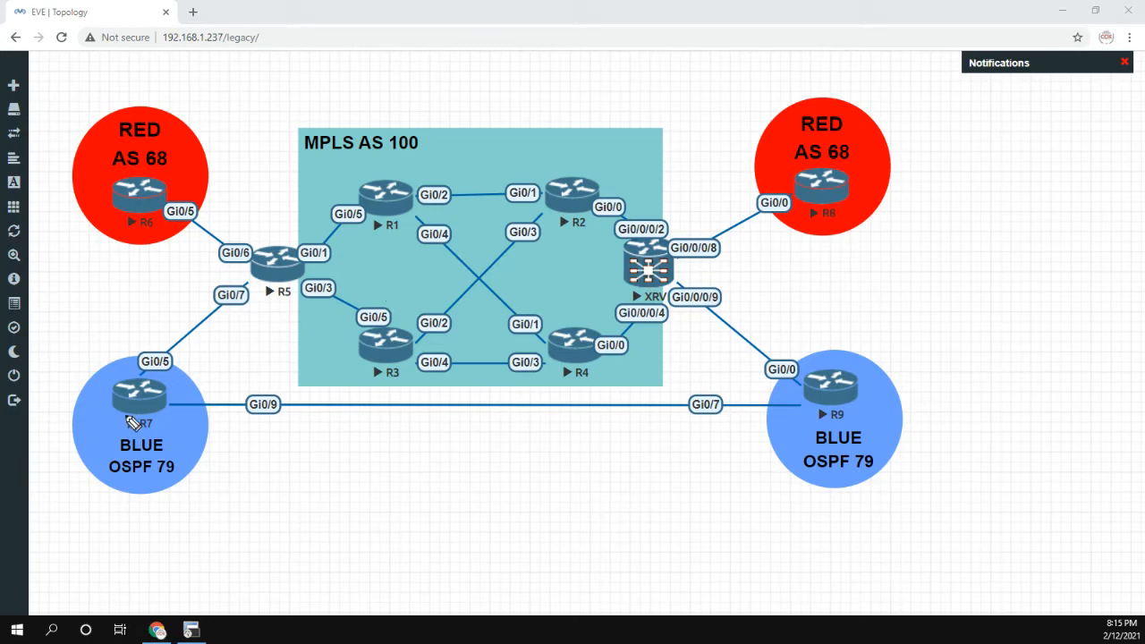
mouse_move(551, 393)
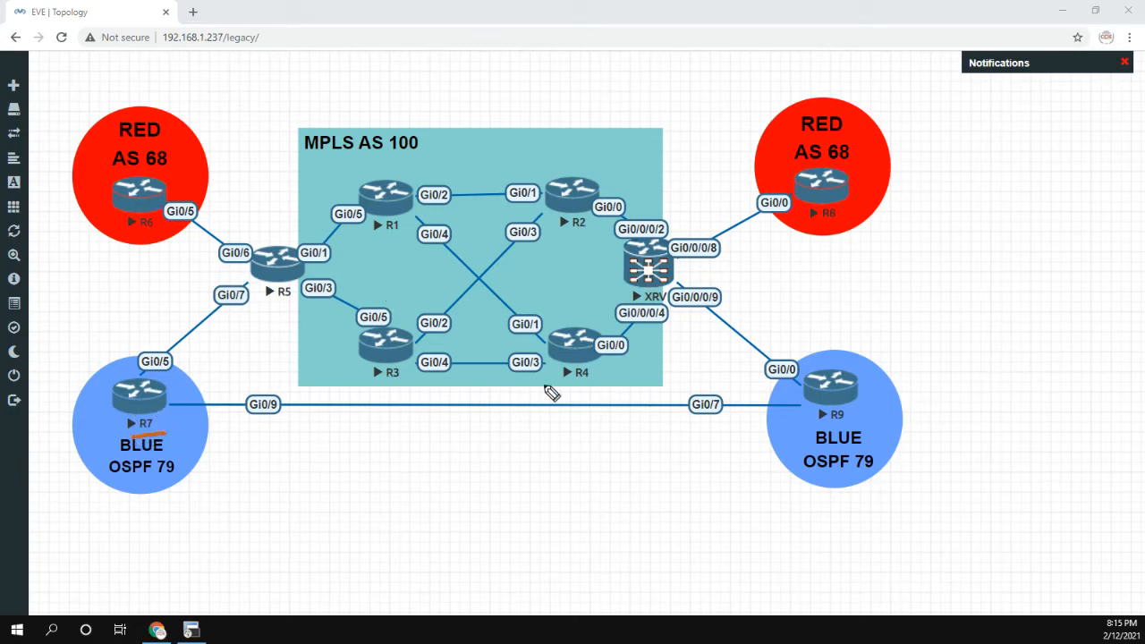
mouse_move(834, 431)
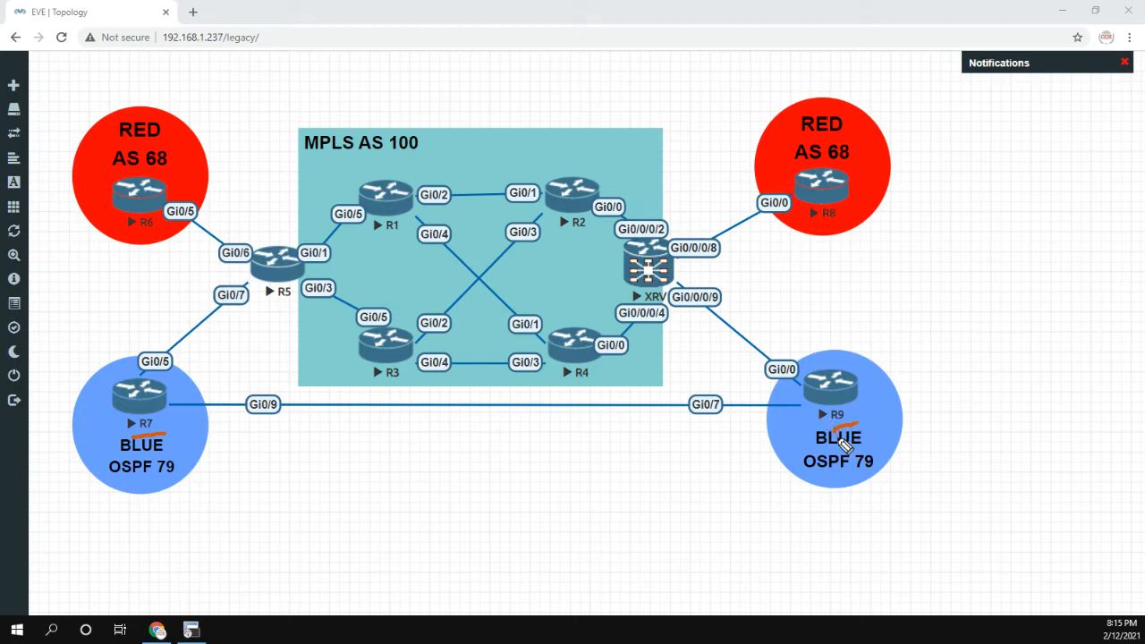
mouse_move(843, 417)
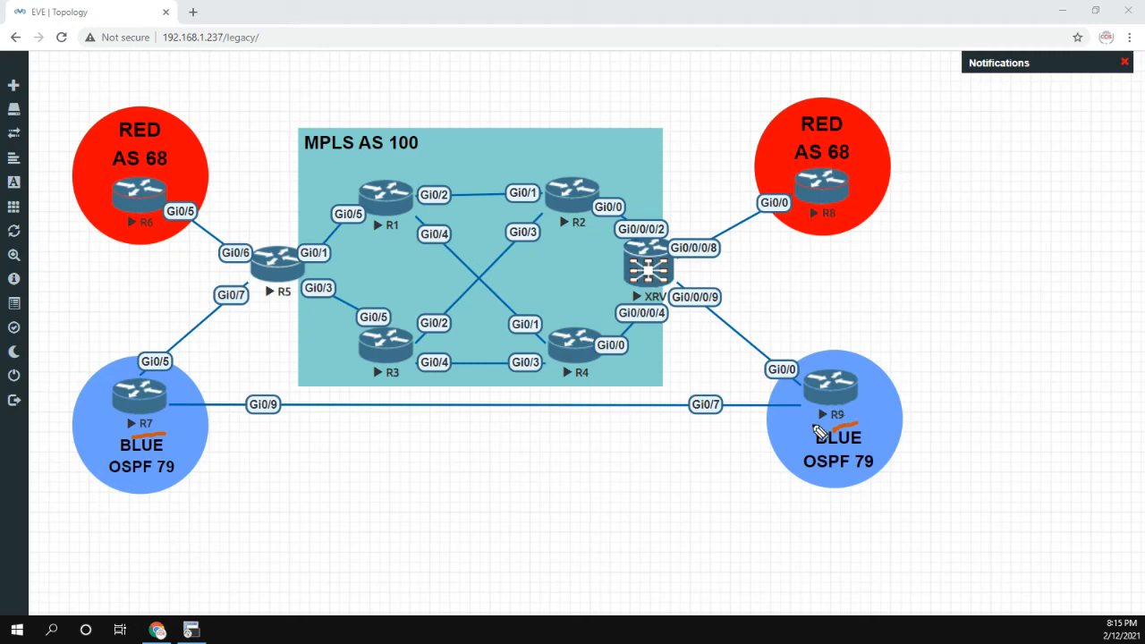
mouse_move(321, 285)
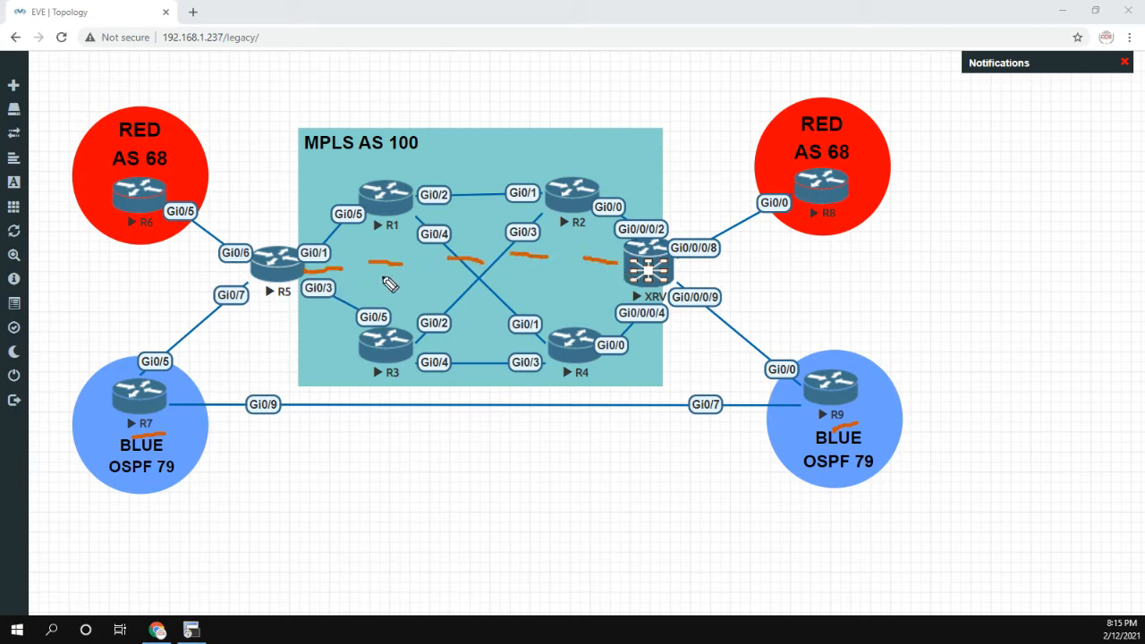
mouse_move(419, 298)
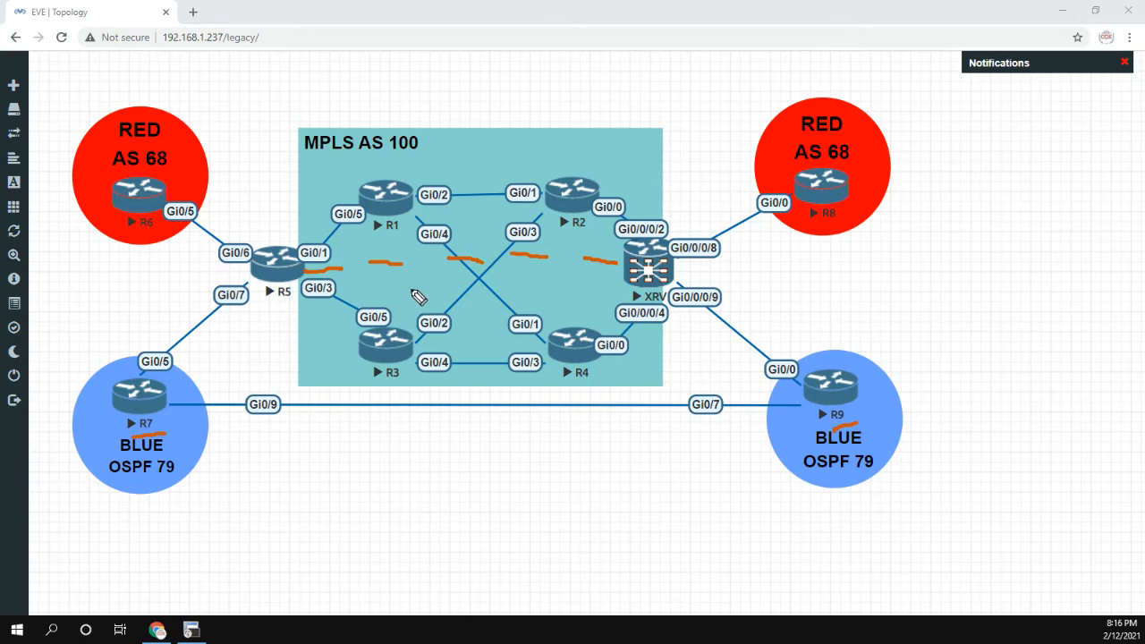
mouse_move(356, 301)
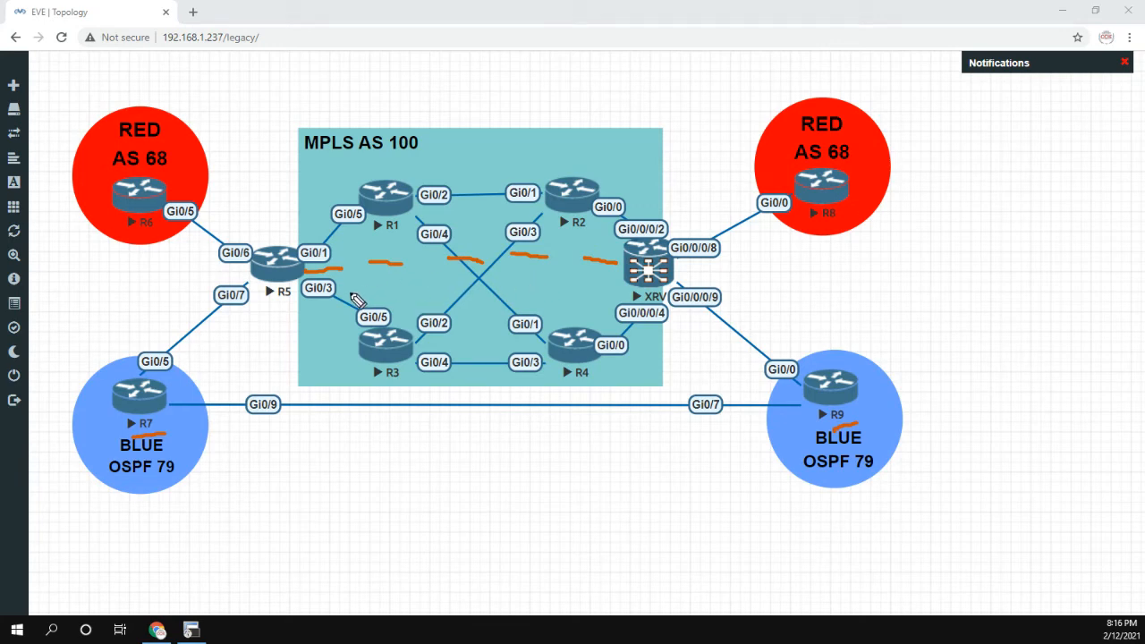
mouse_move(476, 290)
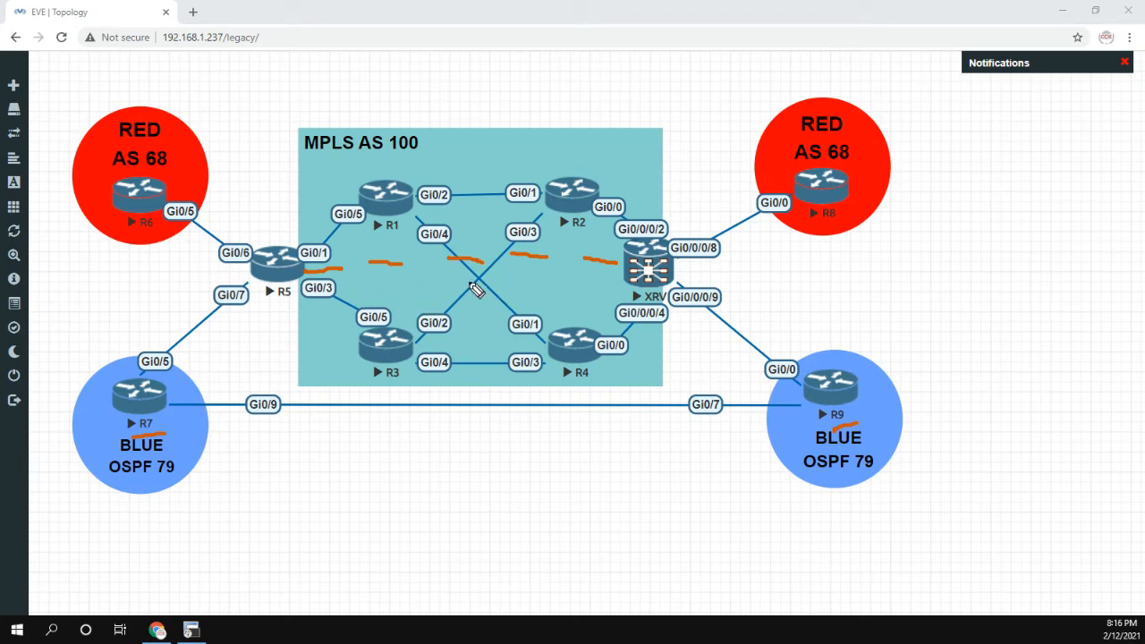
mouse_move(487, 299)
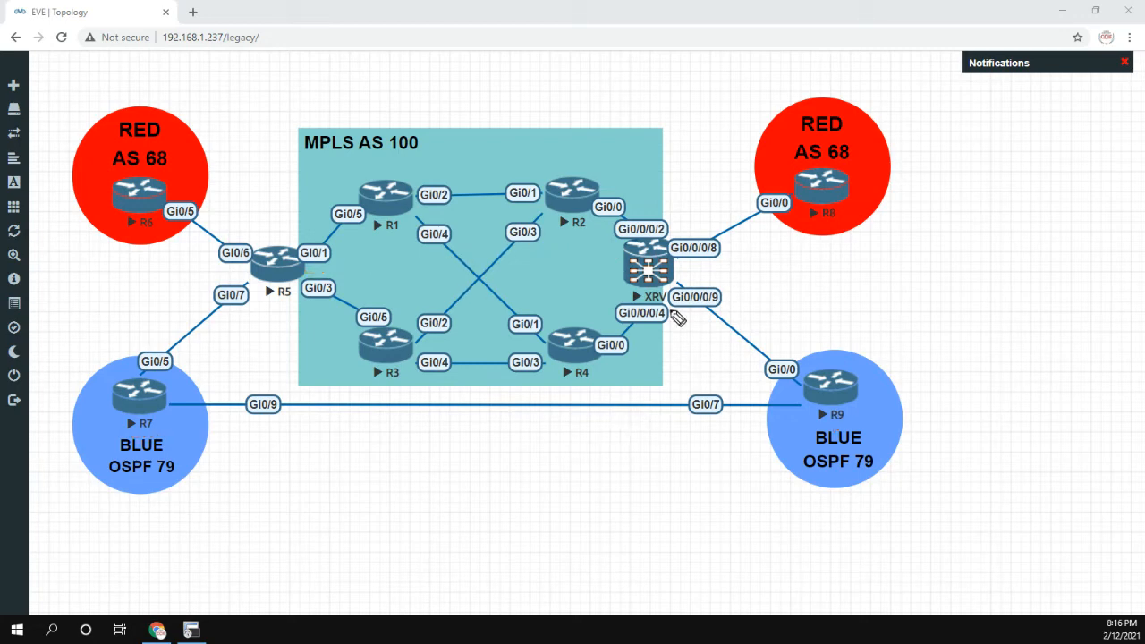
mouse_move(641, 301)
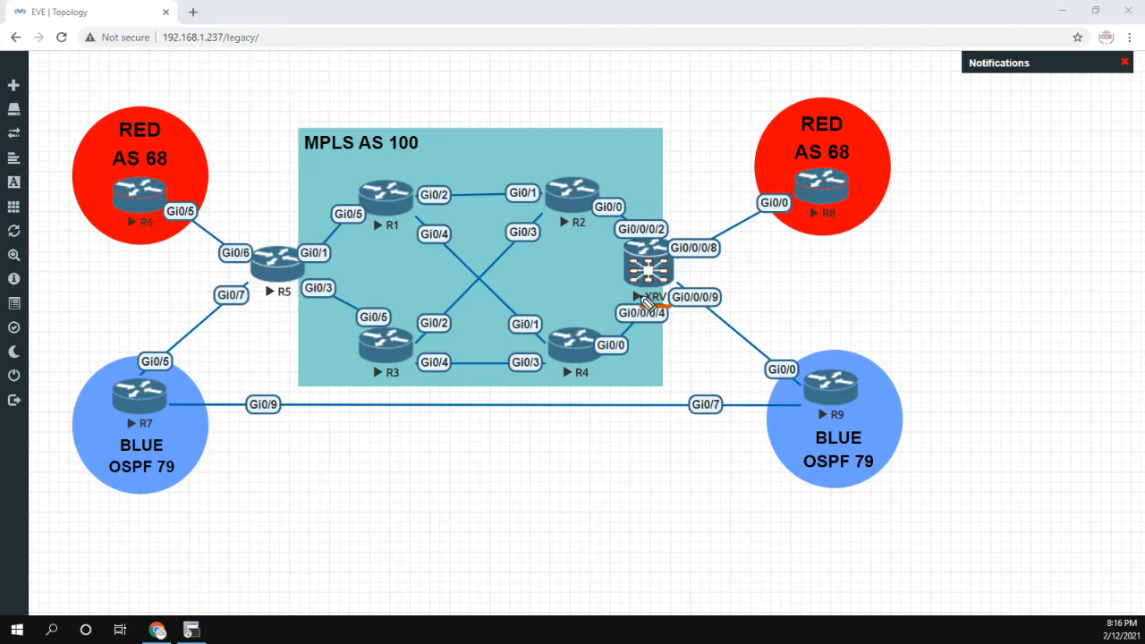
mouse_move(646, 302)
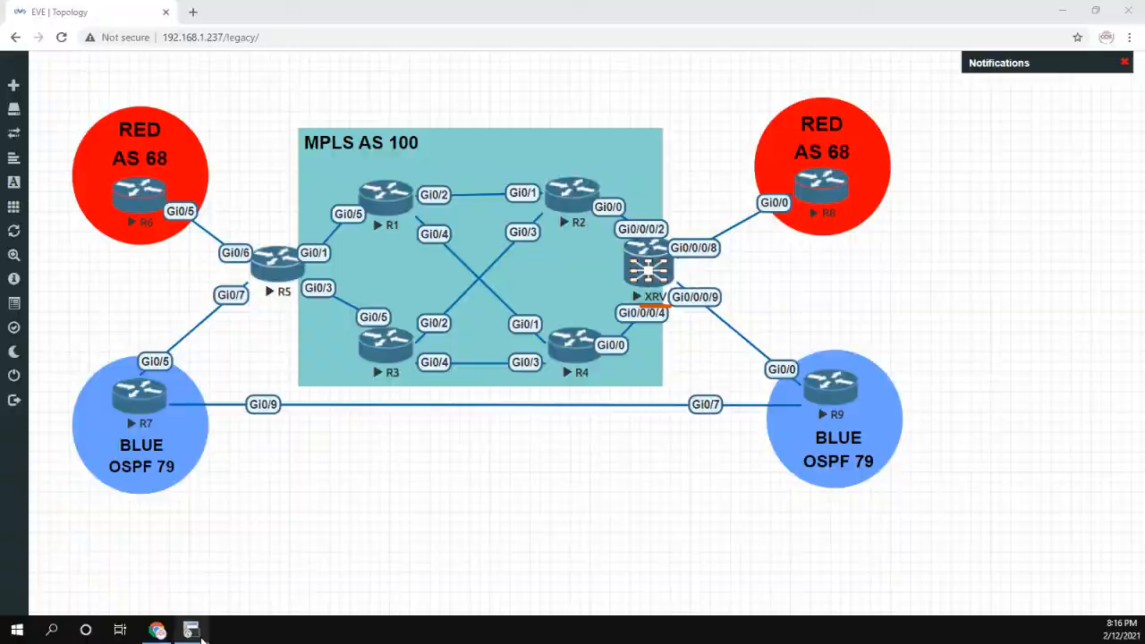
- Return from the EVE-NG topology to R9's terminal with its traceroute output
click(189, 630)
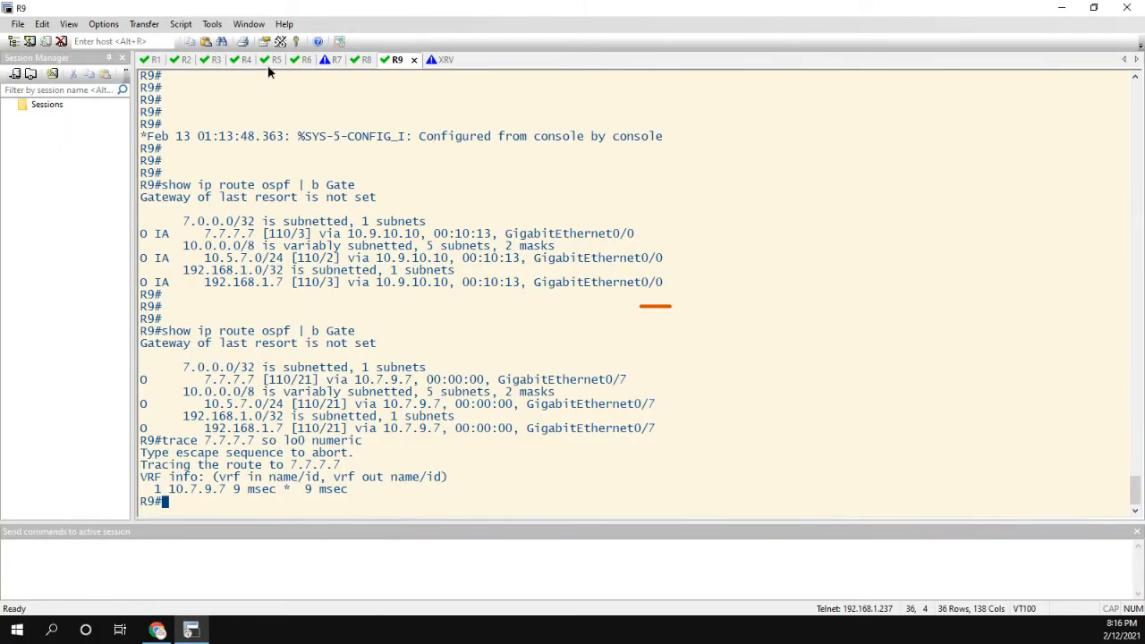
- On R5 in config mode, run 'do sh run vrf' and highlight the VRF BLUE definition
click(279, 61)
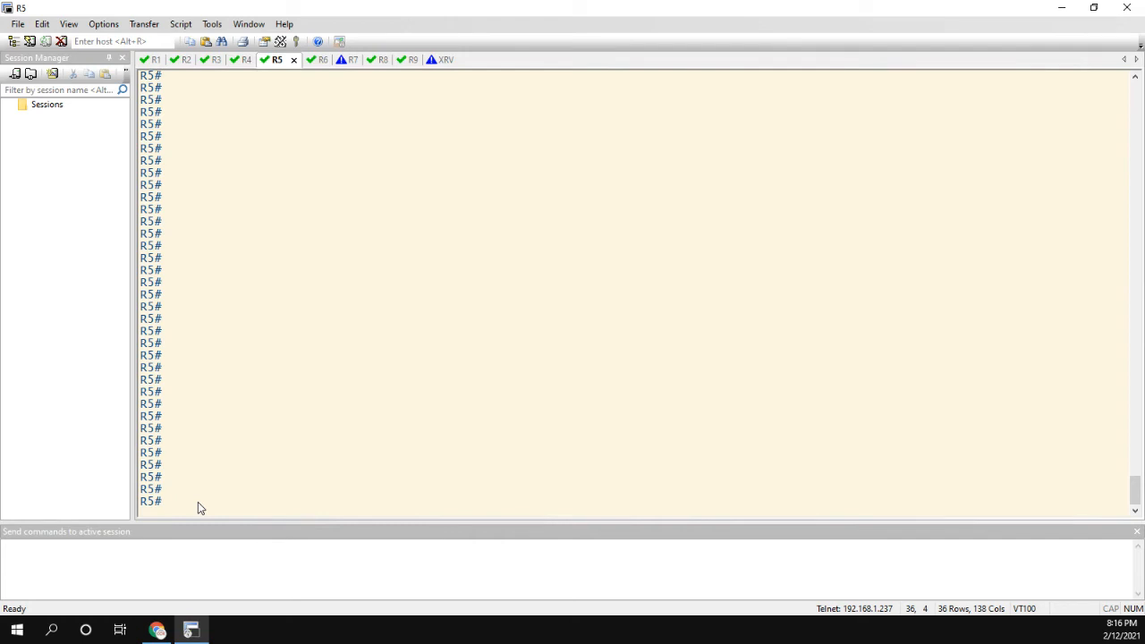
text(conf t)
text(d)
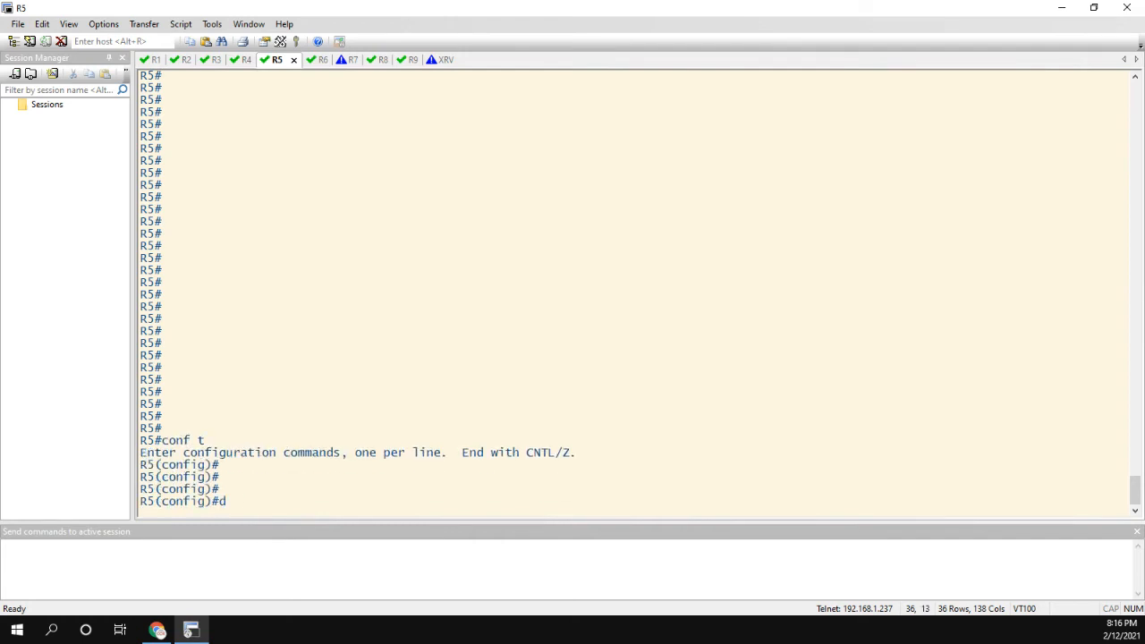
text(o sh run vrf)
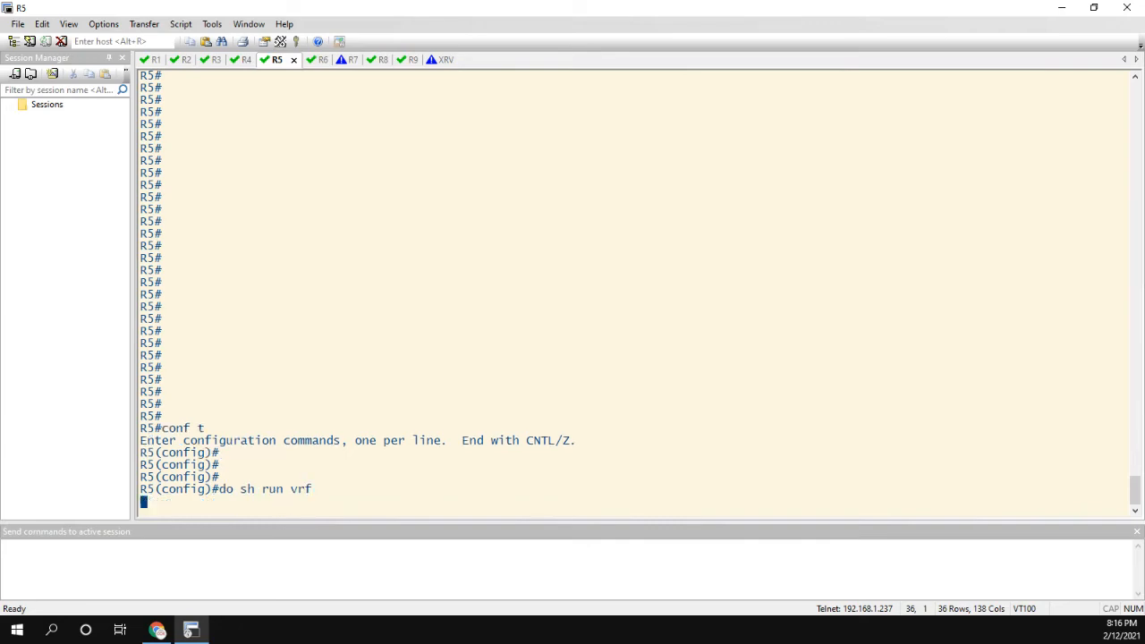
key(Return)
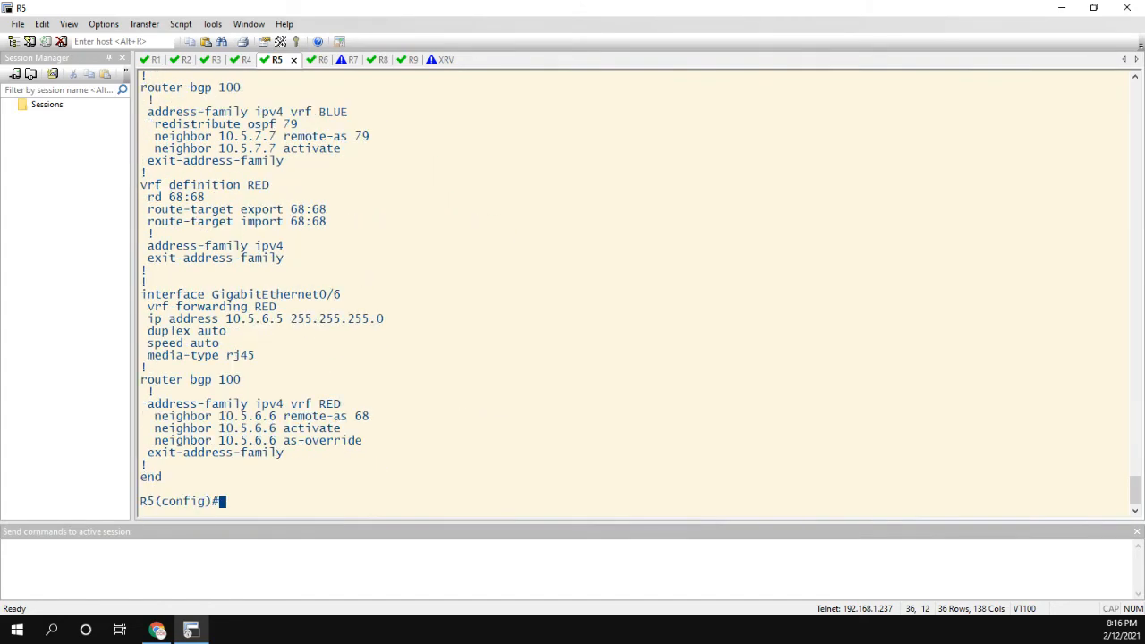
scroll(up, 3)
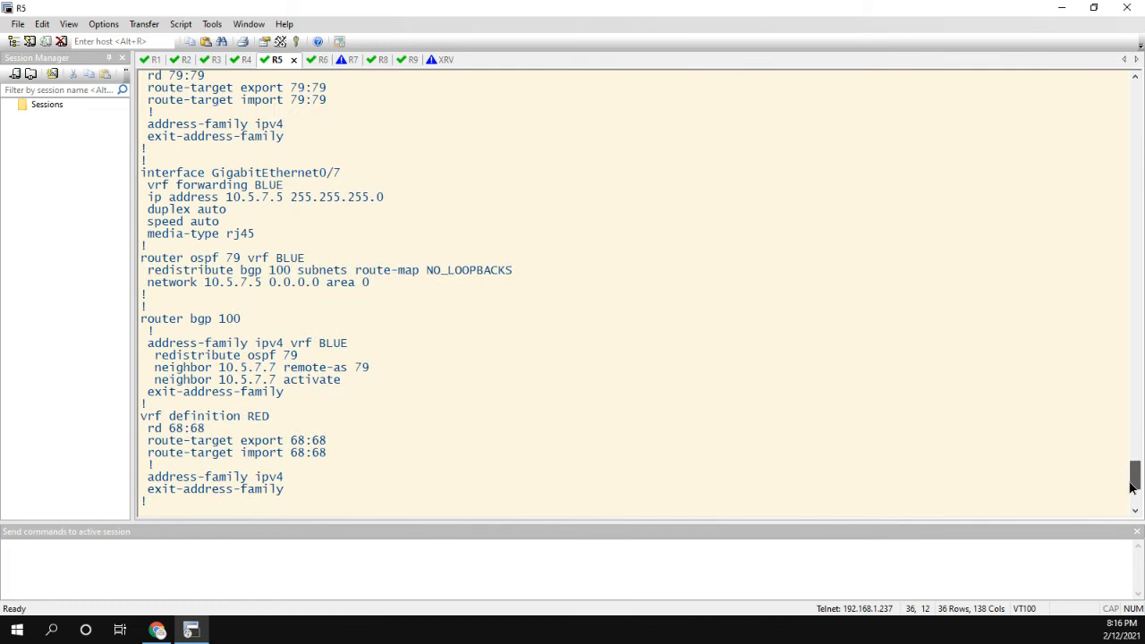
scroll(up, 3)
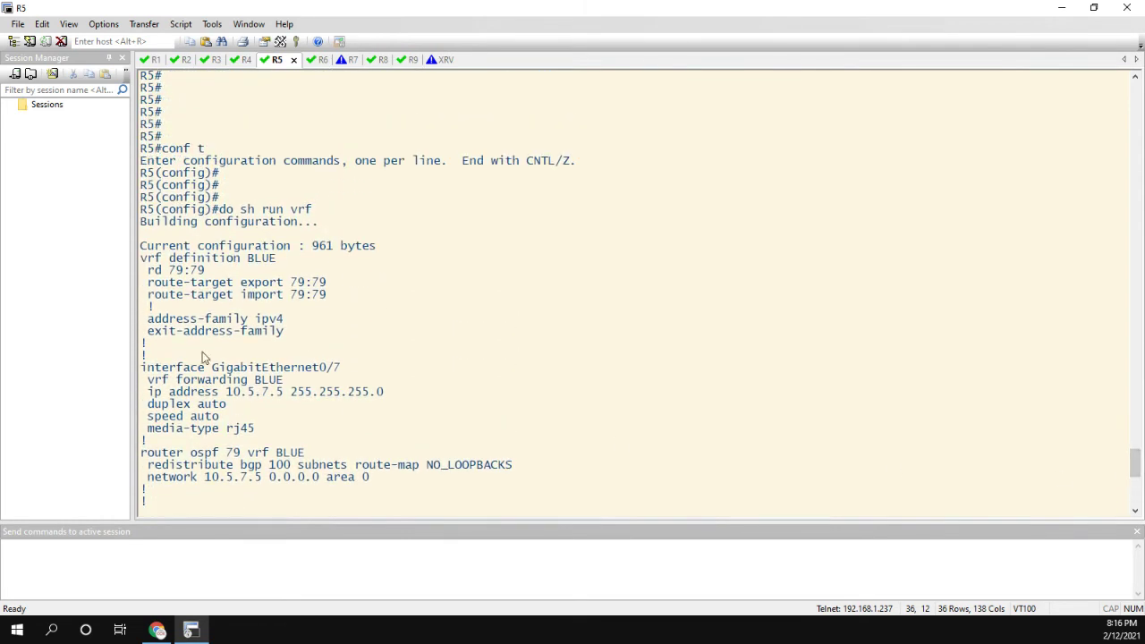
drag(140, 257, 285, 329)
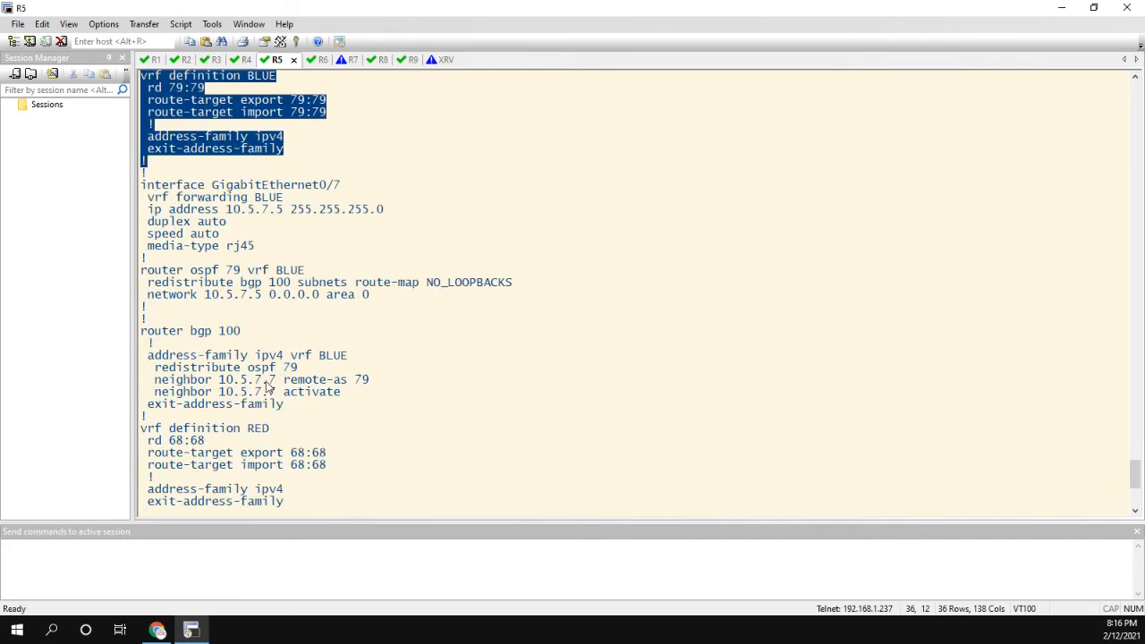
scroll(down, 3)
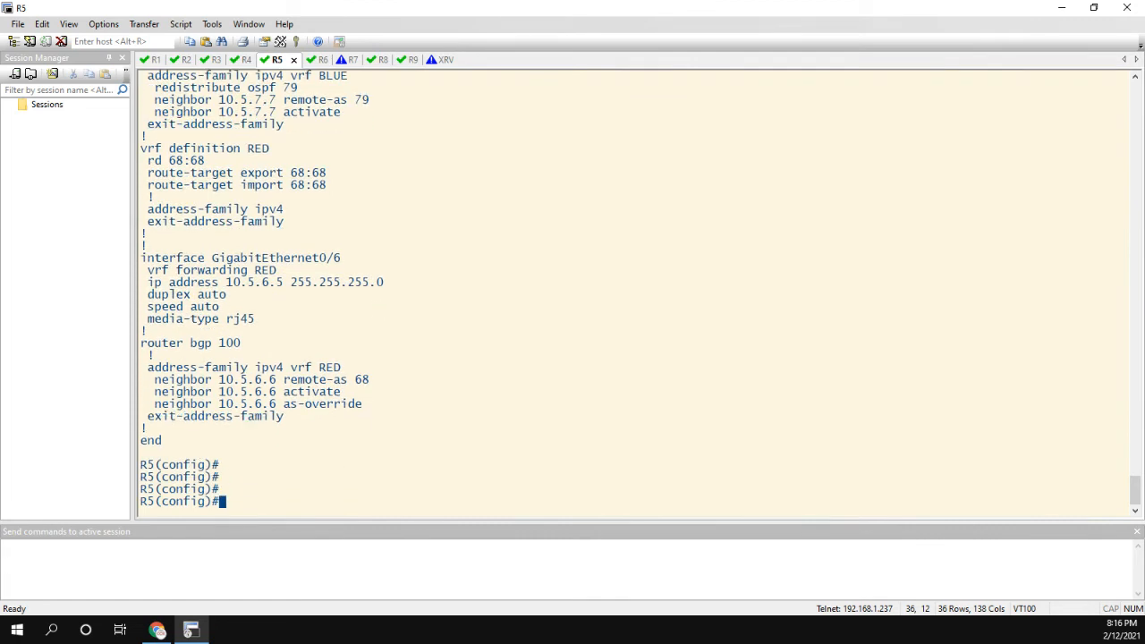
text(int lo55)
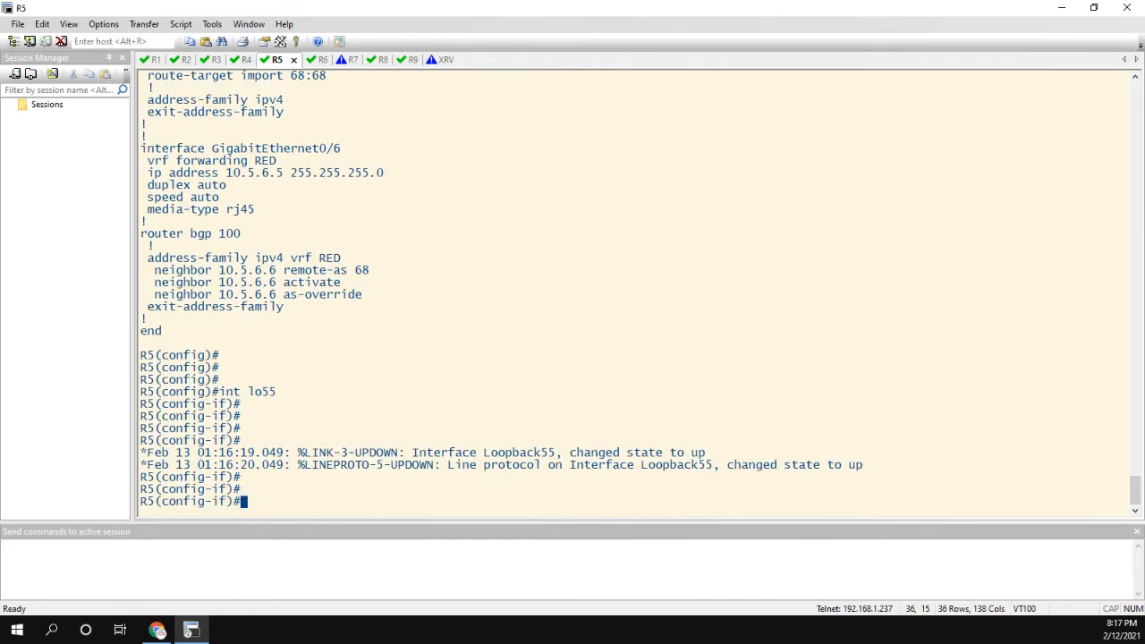
- Create Loopback55 on R5 in VRF BLUE with address 55.55.55.55 255.255.255.255
text(ip)
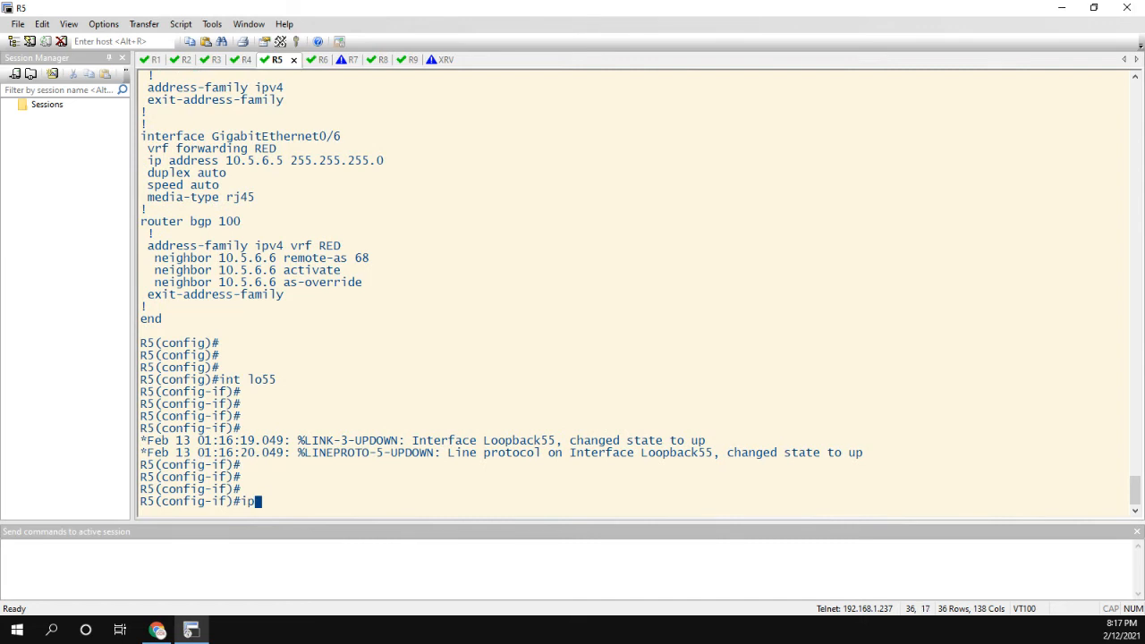
text(vrf for)
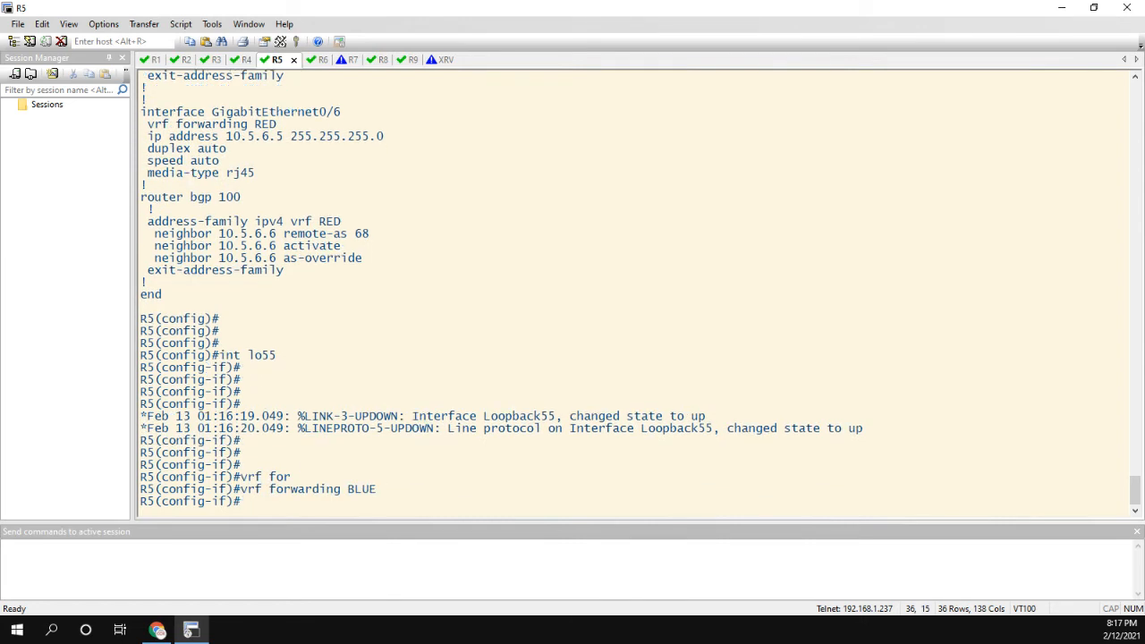
text(ip add 55.55.55.55 2)
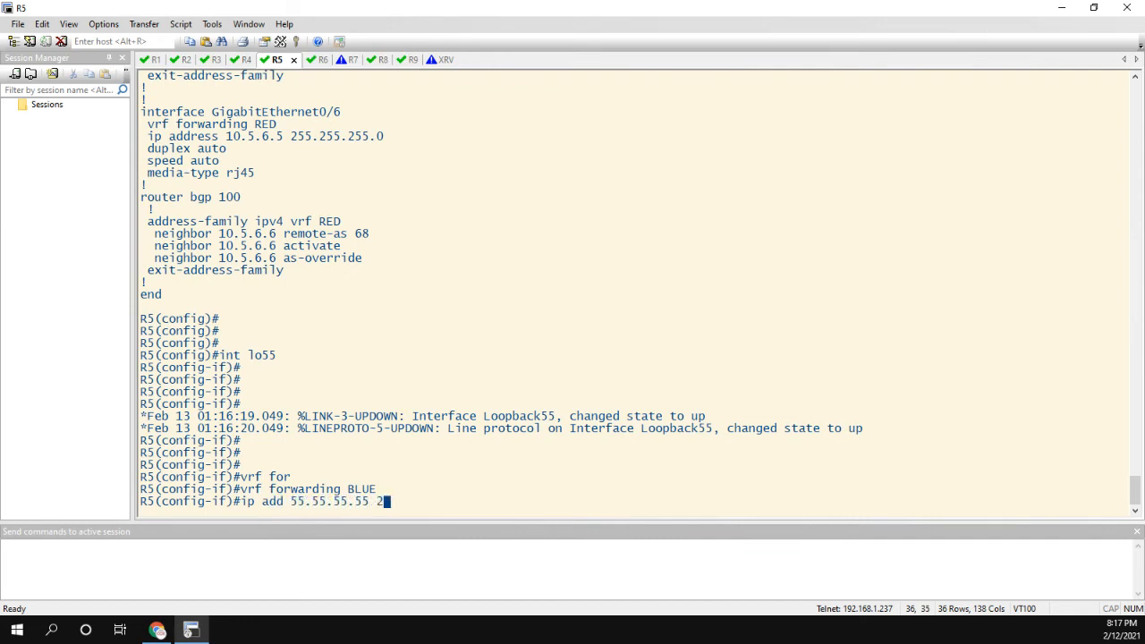
text(55.2)
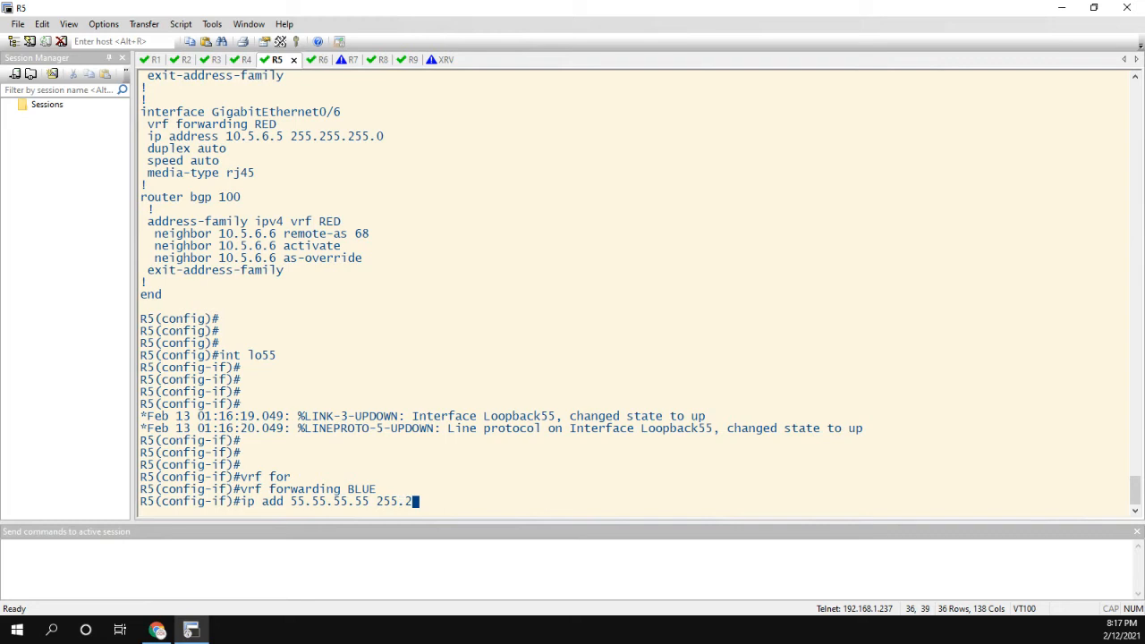
text(55.255.255)
text(exit)
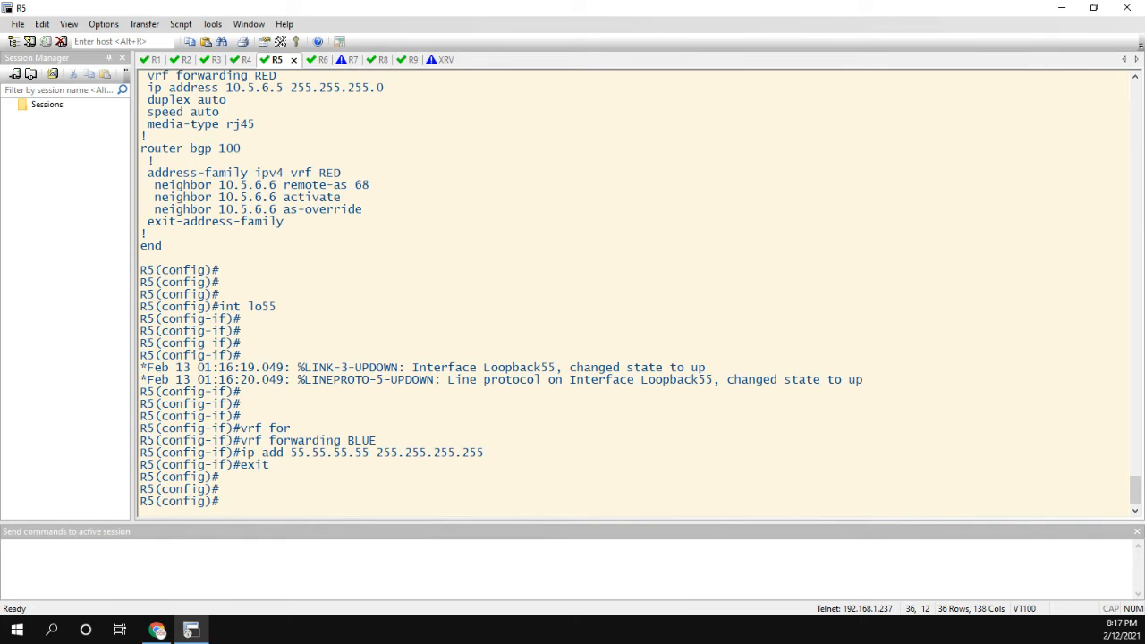
text(router)
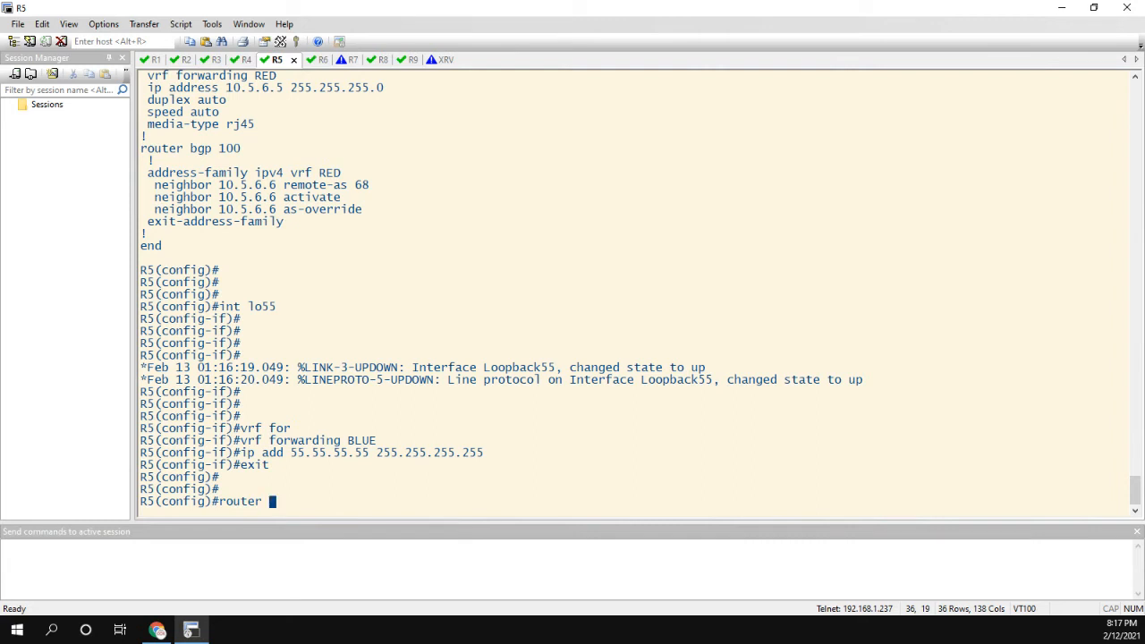
- Under router bgp 100 address-family ipv4 vrf BLUE, add network 55.55.55.55 mask 255.255.255.255
text(bgo)
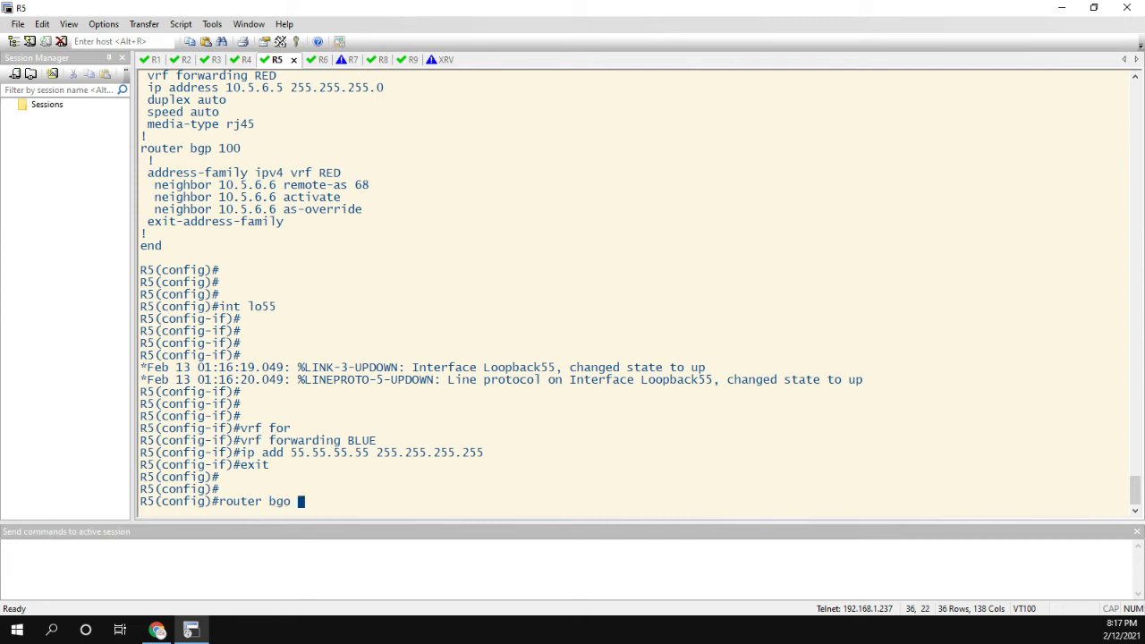
text(100)
text(address-family i)
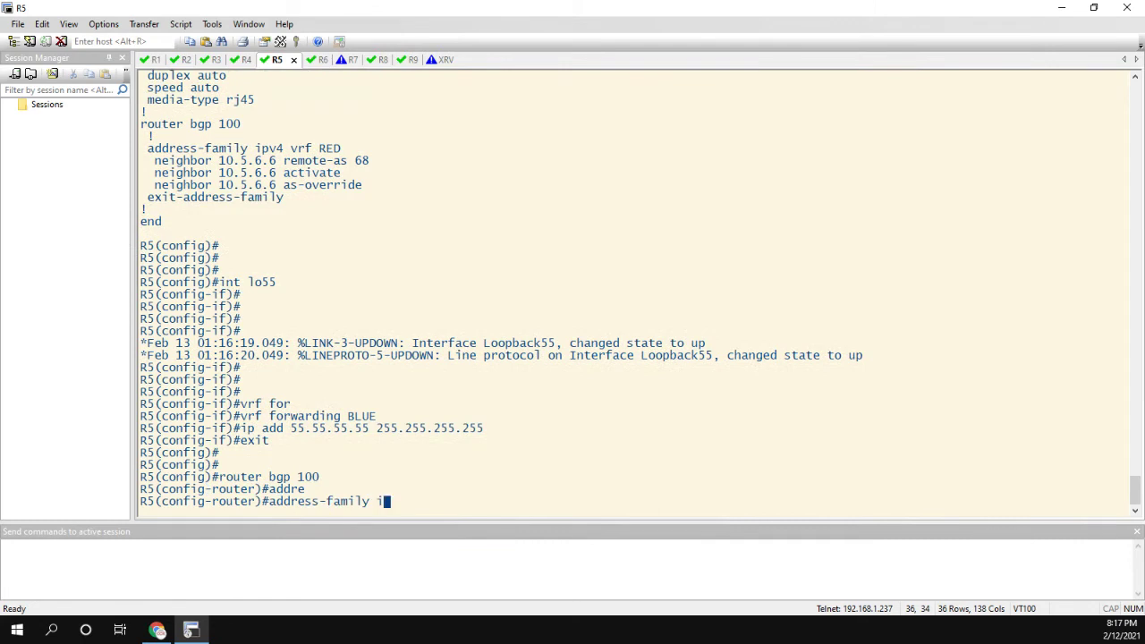
text(pv4 vrf BLUE)
text(network)
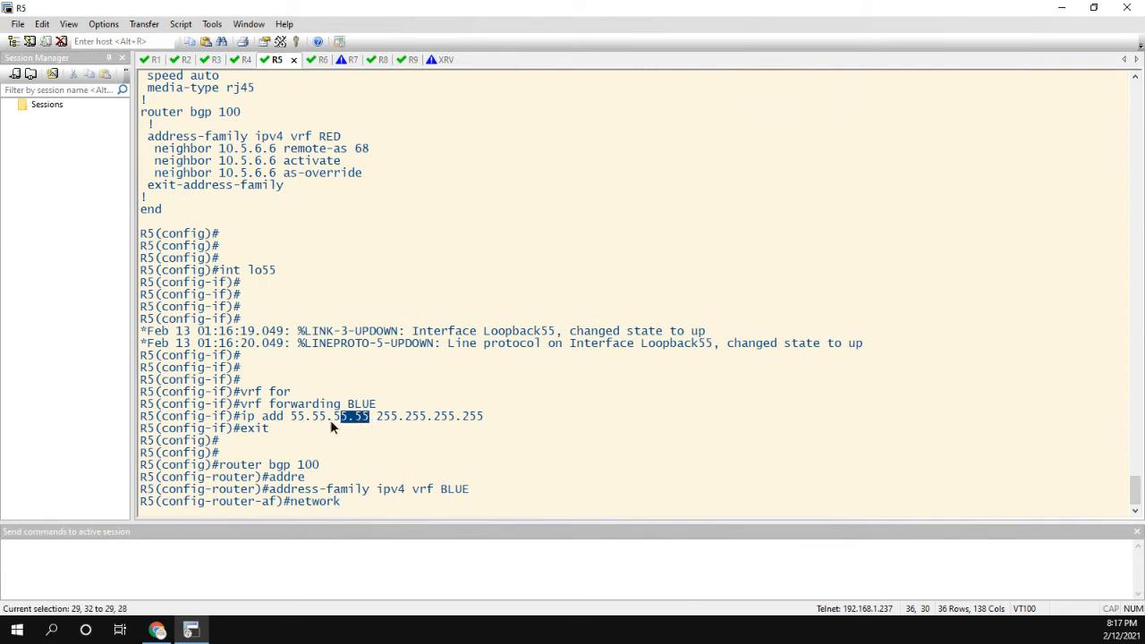
text(55.55.55.55)
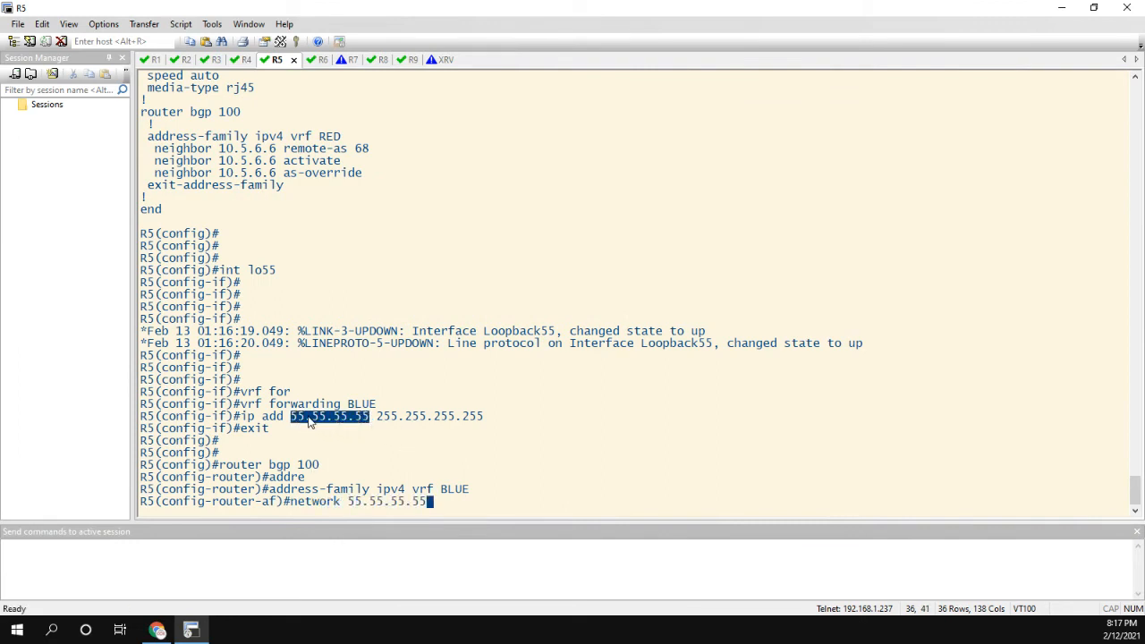
text(mask)
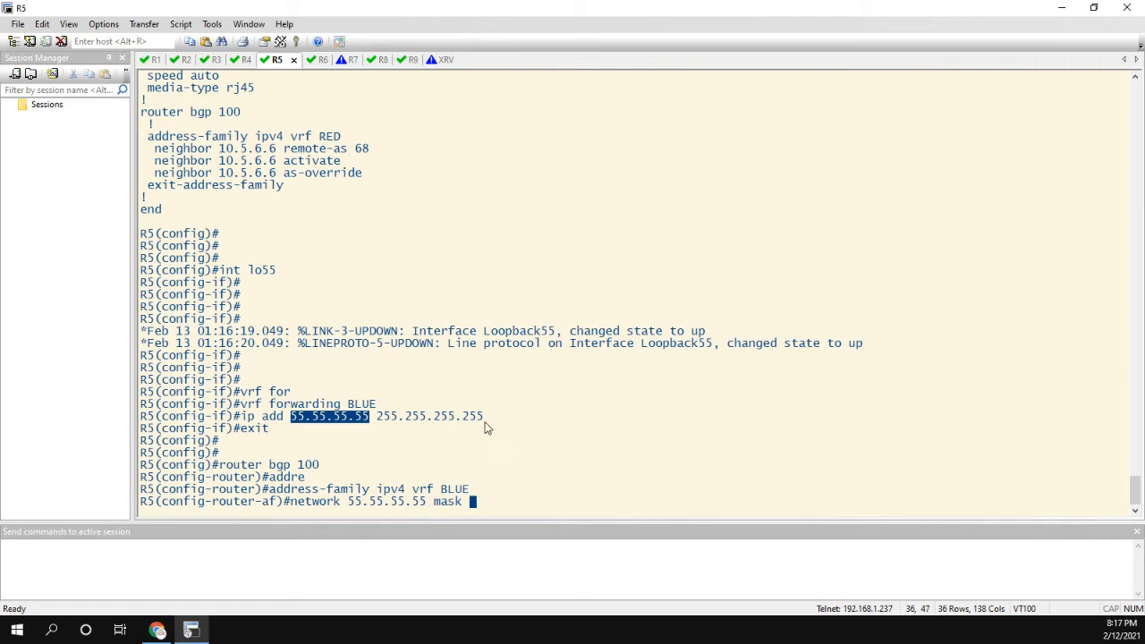
text(255.255.255.255)
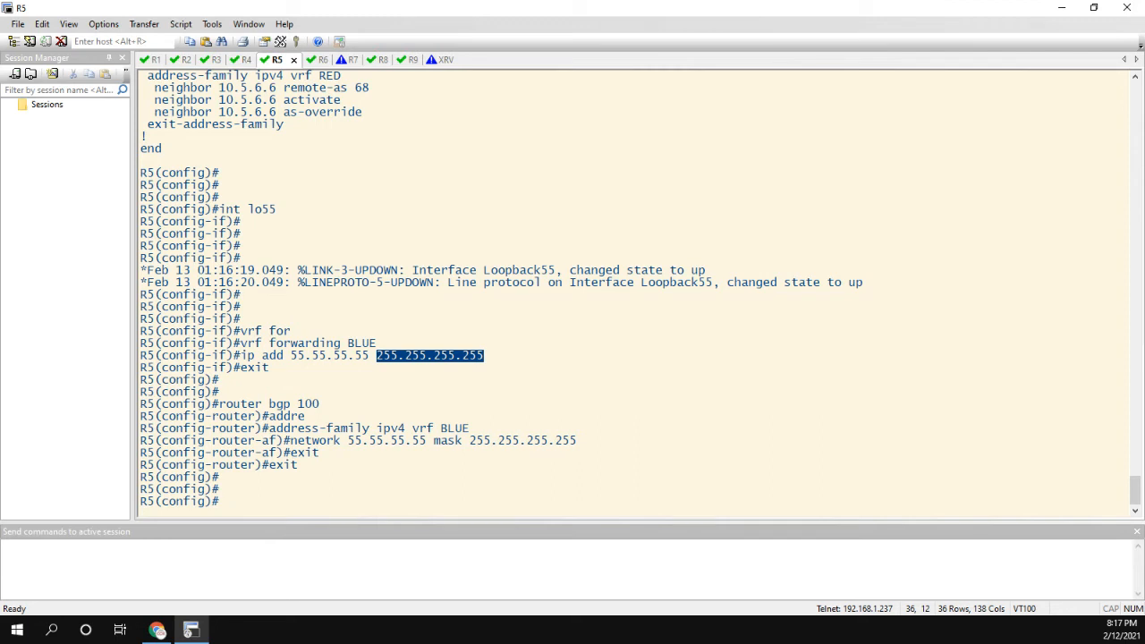
- Enter the OSPF 79 VRF BLUE router process on R5
text(router ospf)
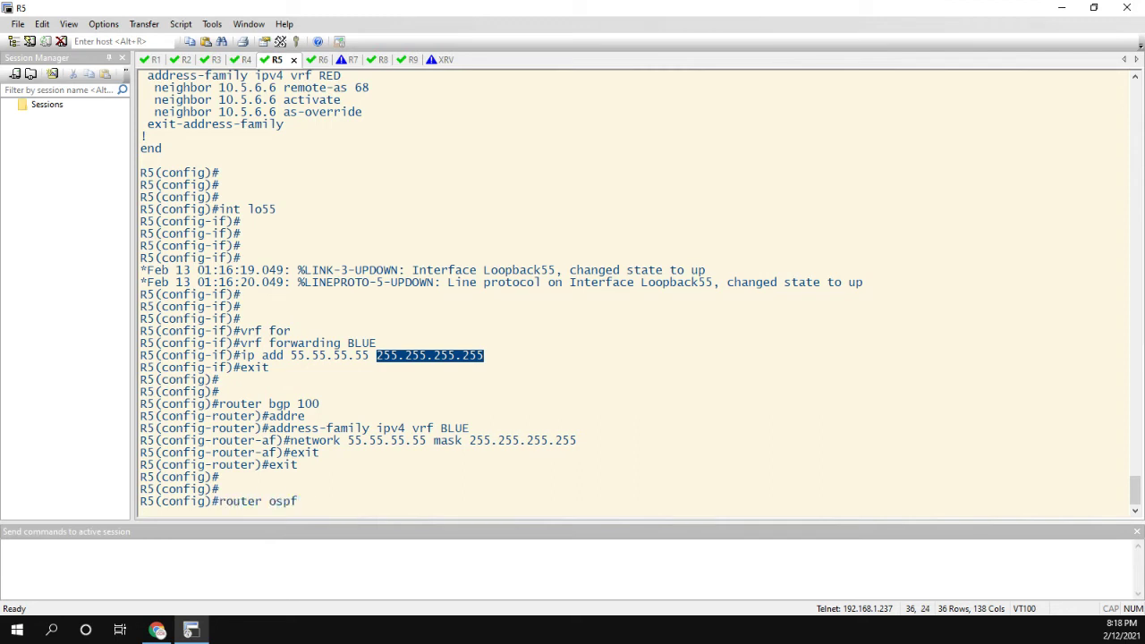
text(79 v)
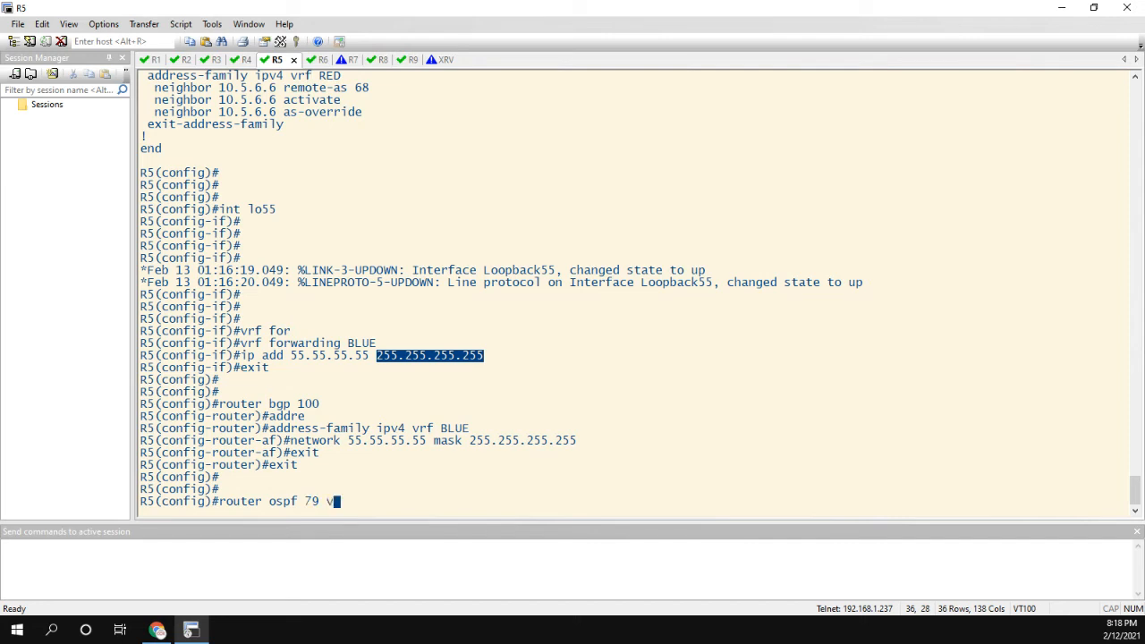
text(vrf BLUE)
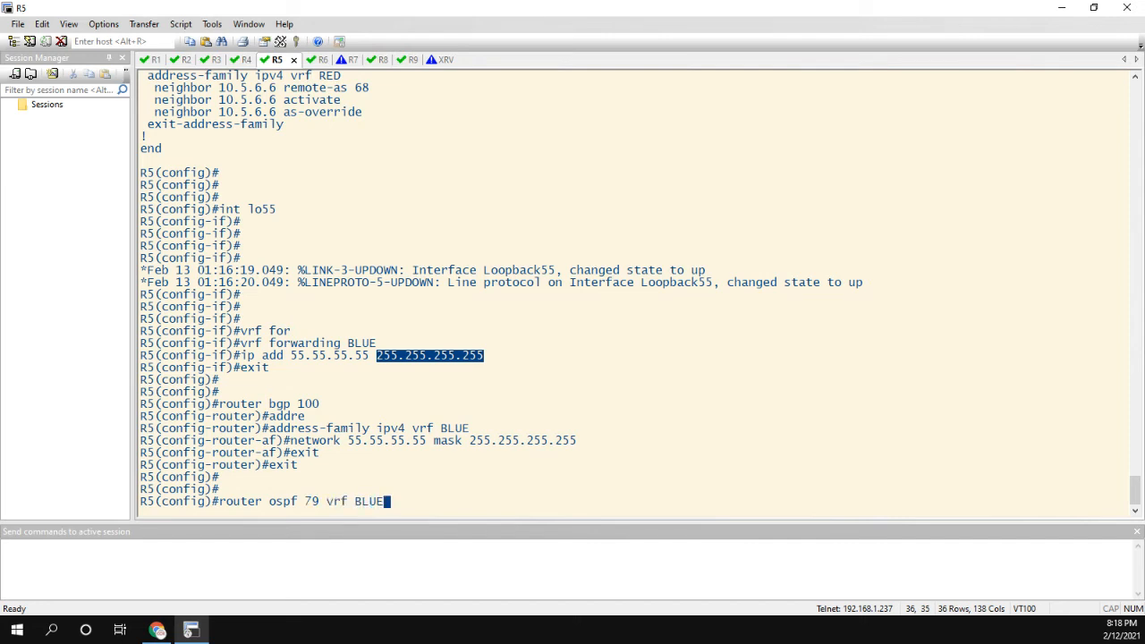
key(Return)
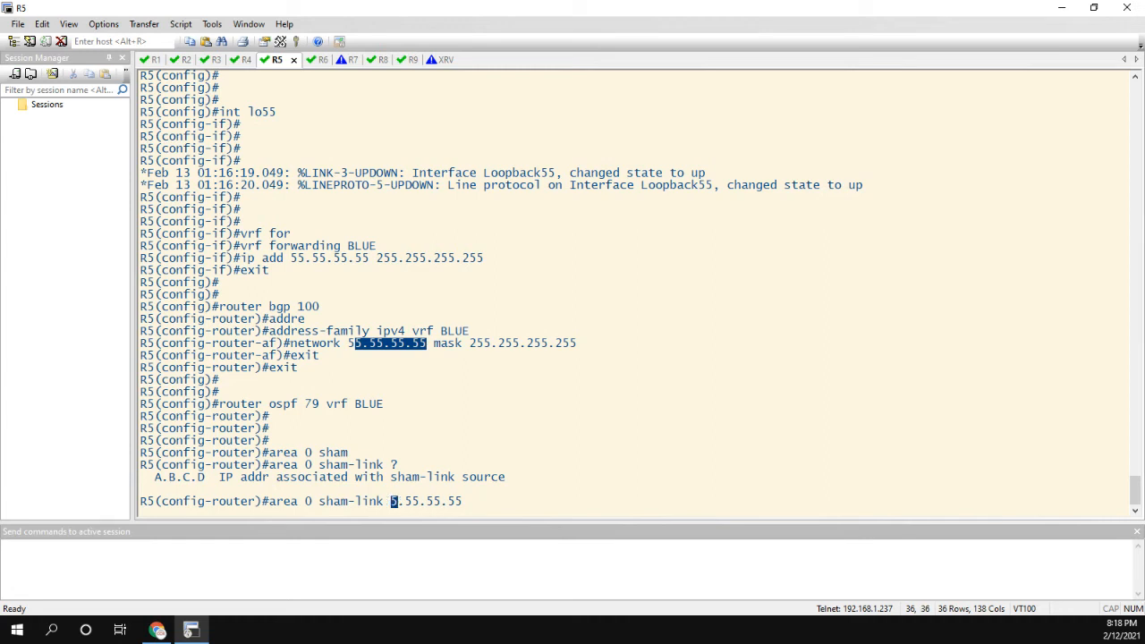
- Add the area 0 sham-link 55.55.55.55 to 101.101.101.101 with cost 1 and leave configuration mode
text(5)
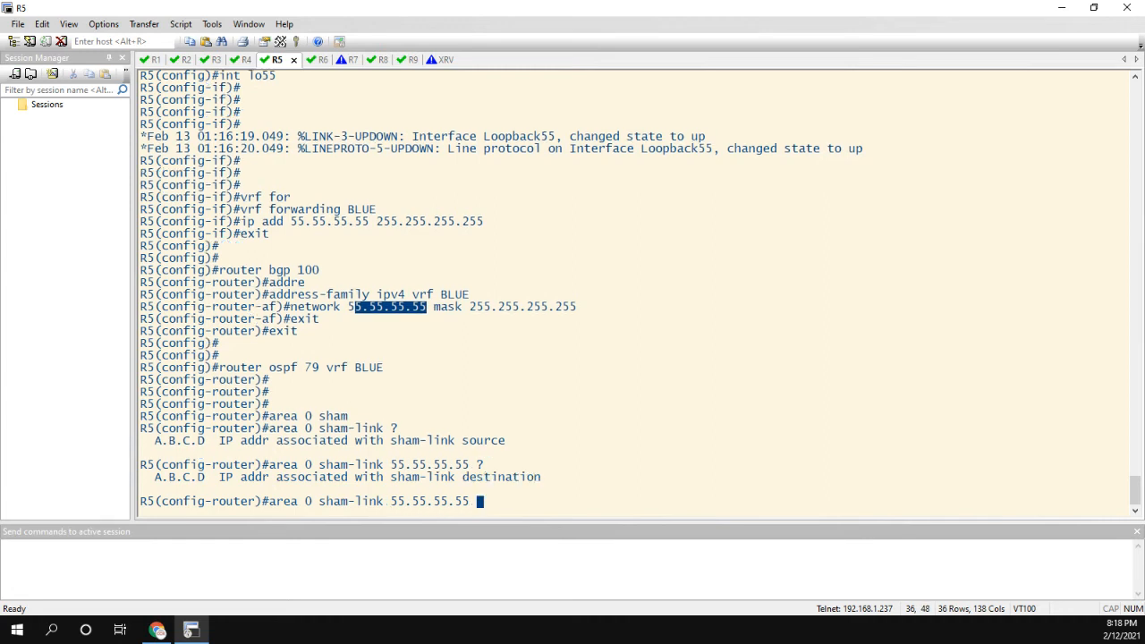
text(1)
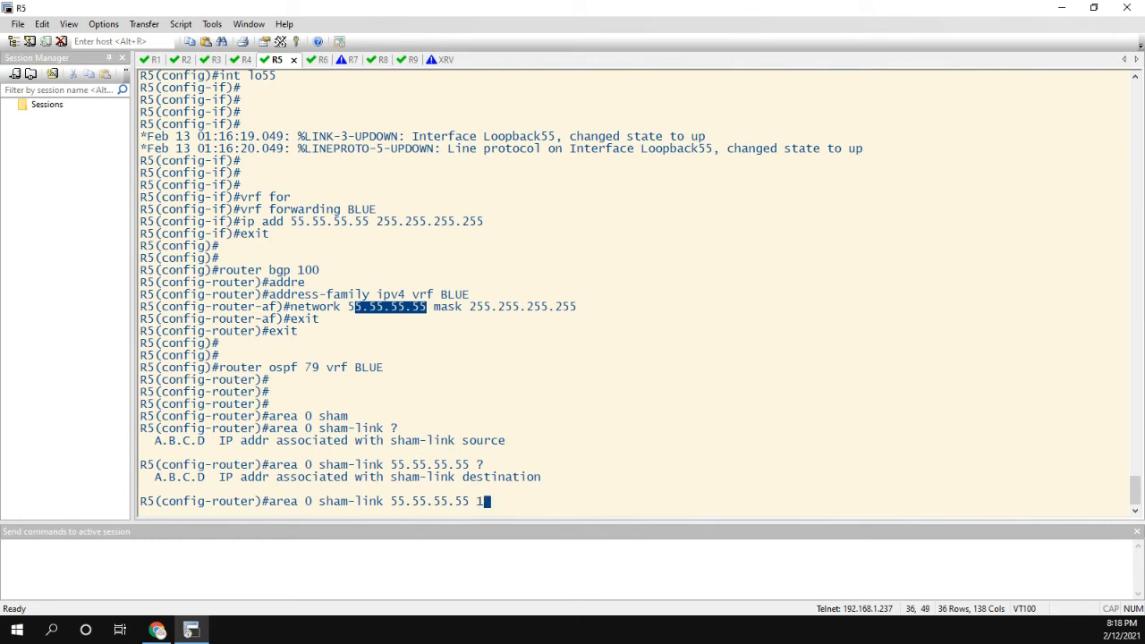
text(01.101.101.101)
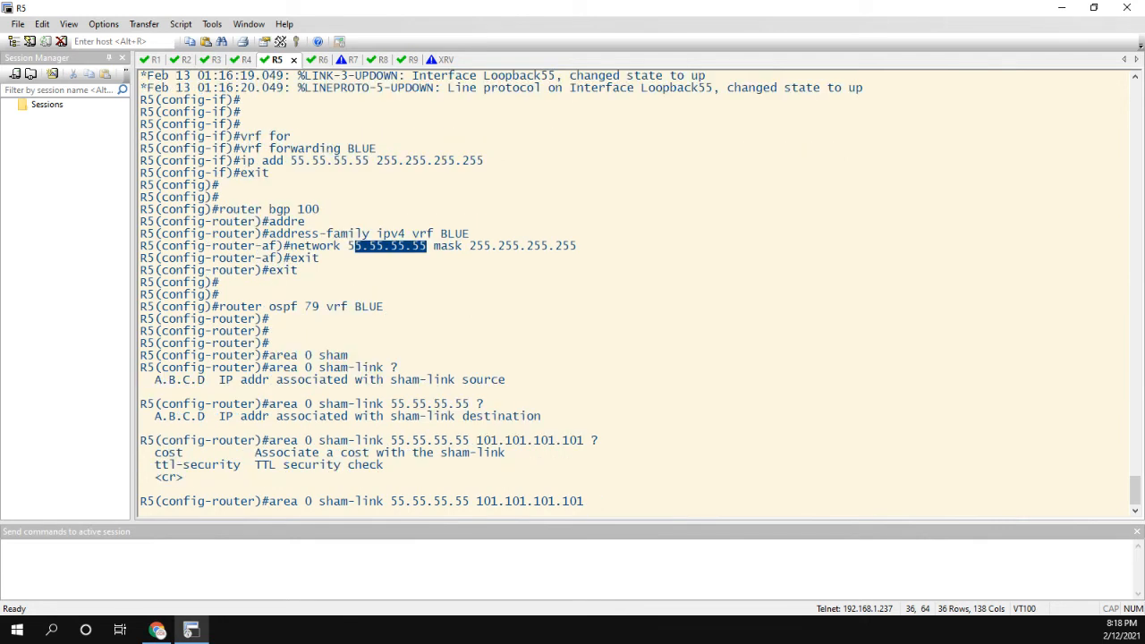
text(cost 1)
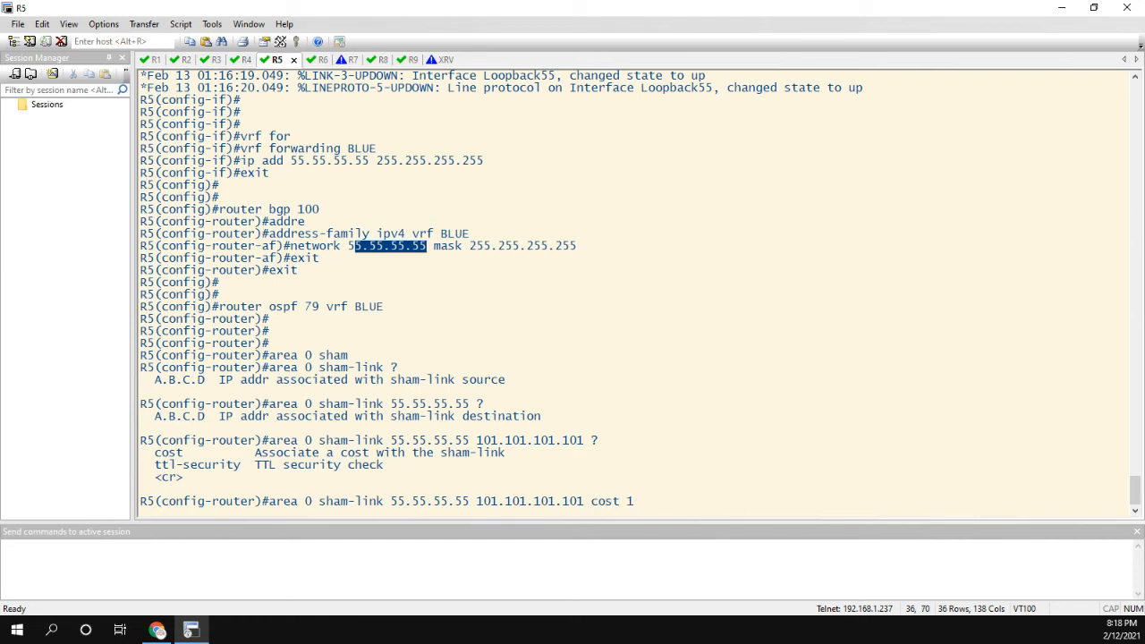
key(Return)
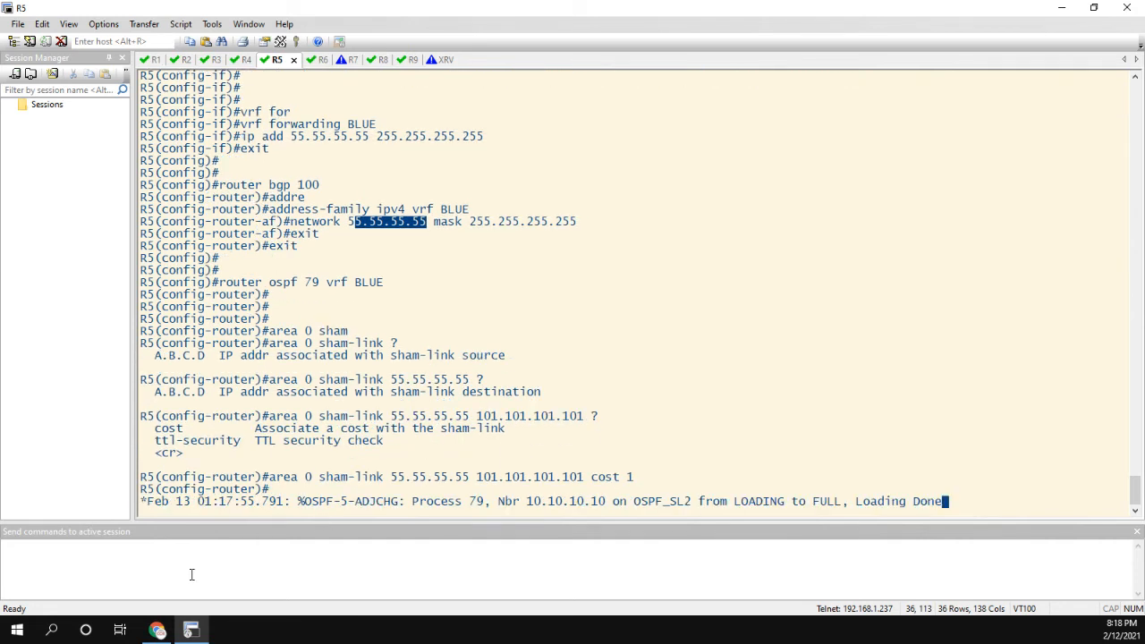
key(Return)
text(end)
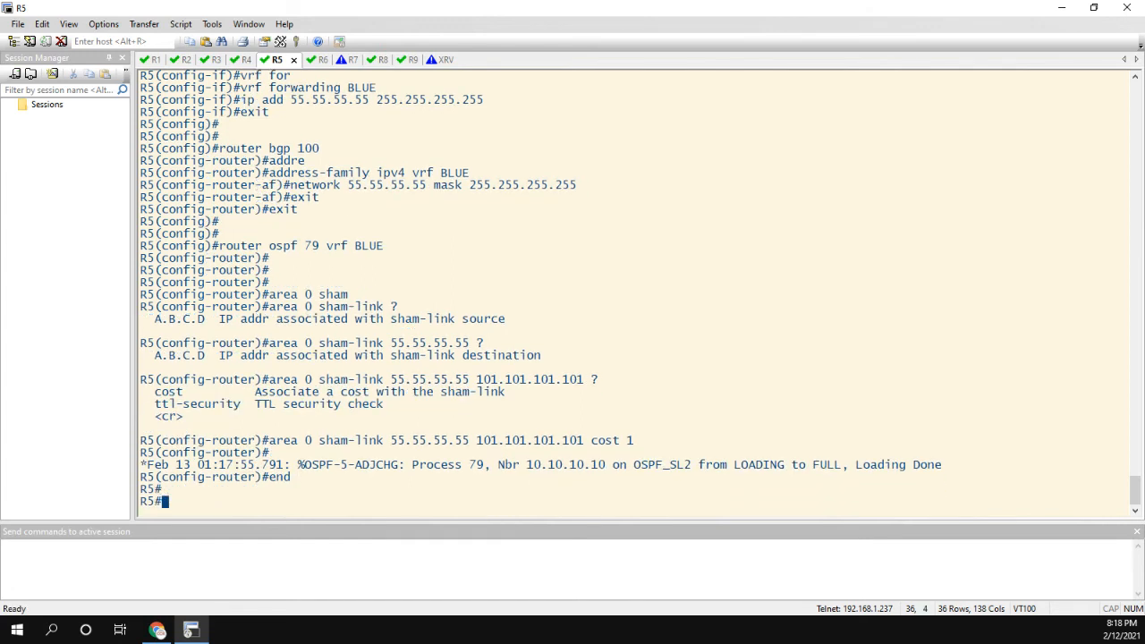
- List R5's OSPF interfaces in brief and show the sham links, confirming OSPF_SL2 to 101.101.101.101 is up and FULL
scroll(down, 3)
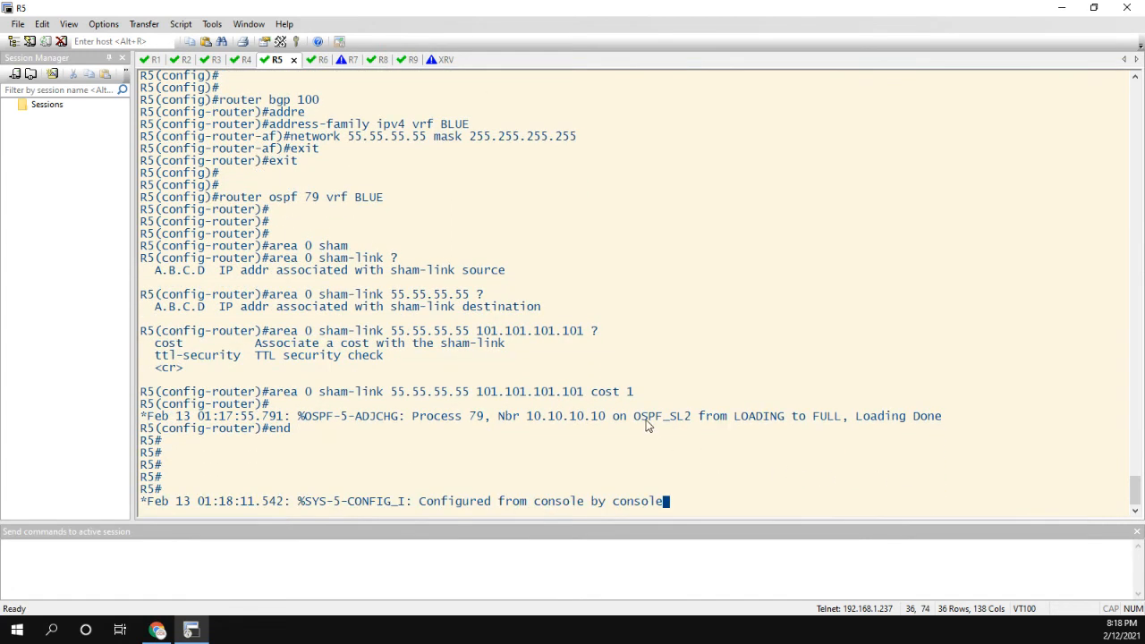
mouse_move(725, 490)
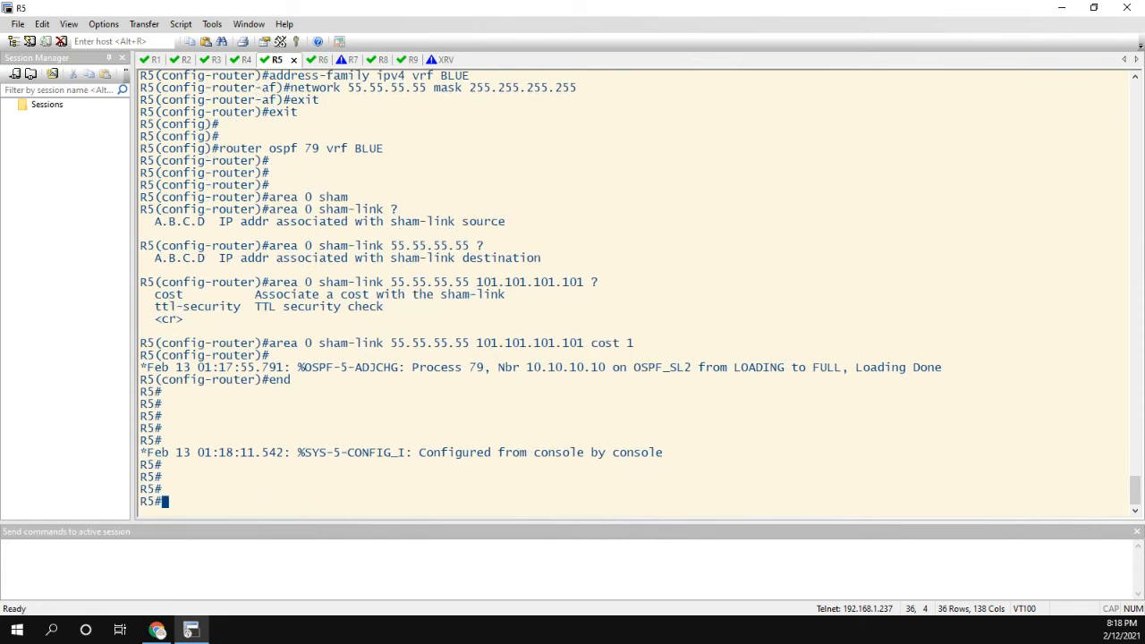
text(show i)
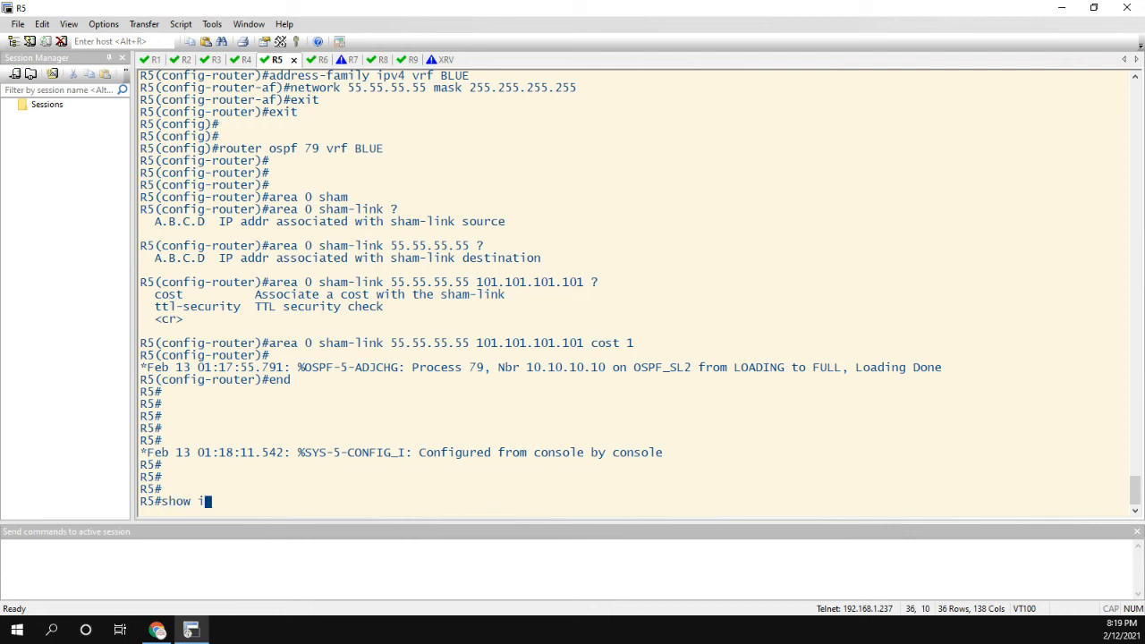
key(Return)
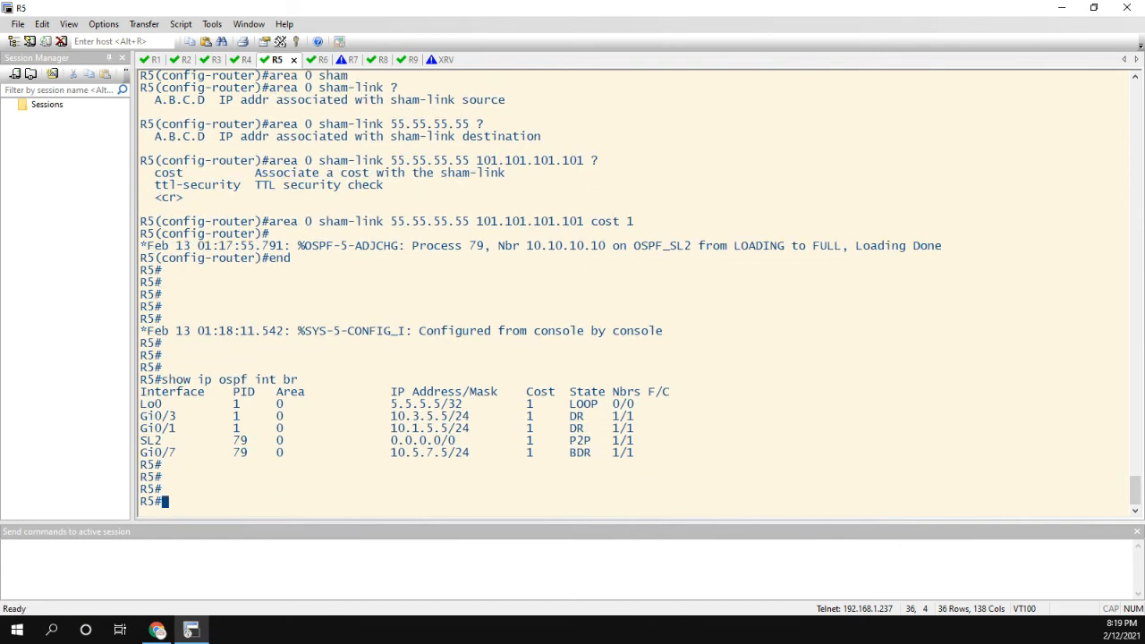
text(show ip ospf)
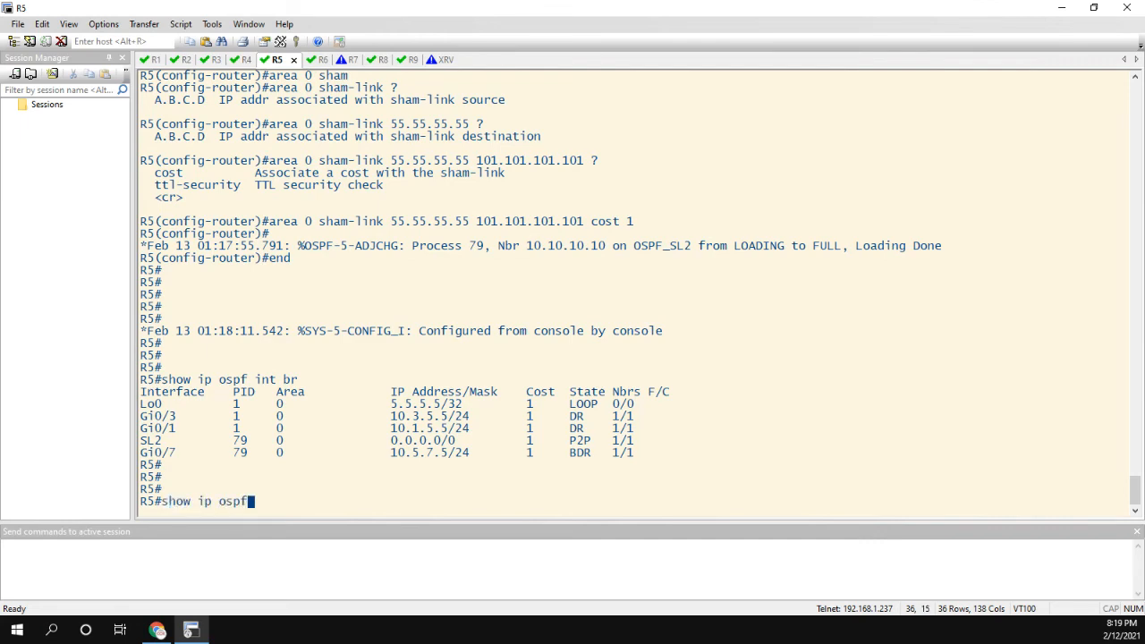
key(Return)
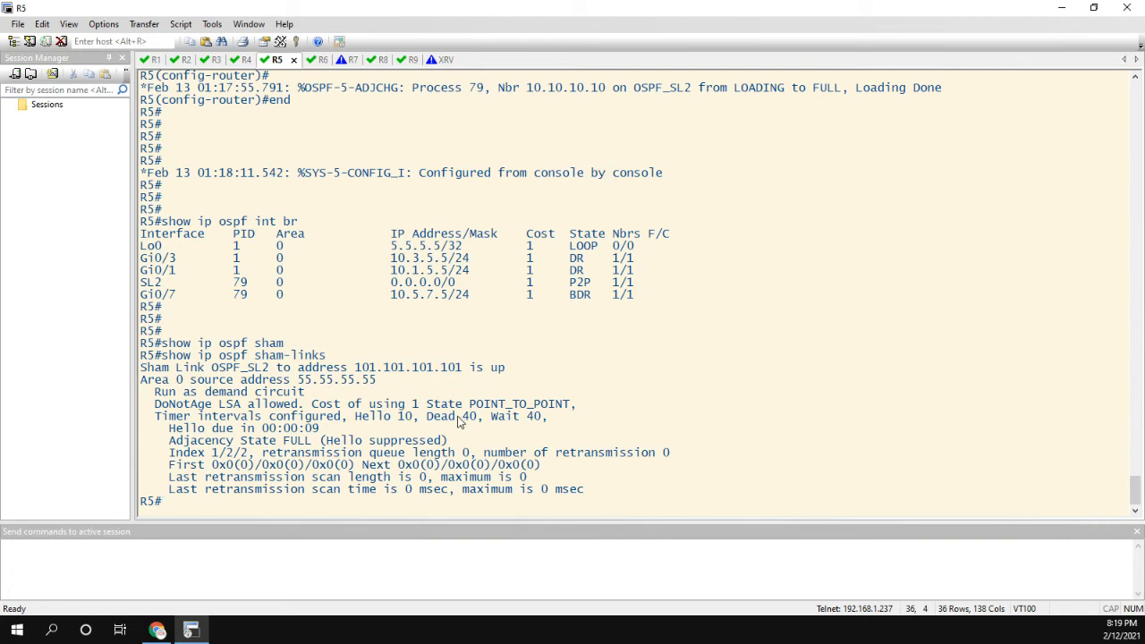
scroll(down, 3)
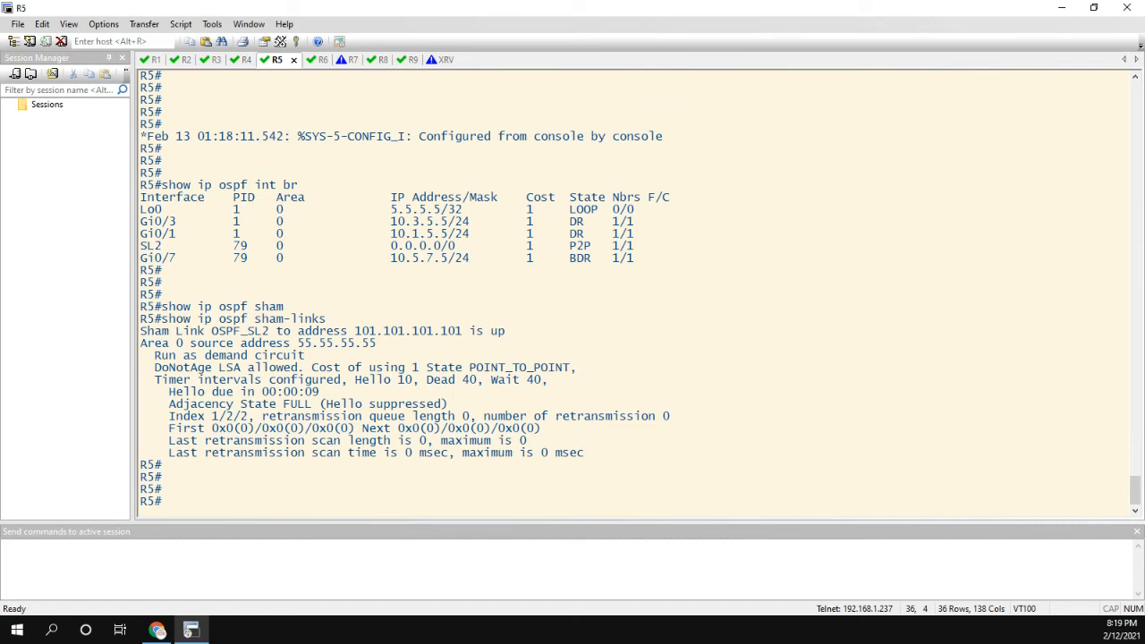
- List the neighbors of OSPF process 79 on R5
text(show)
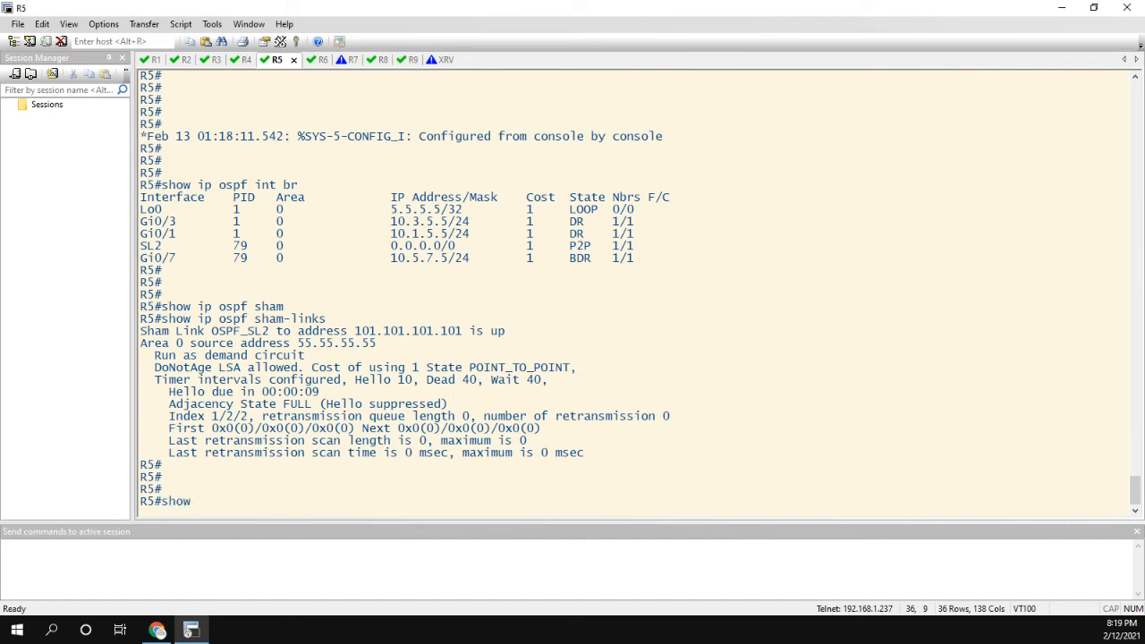
text(ip ospf)
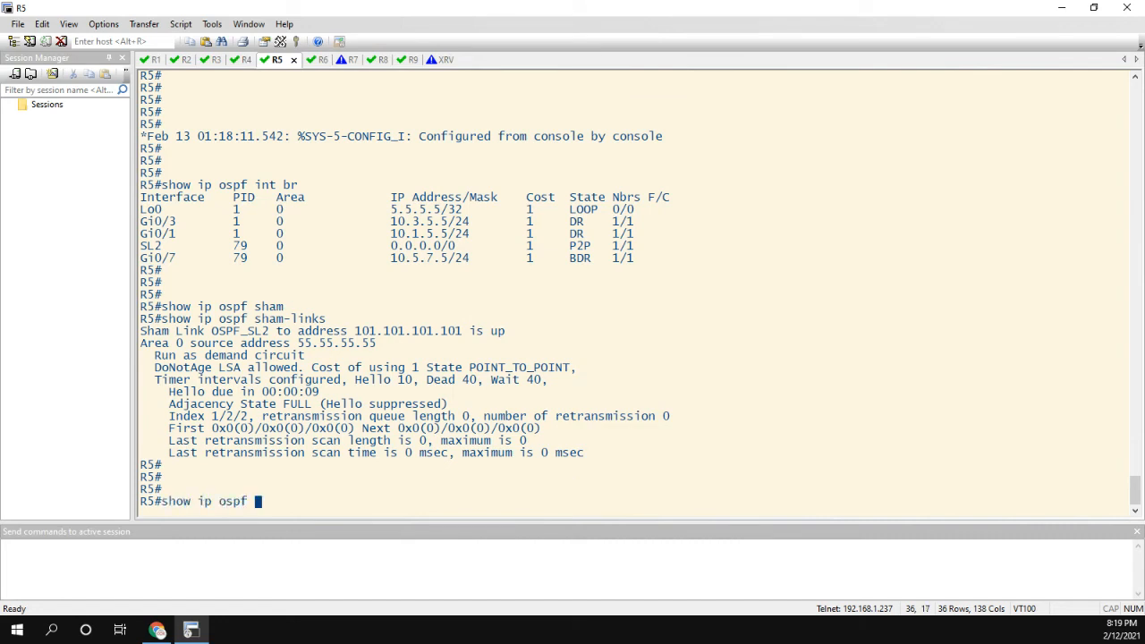
text(79 neighbor)
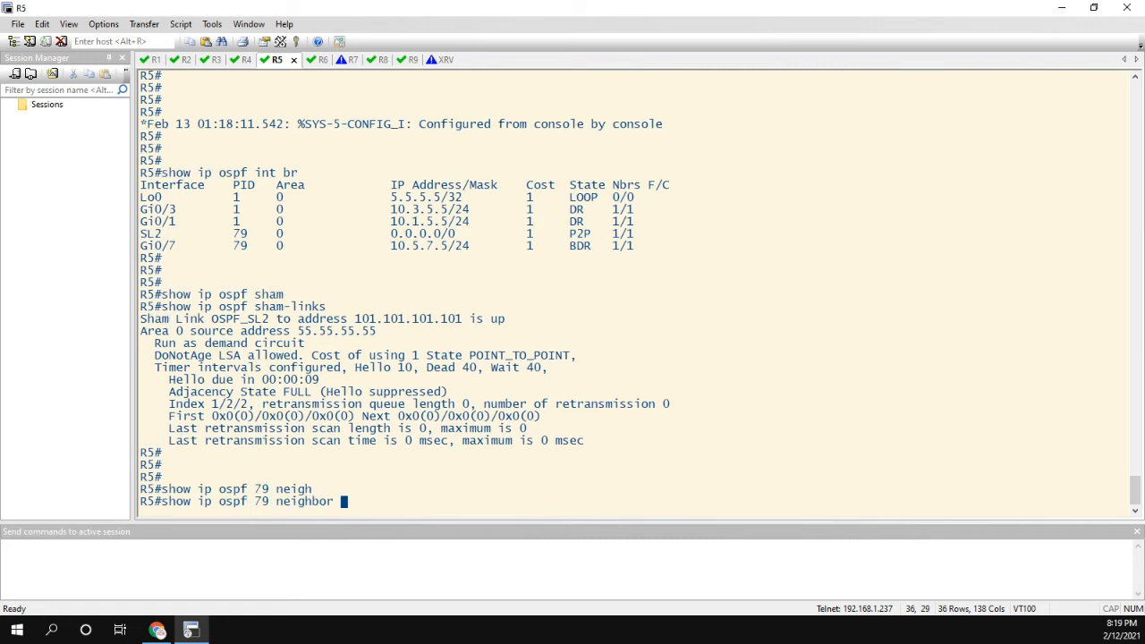
key(Return)
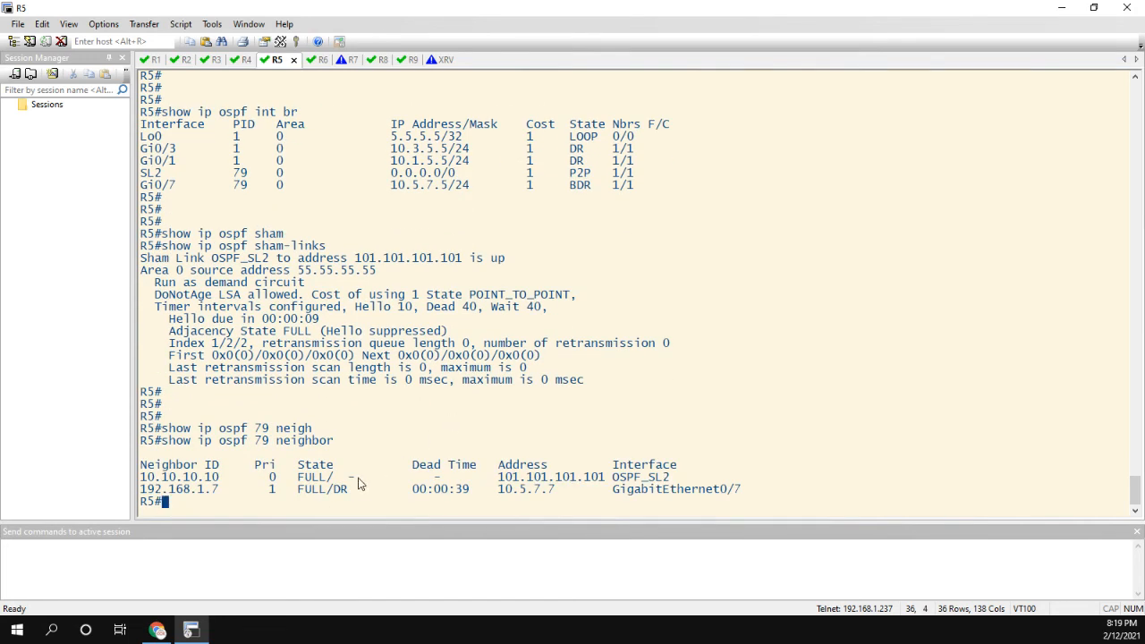
- Highlight neighbor 192.168.1.7 and its interface GigabitEthernet0/7 in the neighbor output
double_click(179, 476)
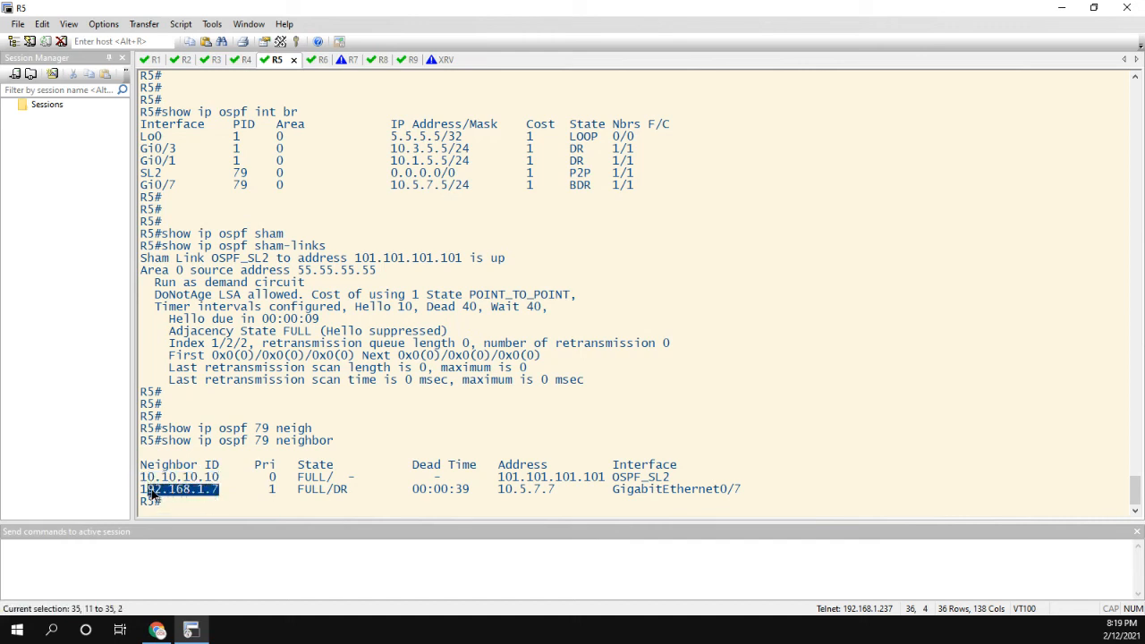
click(234, 515)
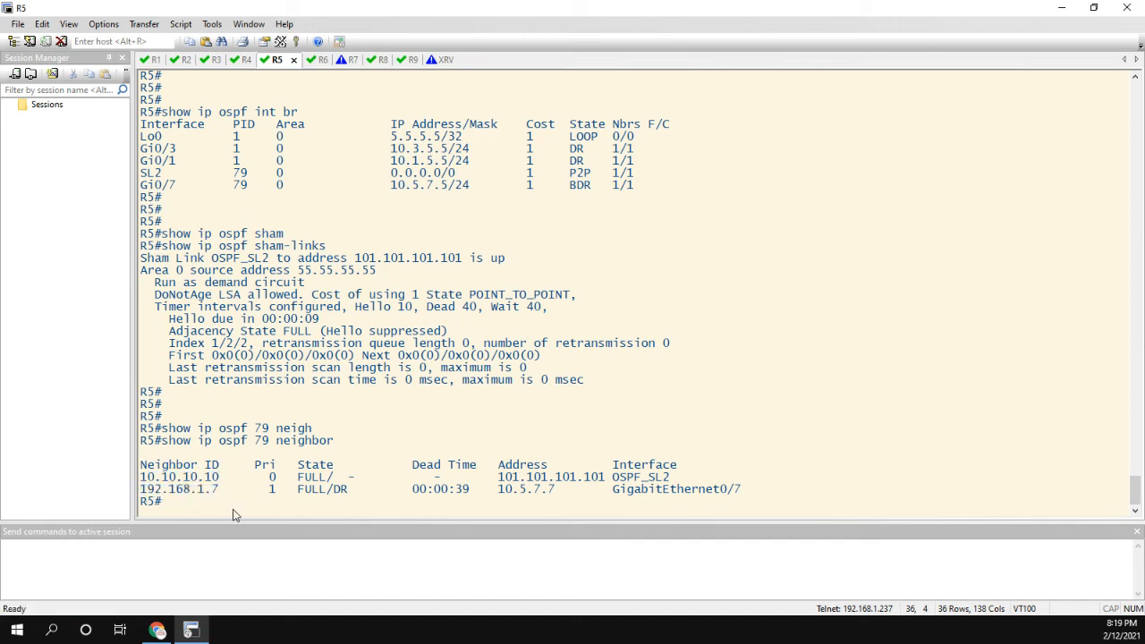
double_click(701, 491)
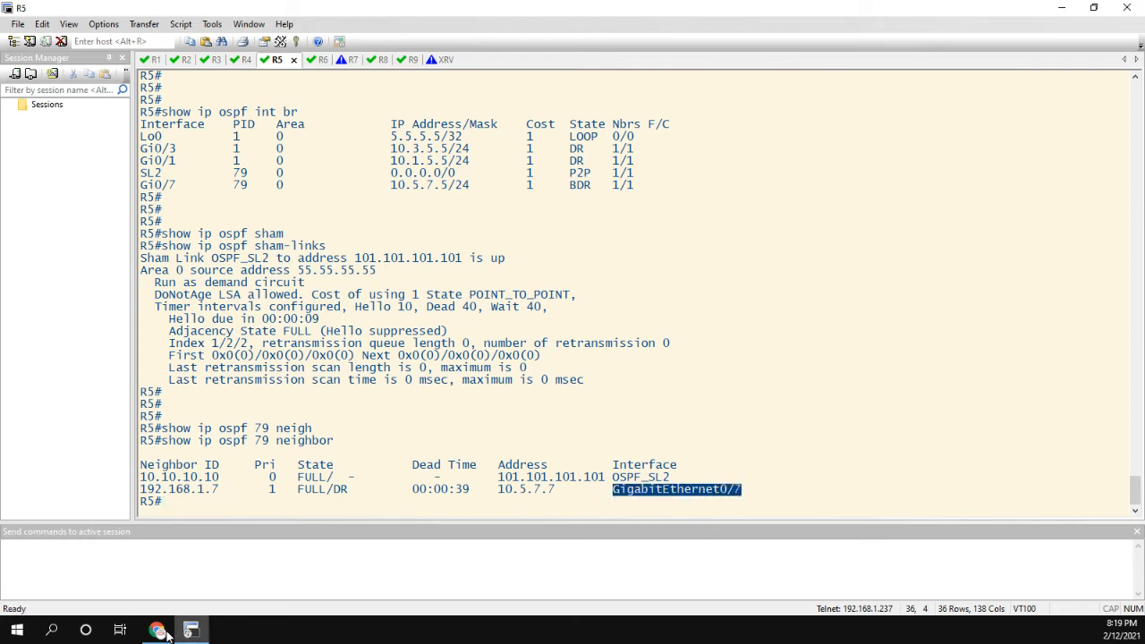
click(158, 630)
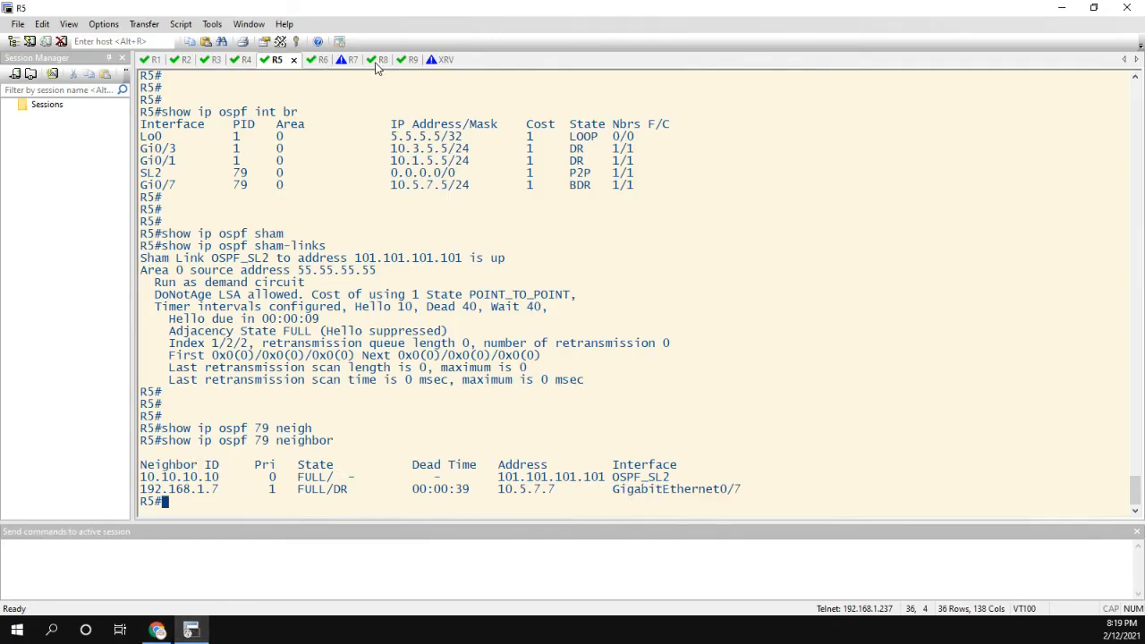
- Switch to the R9 session and highlight the OSPF route to 7.7.7.7 via 10.9.10.10
click(397, 61)
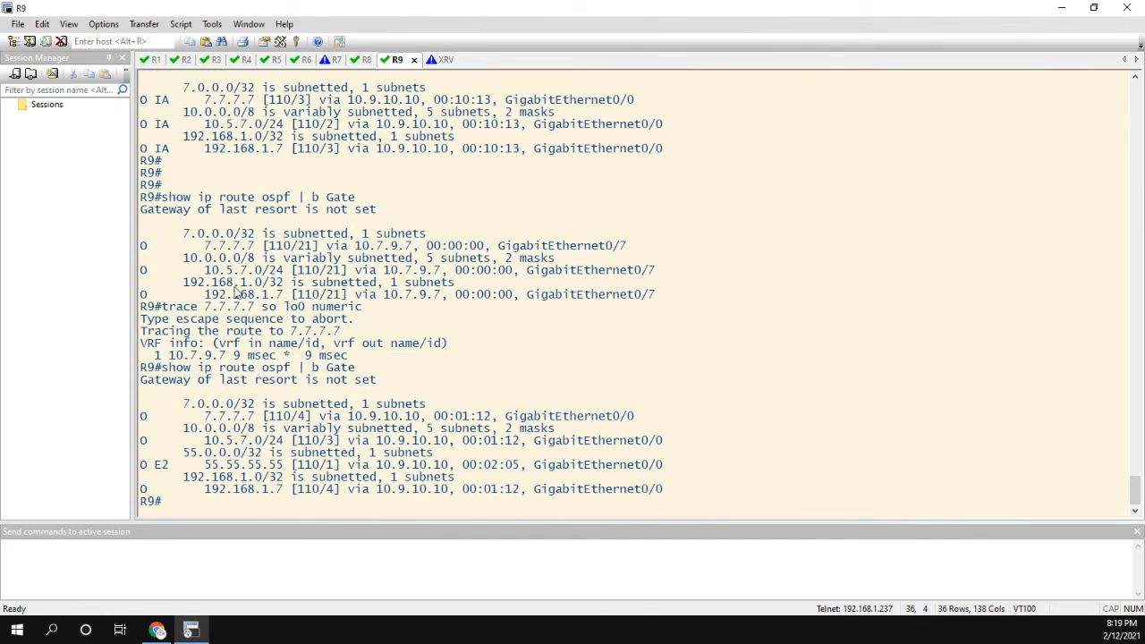
mouse_move(146, 423)
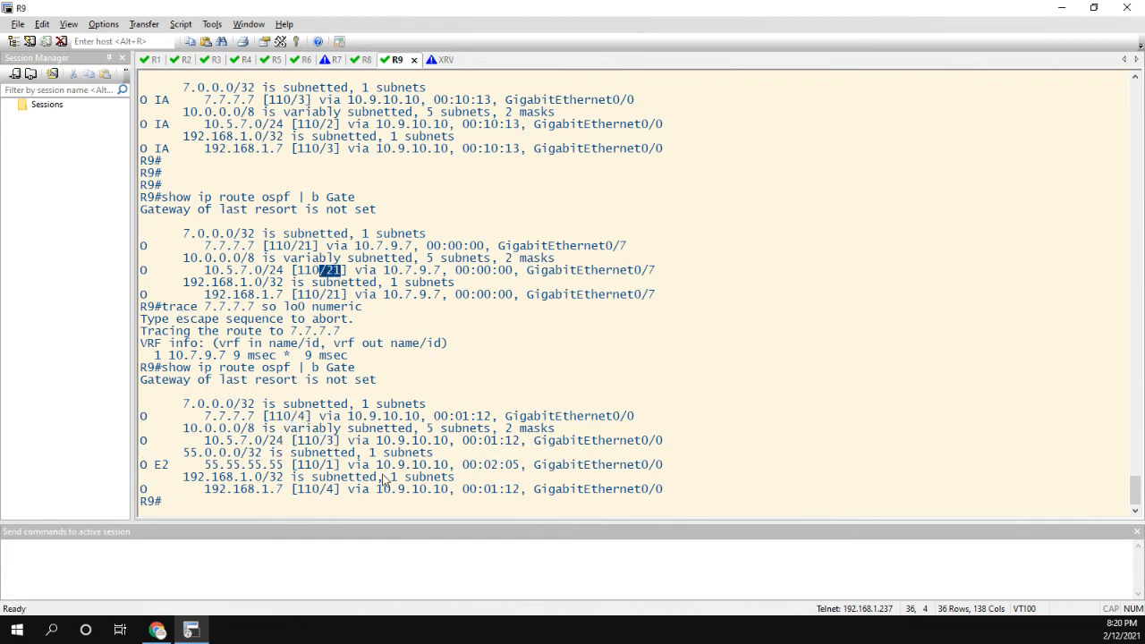
mouse_move(433, 437)
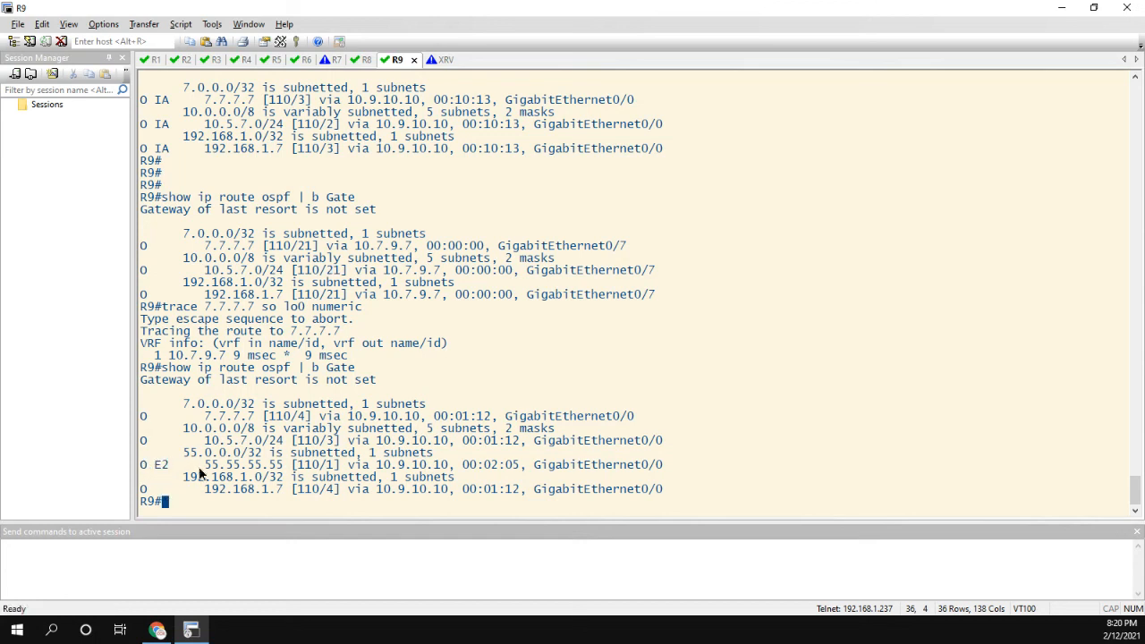
double_click(241, 465)
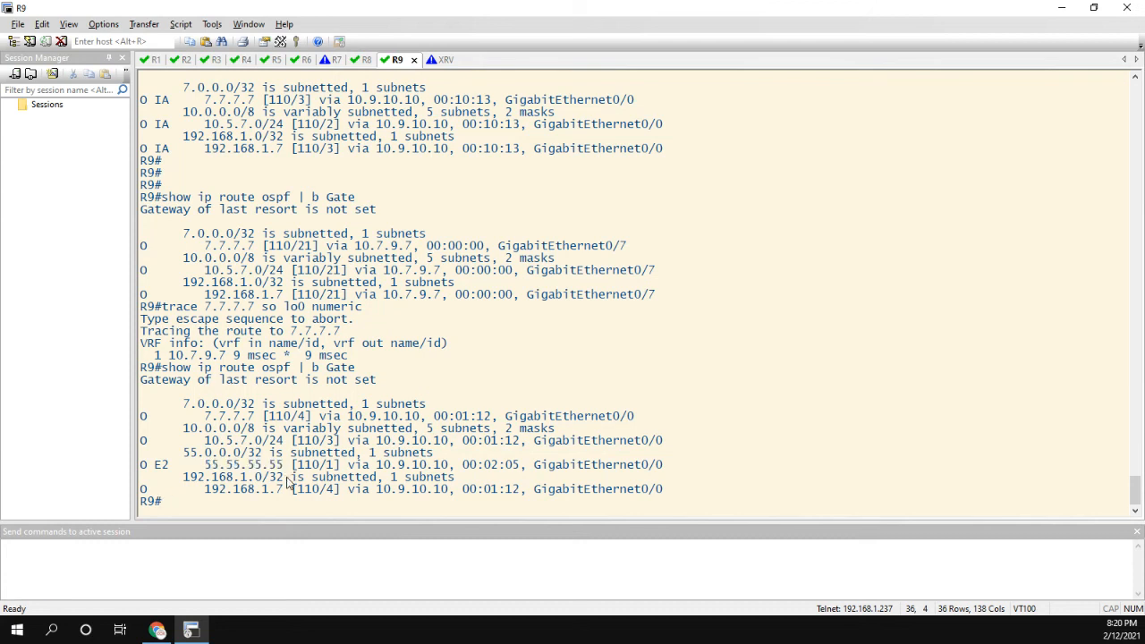
- Run the traceroute from R9's loopback to 7.7.7.7 across the MPLS core, then bring up R5's tab
text(show ip route ospf | b Gate)
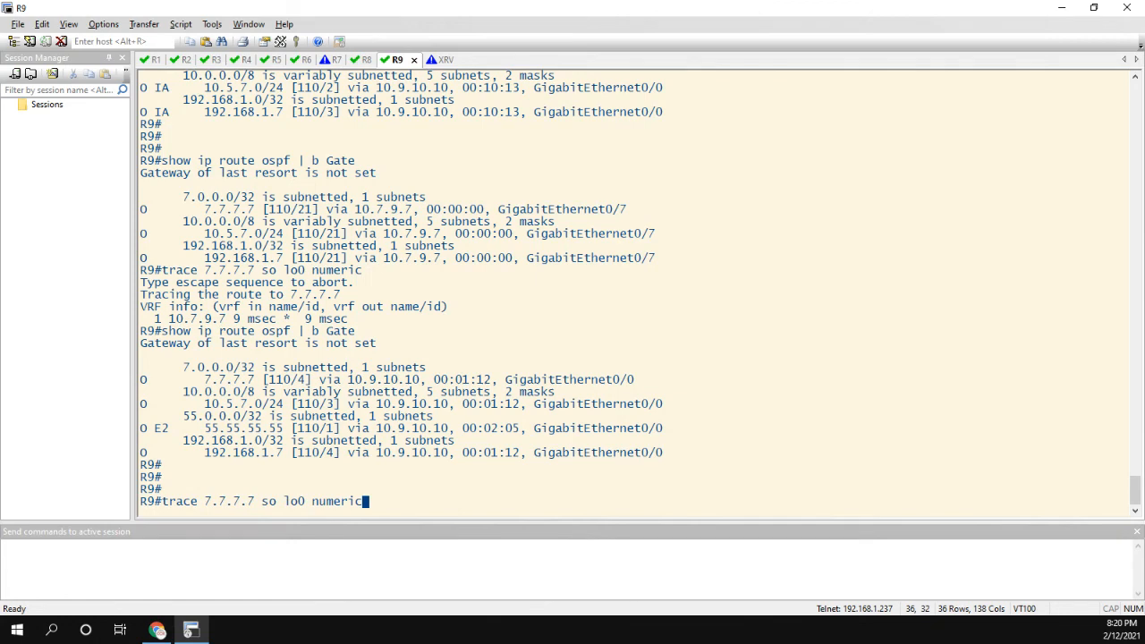
key(Return)
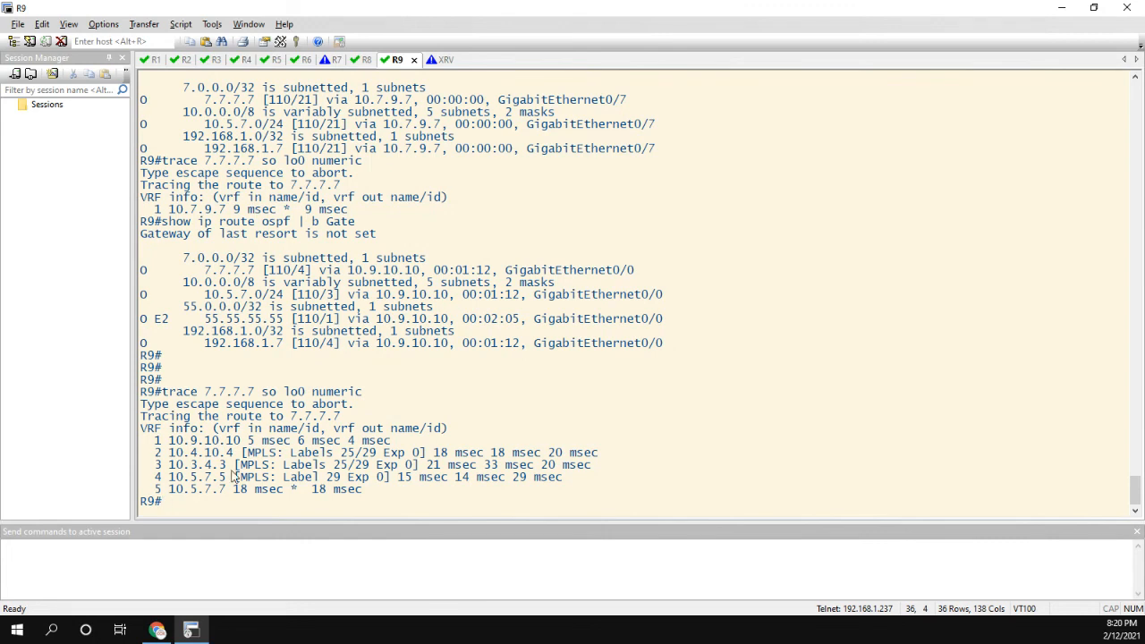
mouse_move(222, 491)
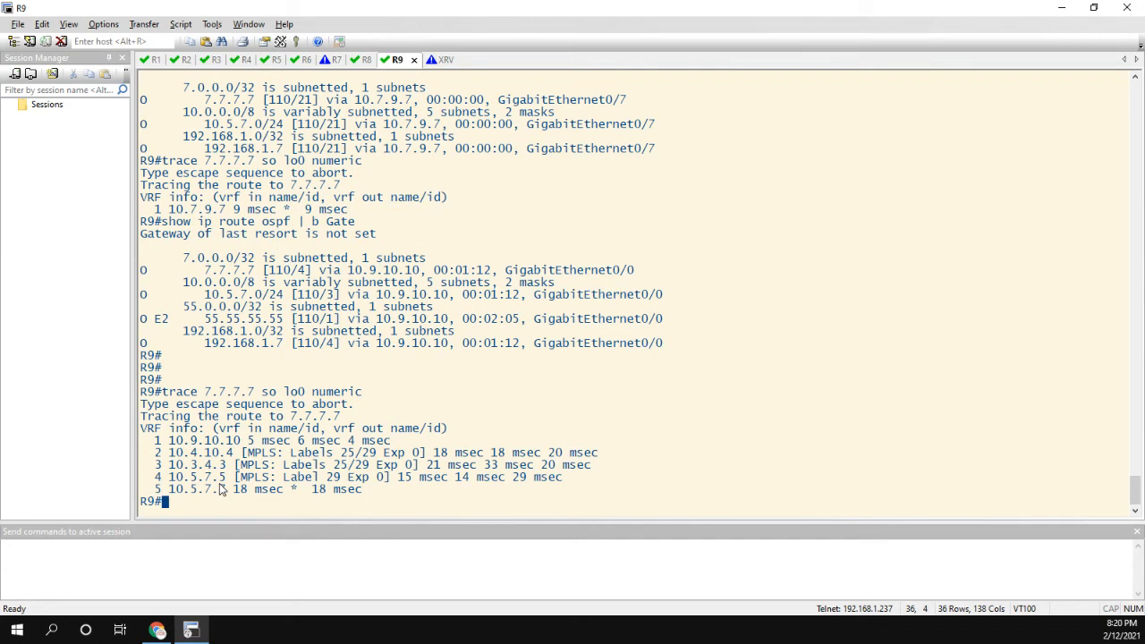
click(272, 59)
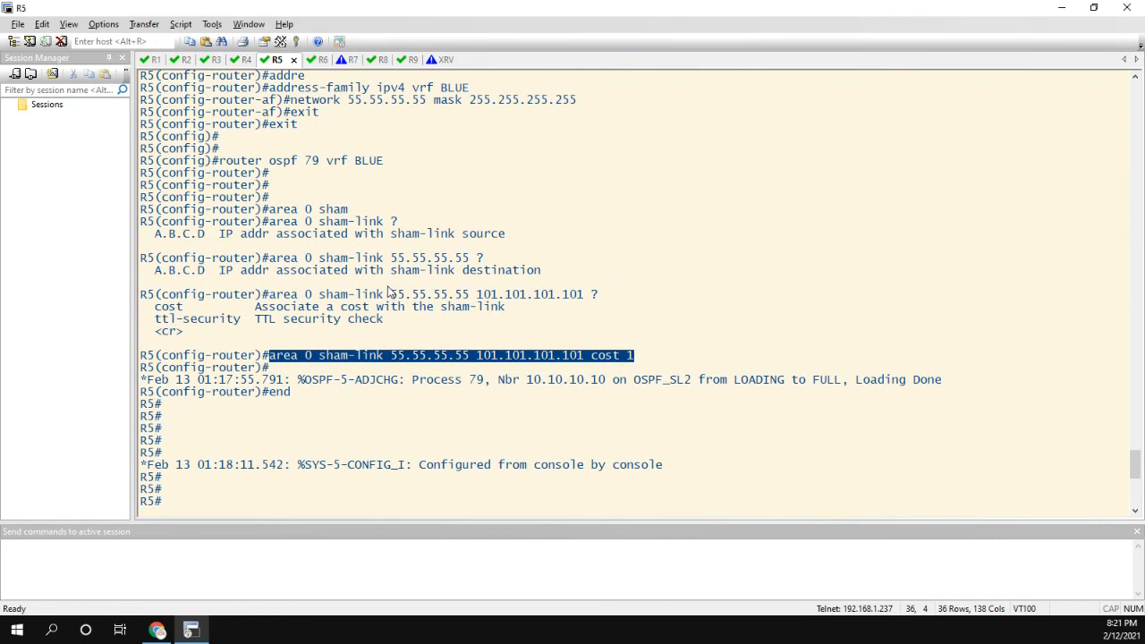
- Scroll back through R5's history to the cost-1 sham-link command and OSPF_SL2 FULL message
scroll(up, 3)
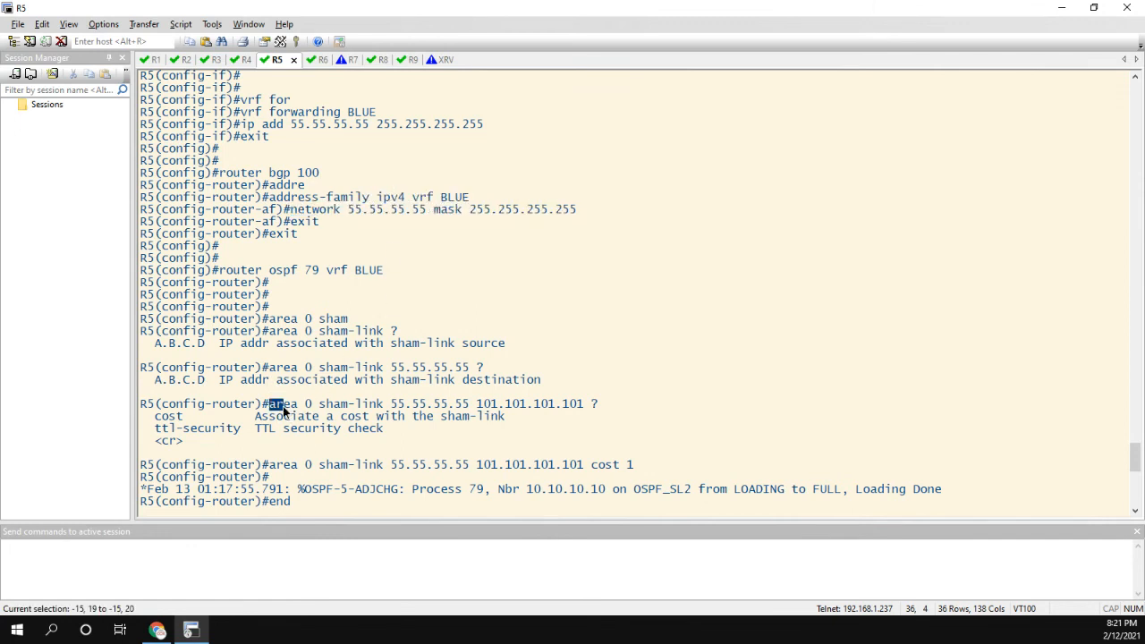
click(340, 463)
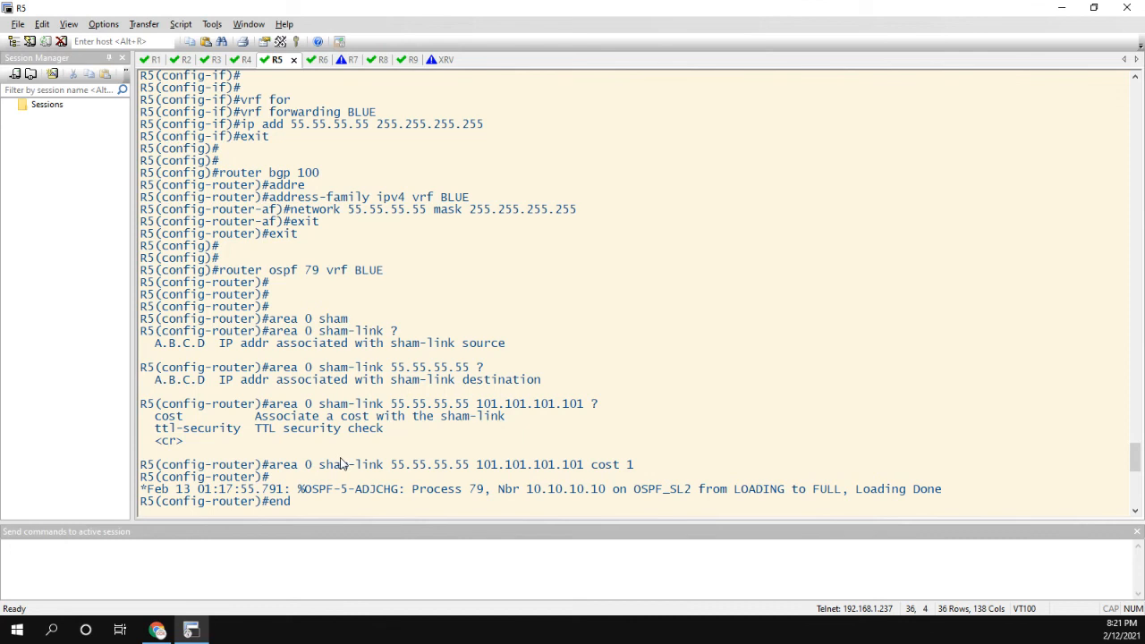
mouse_move(347, 454)
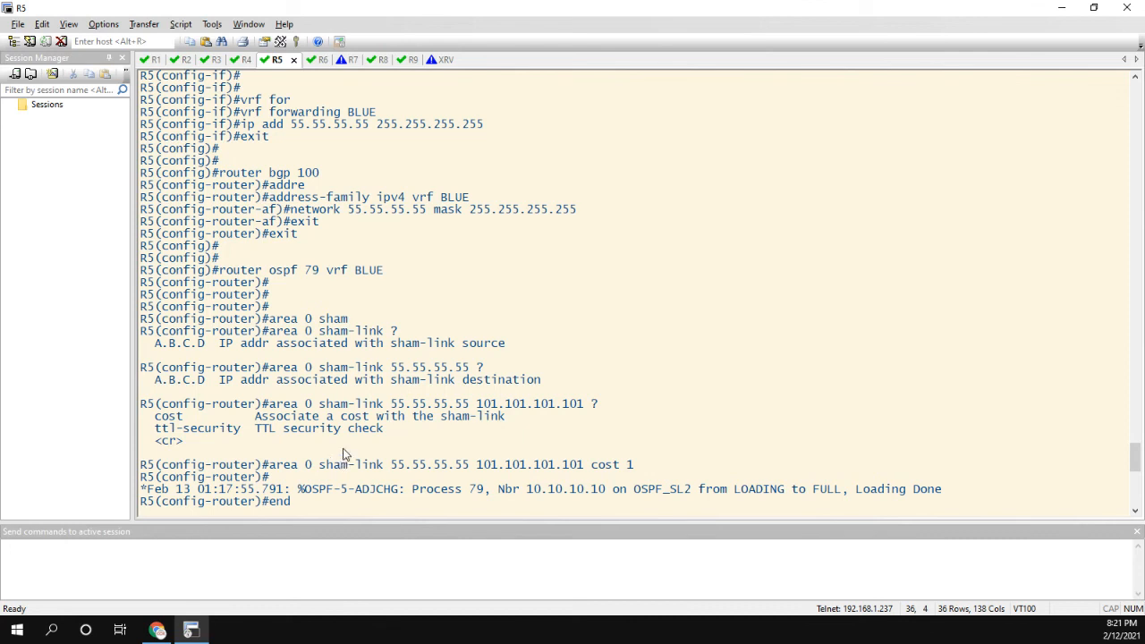